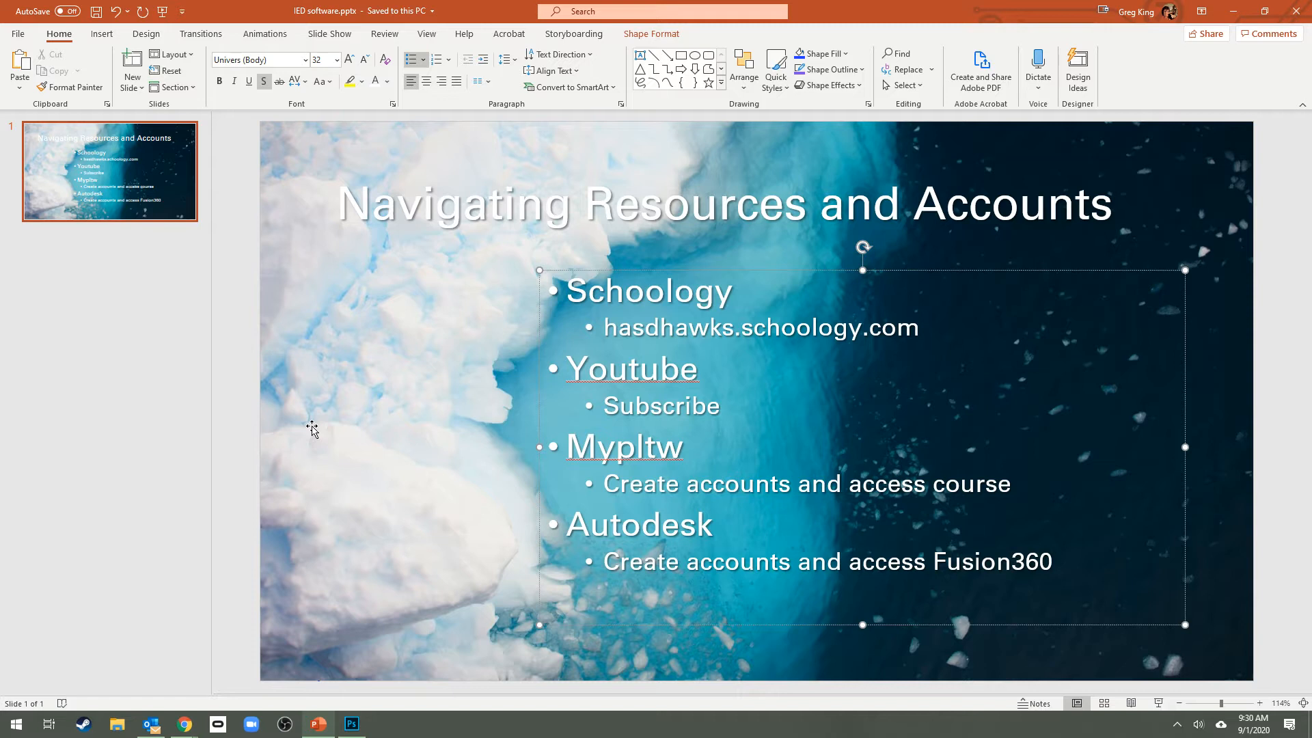
pyautogui.moveTo(510, 389)
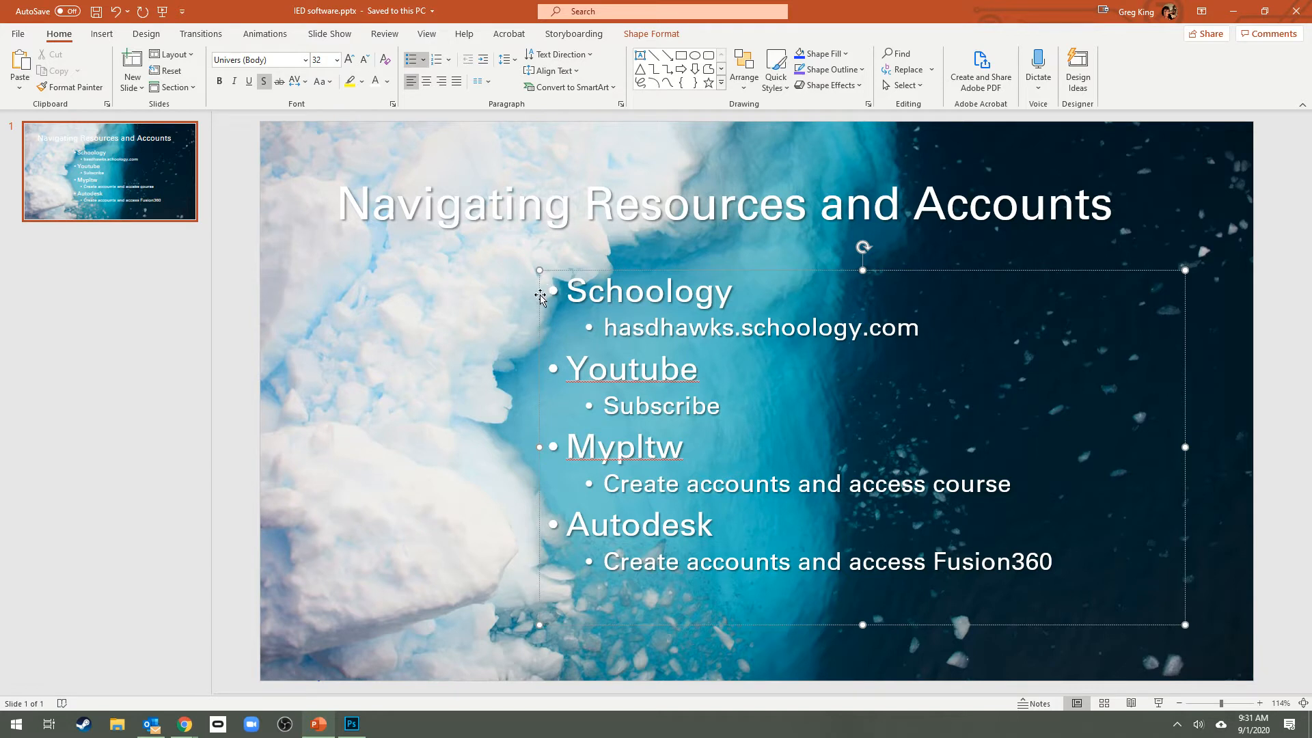
pyautogui.moveTo(604, 328)
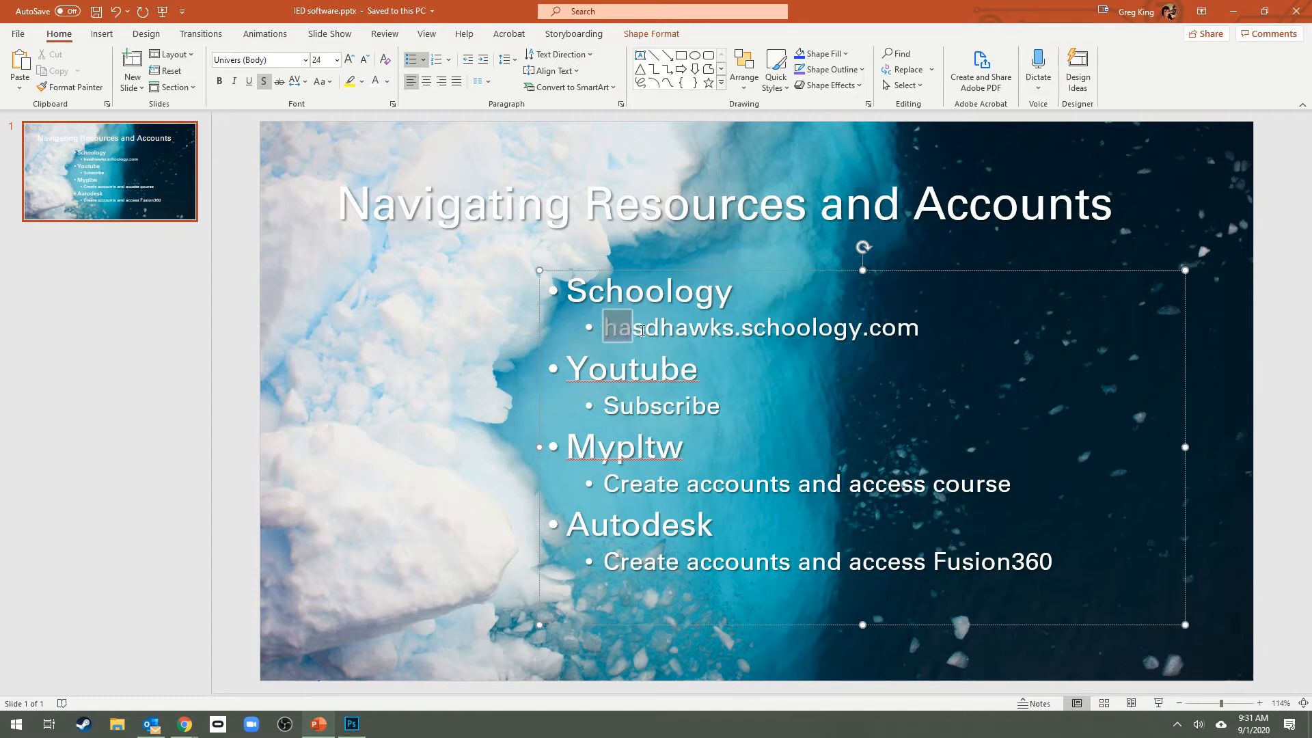
# Select the Schoology web address on the slide, then clear the selection
pyautogui.tripleClick(753, 327)
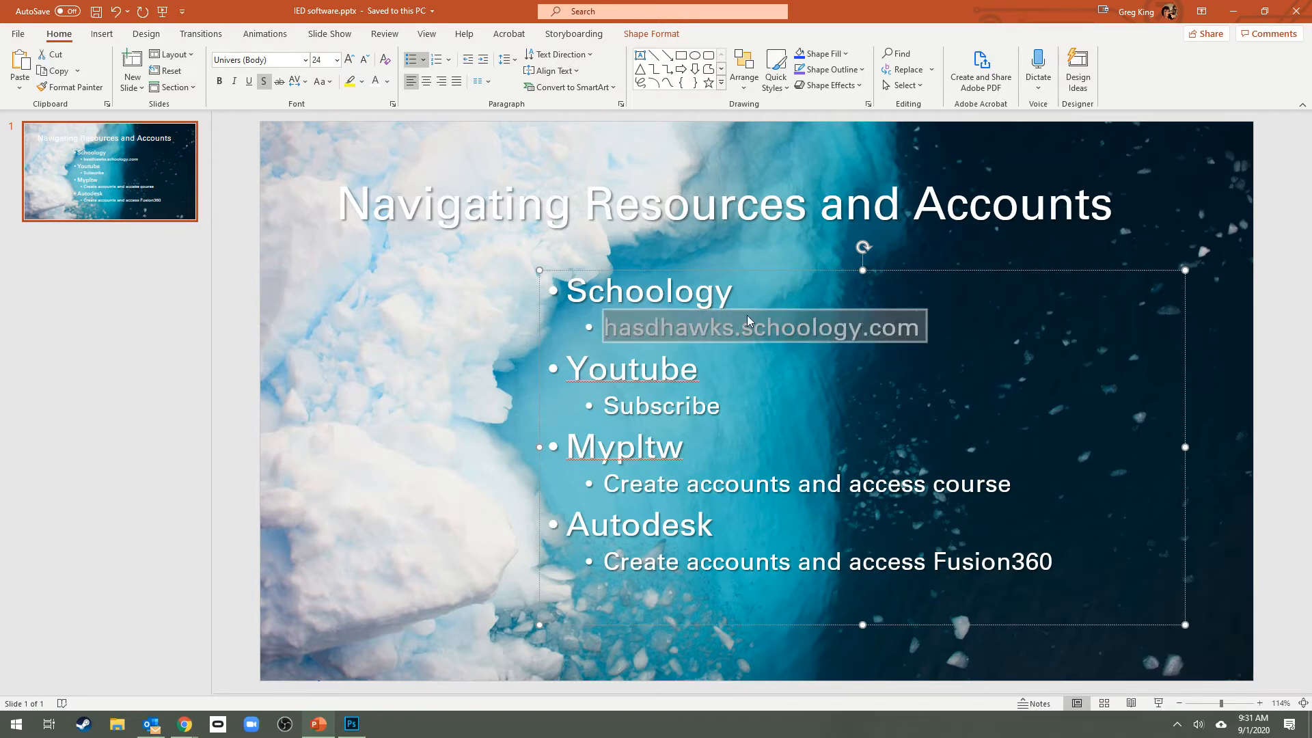
pyautogui.click(760, 328)
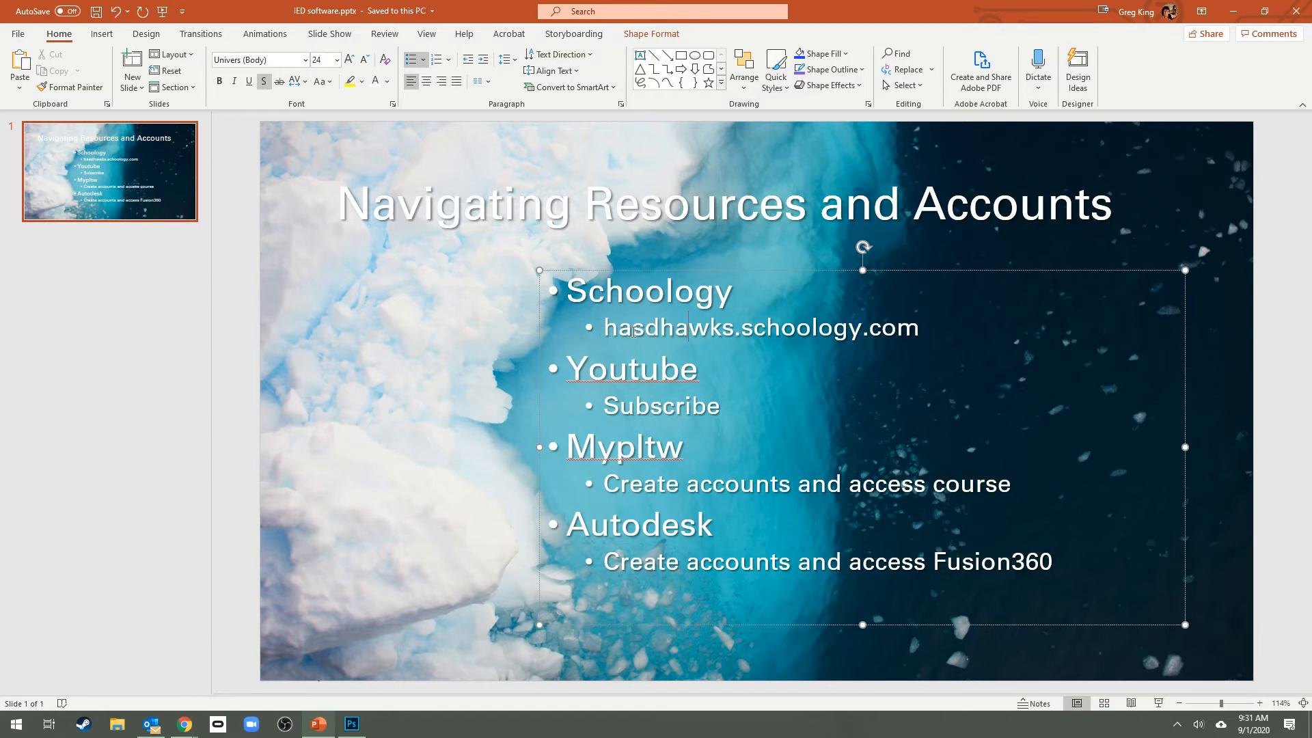
pyautogui.moveTo(786, 329)
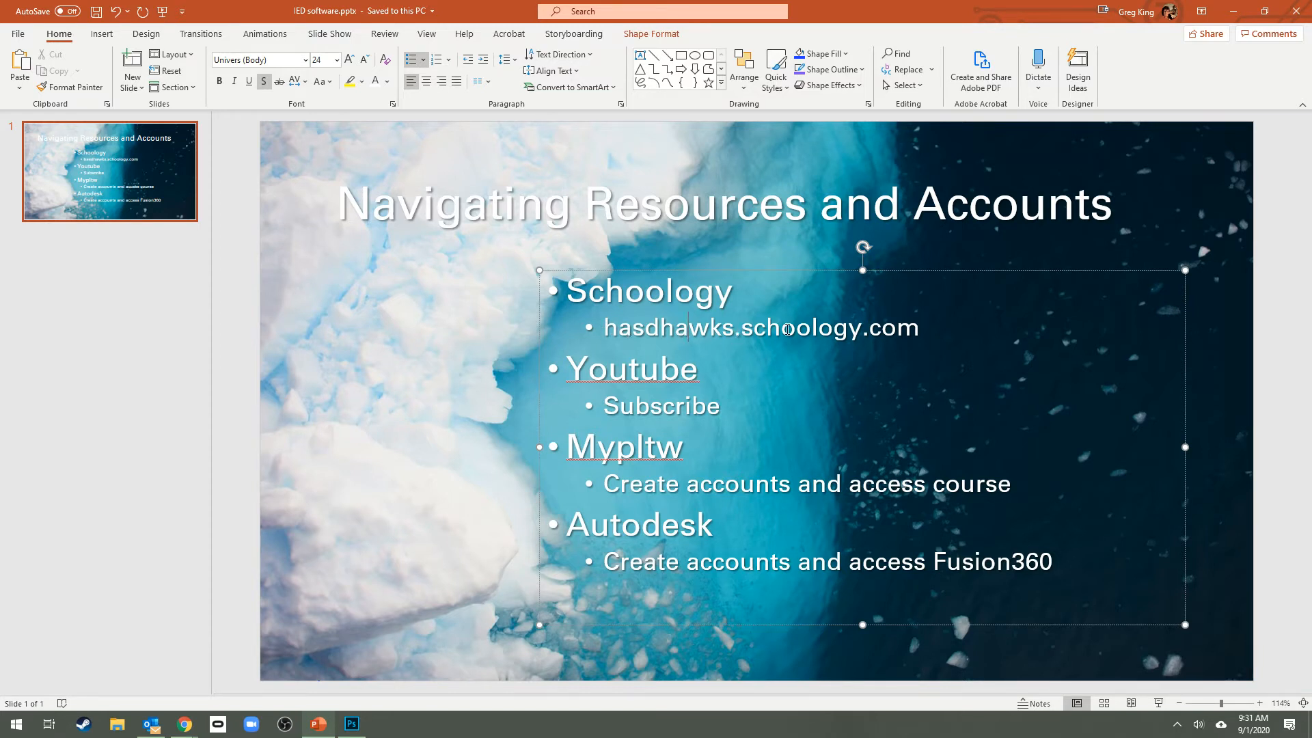
pyautogui.moveTo(886, 327)
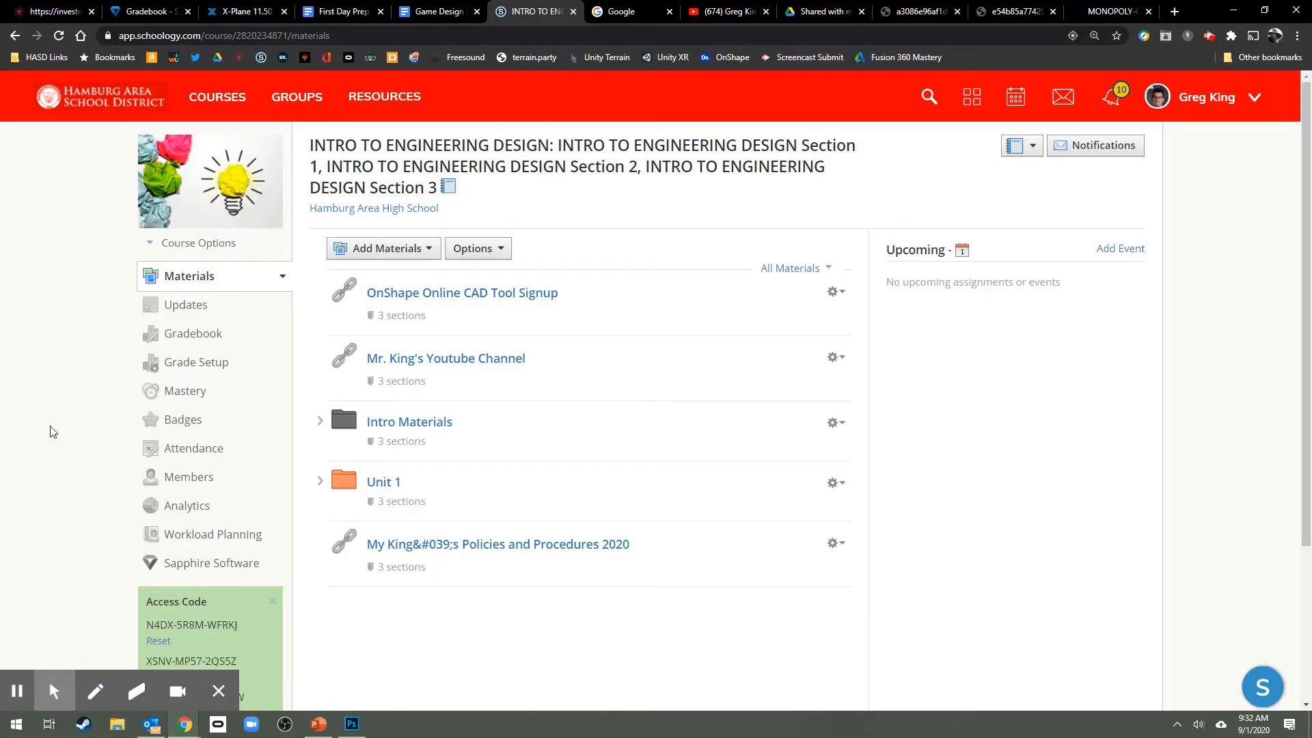
pyautogui.moveTo(53, 411)
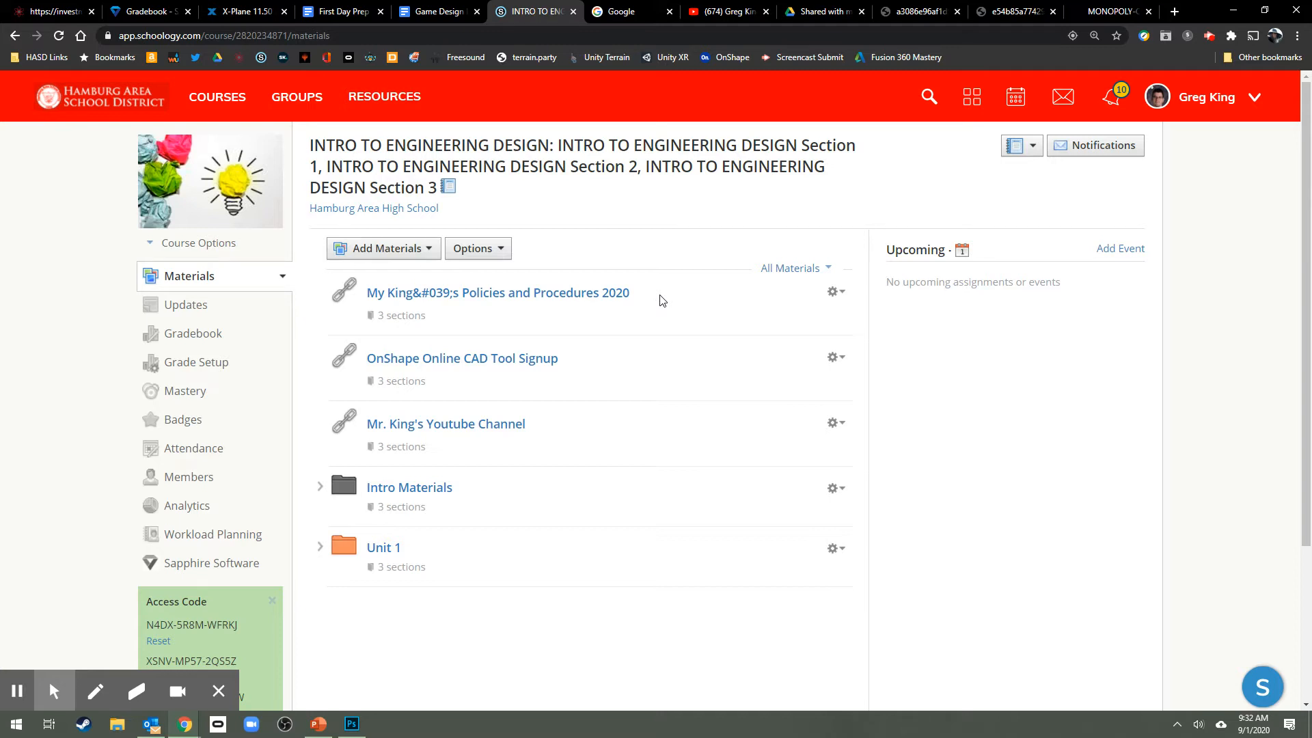
pyautogui.moveTo(634, 301)
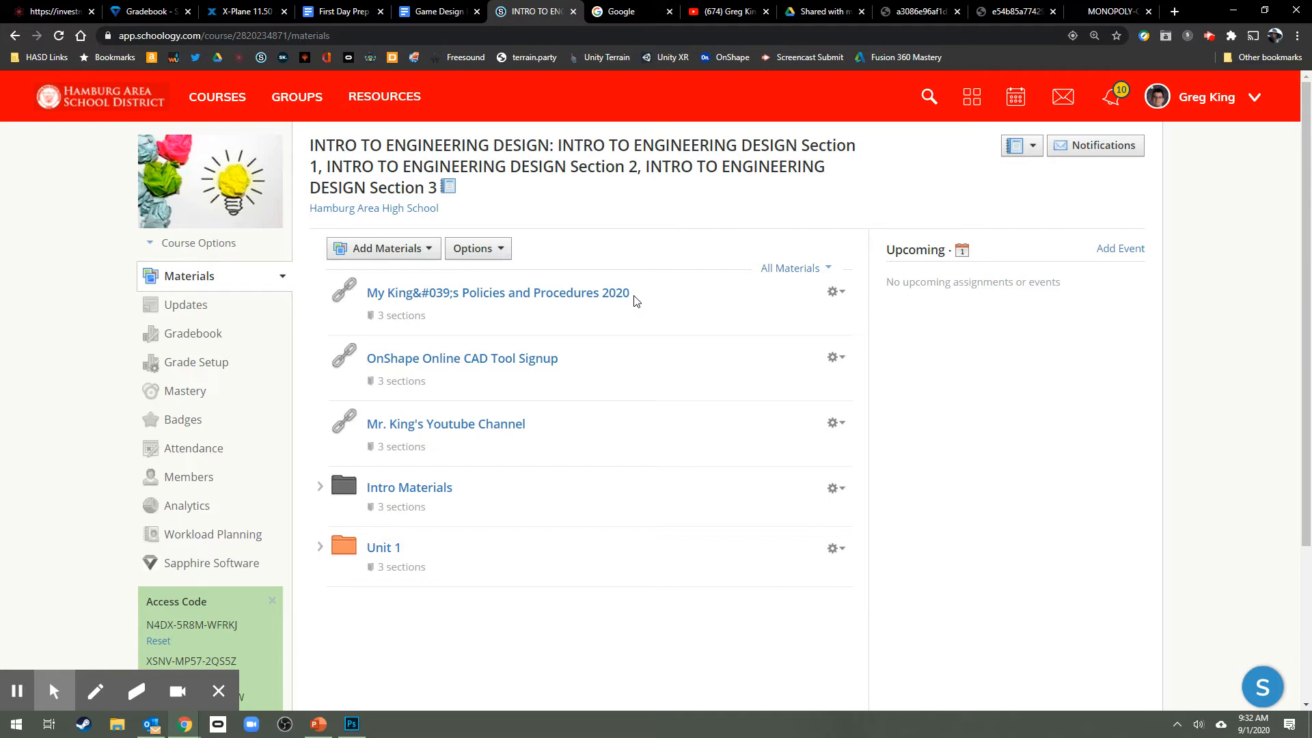
pyautogui.moveTo(662, 306)
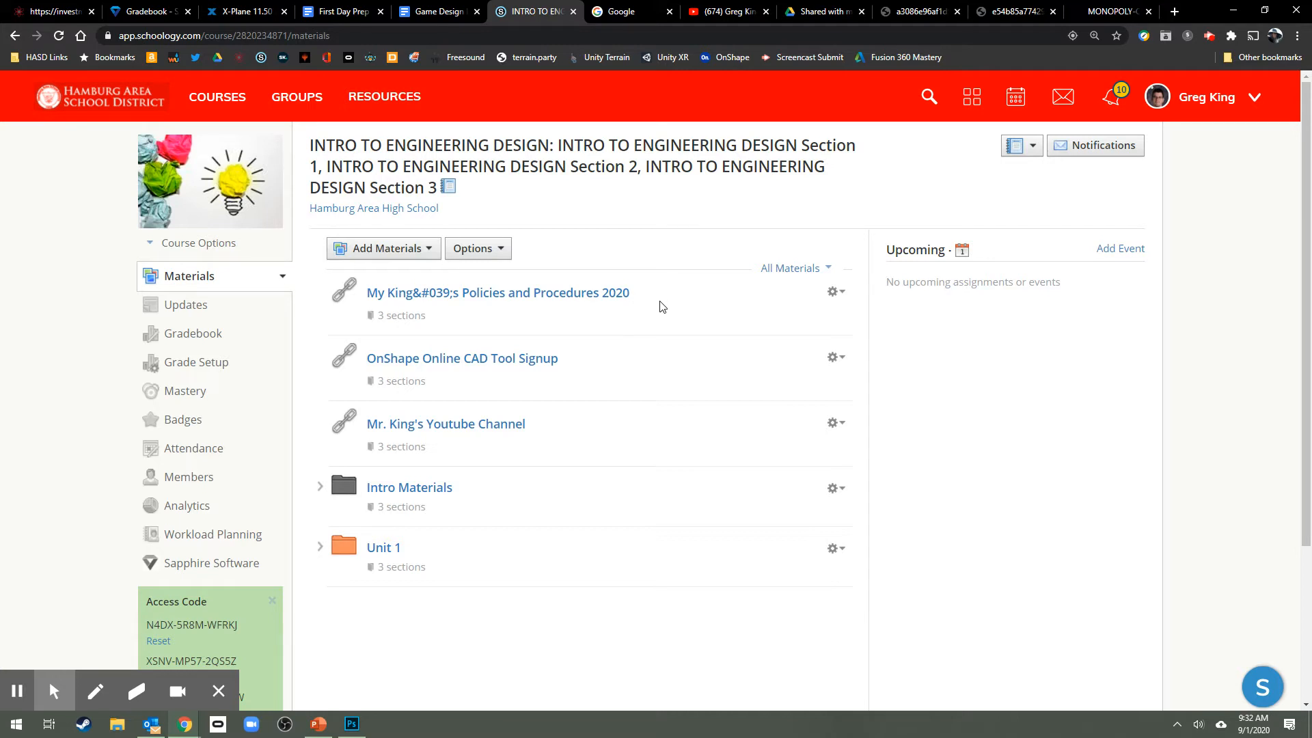
pyautogui.moveTo(673, 313)
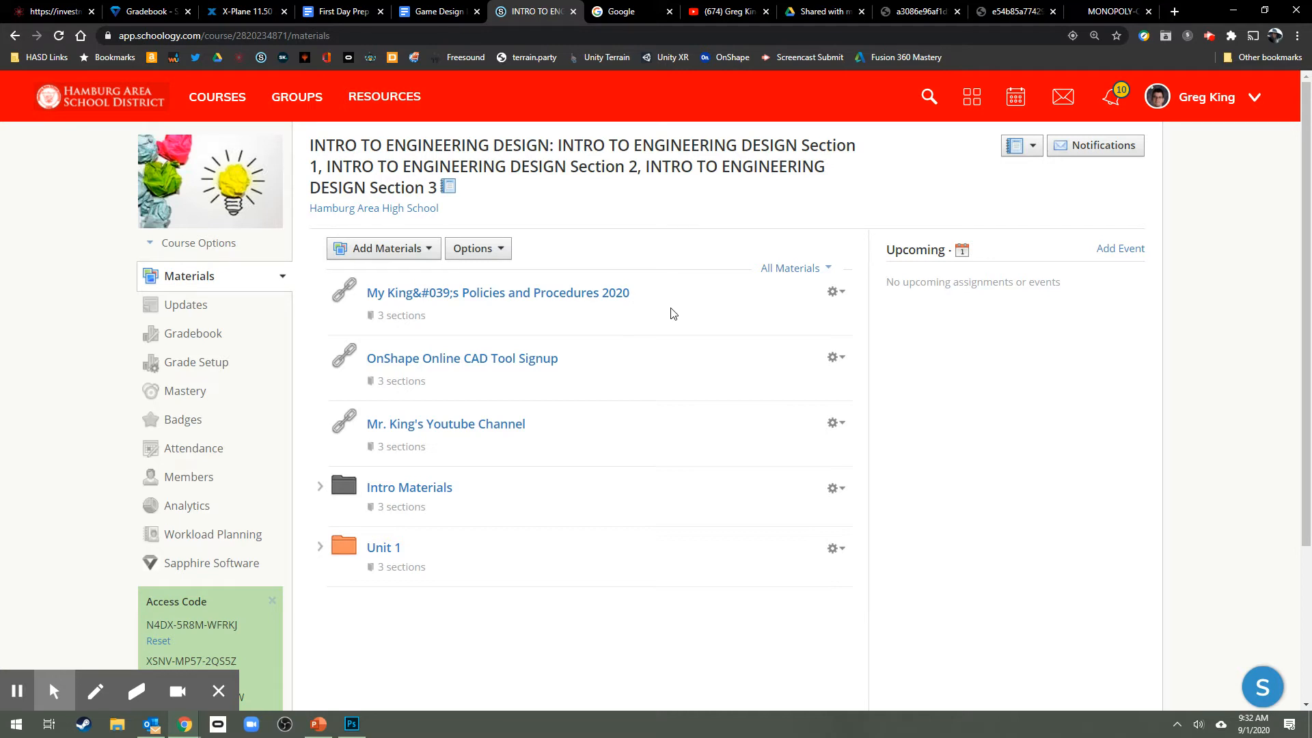
pyautogui.moveTo(703, 312)
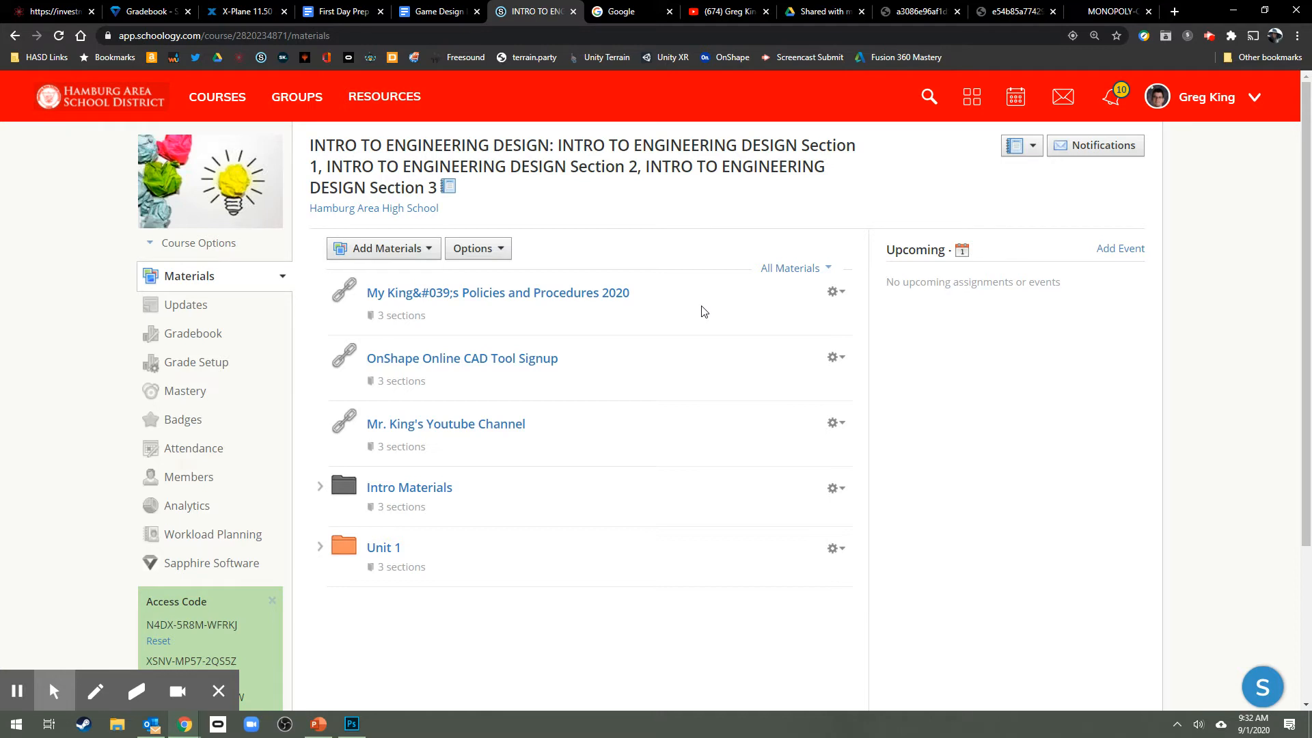
pyautogui.moveTo(791, 306)
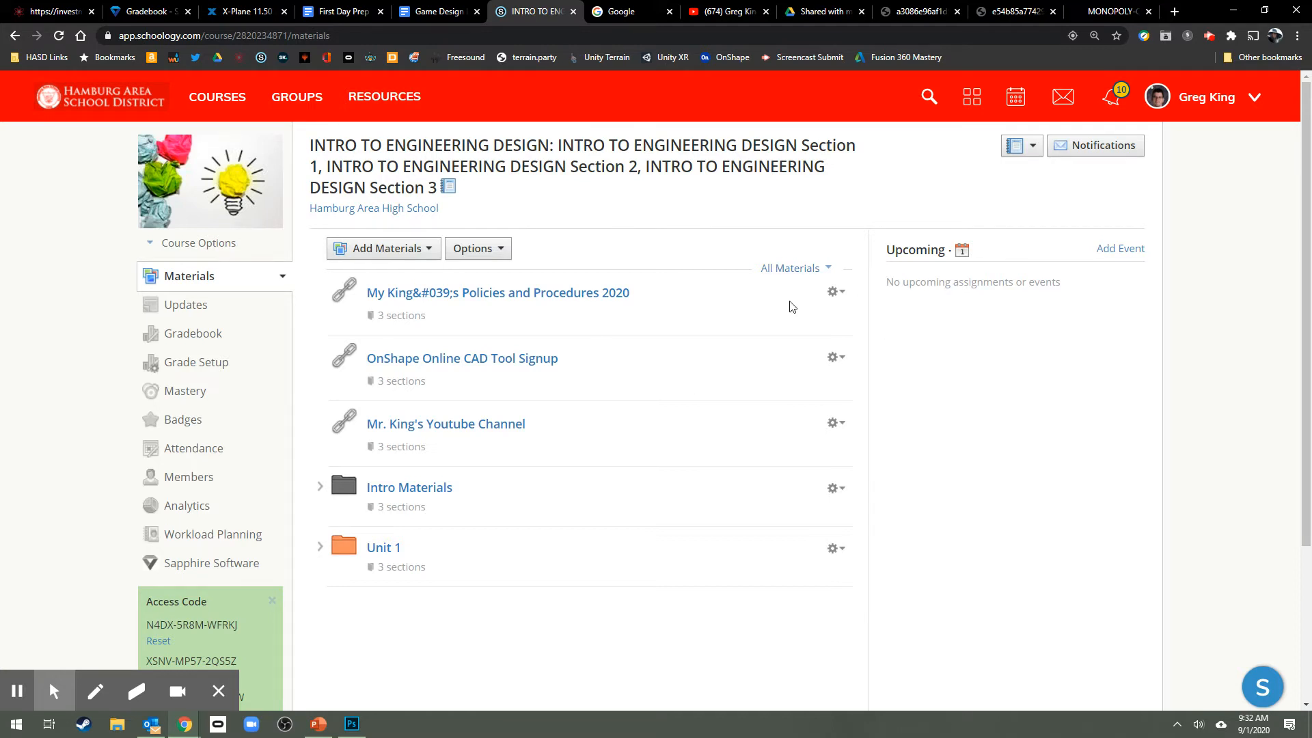
pyautogui.moveTo(712, 322)
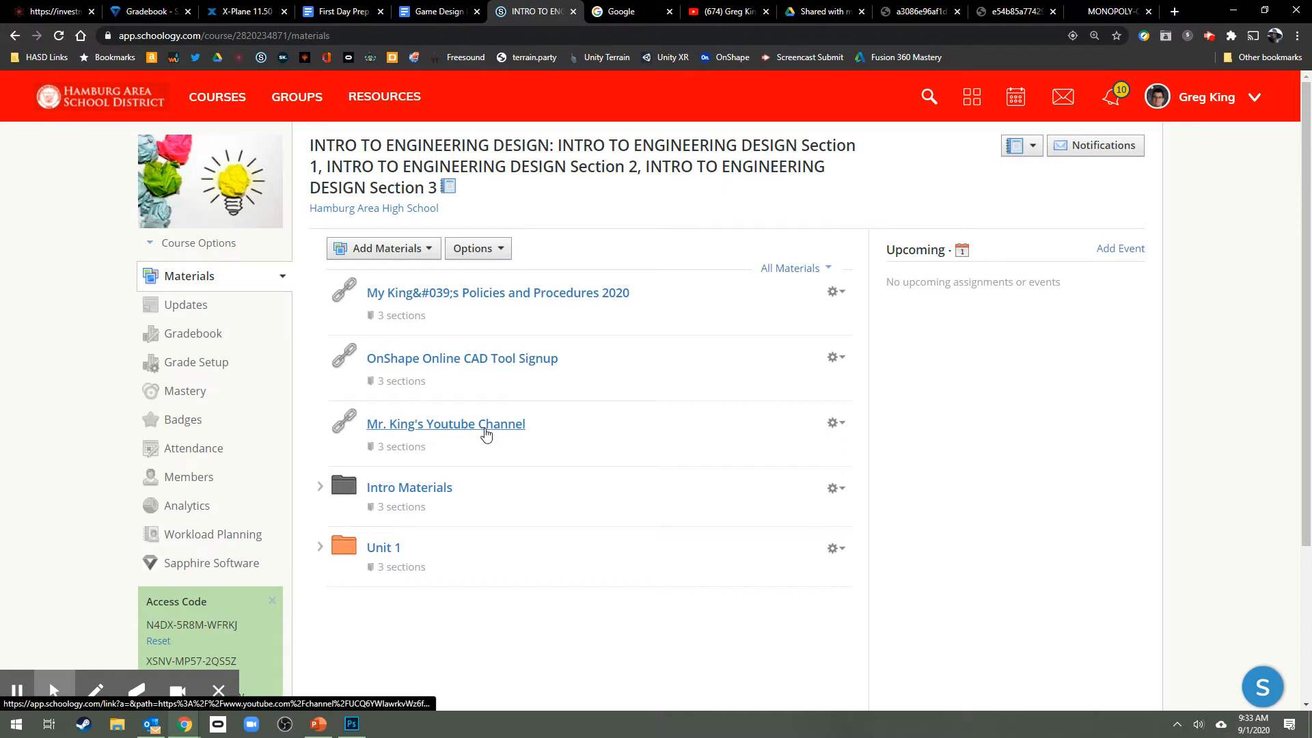
pyautogui.moveTo(474, 432)
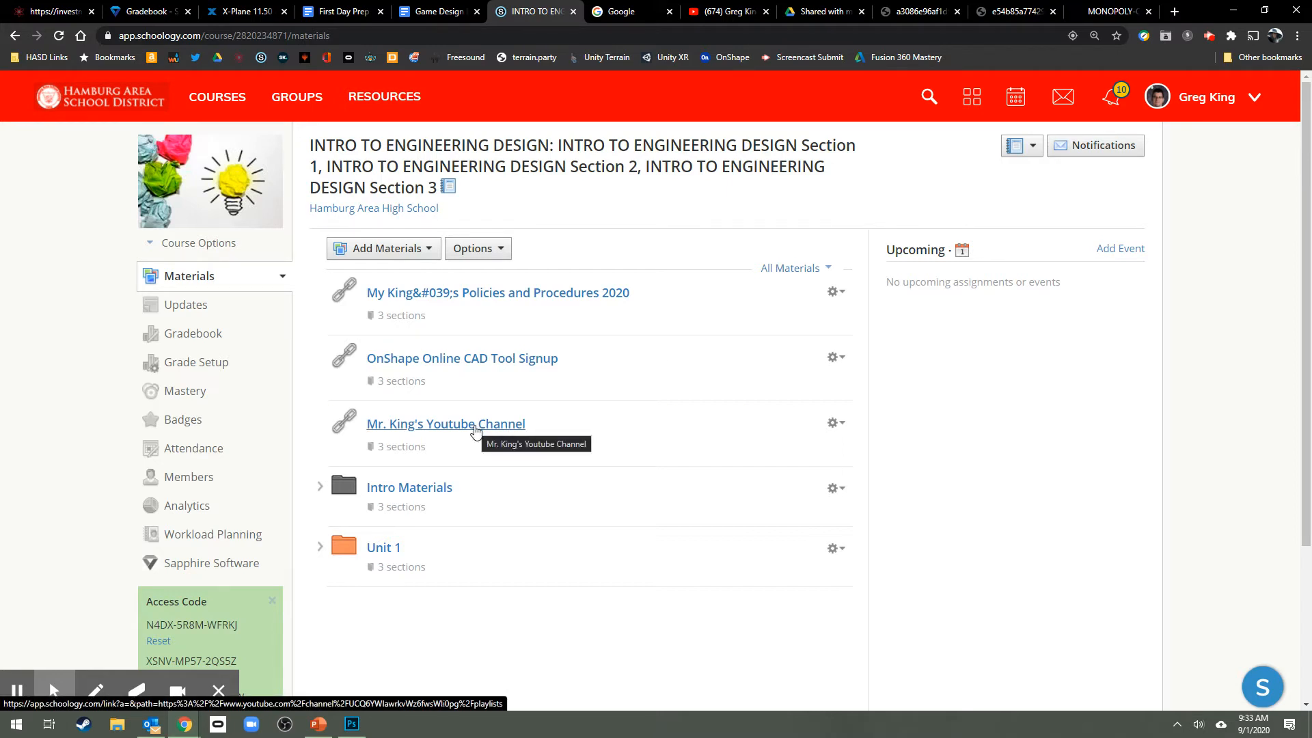
pyautogui.moveTo(618, 131)
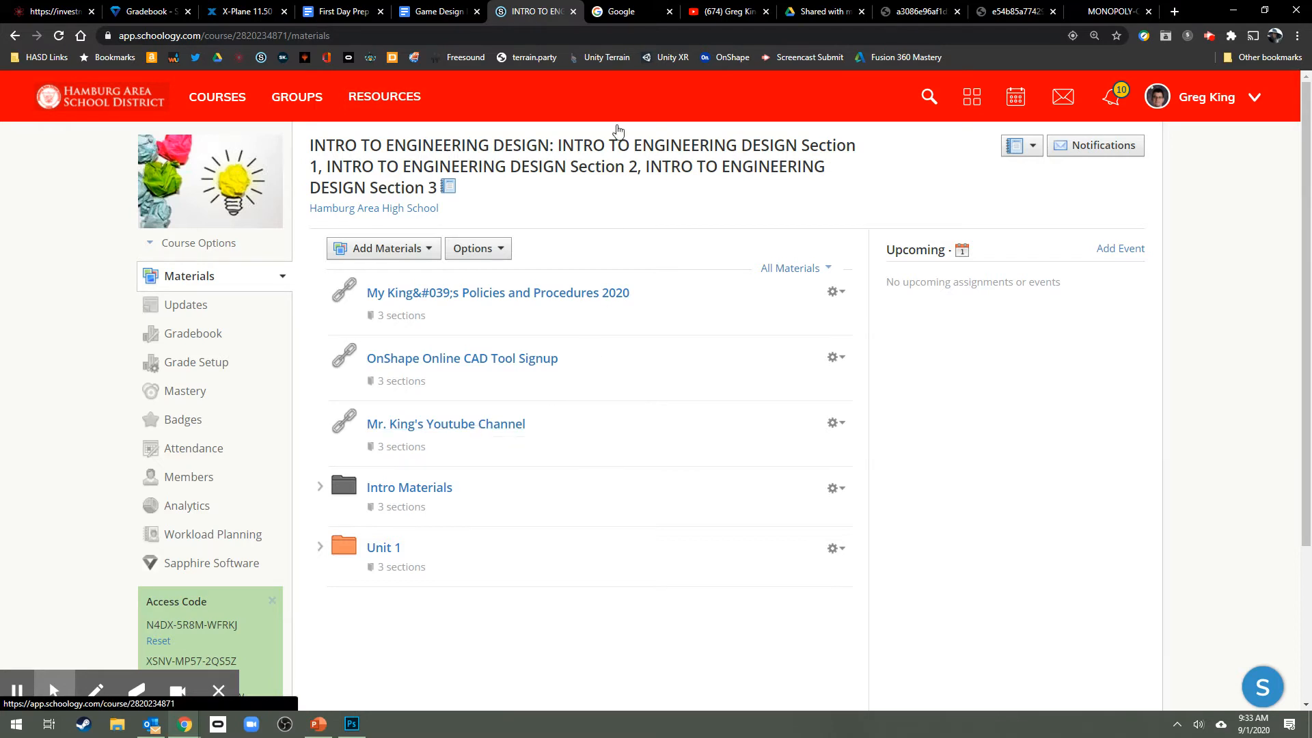
pyautogui.click(623, 11)
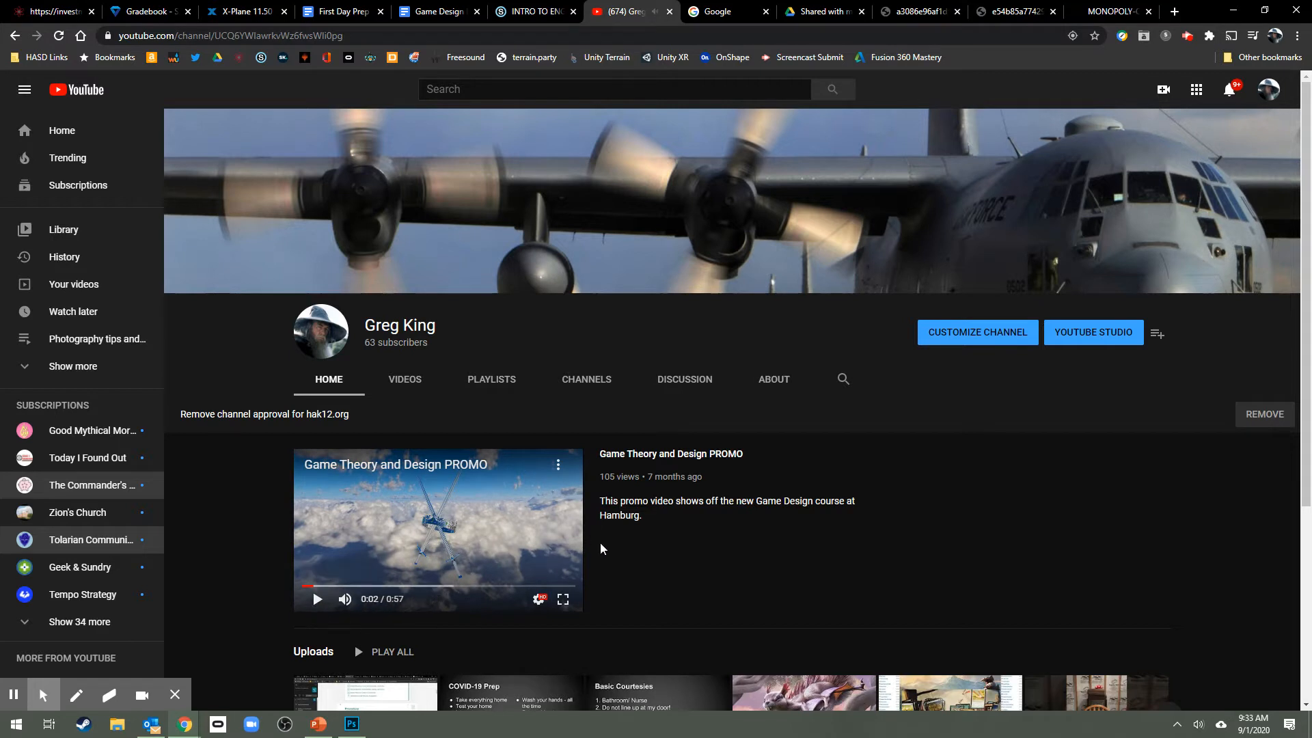
pyautogui.moveTo(924, 478)
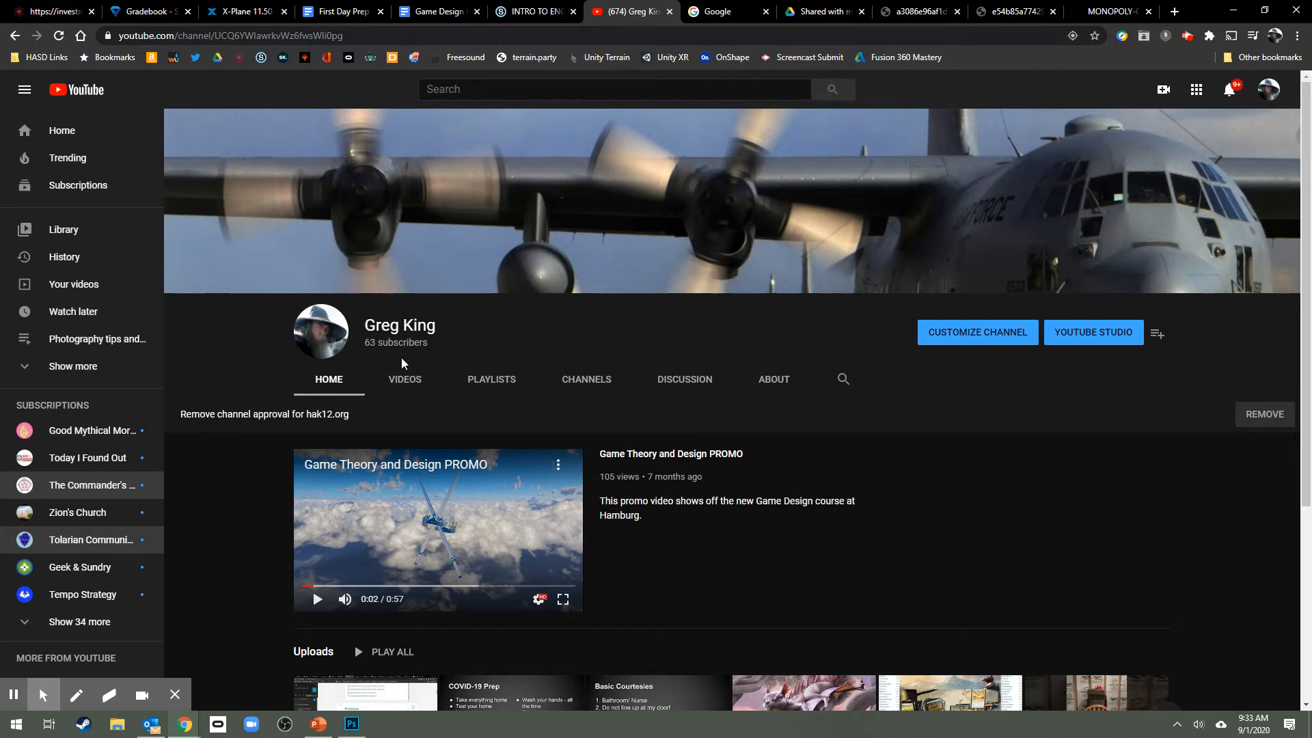
pyautogui.moveTo(1188, 319)
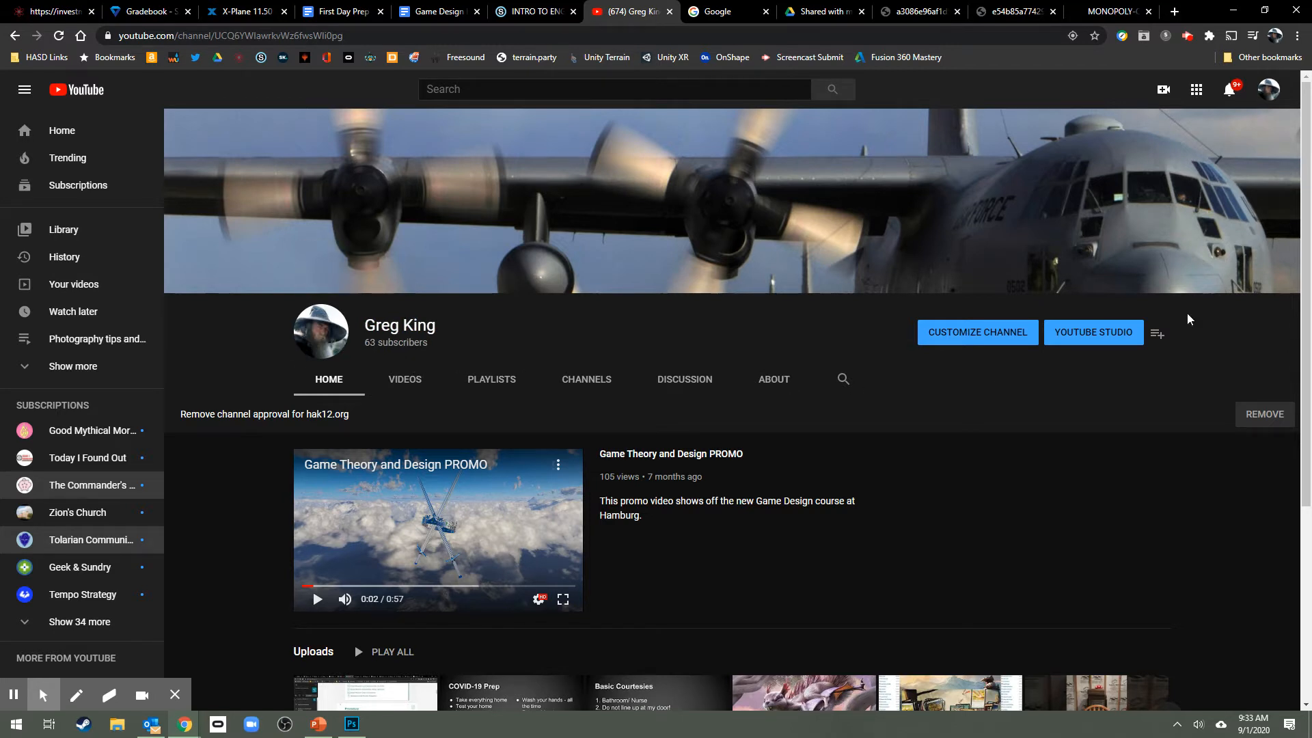
pyautogui.moveTo(1013, 311)
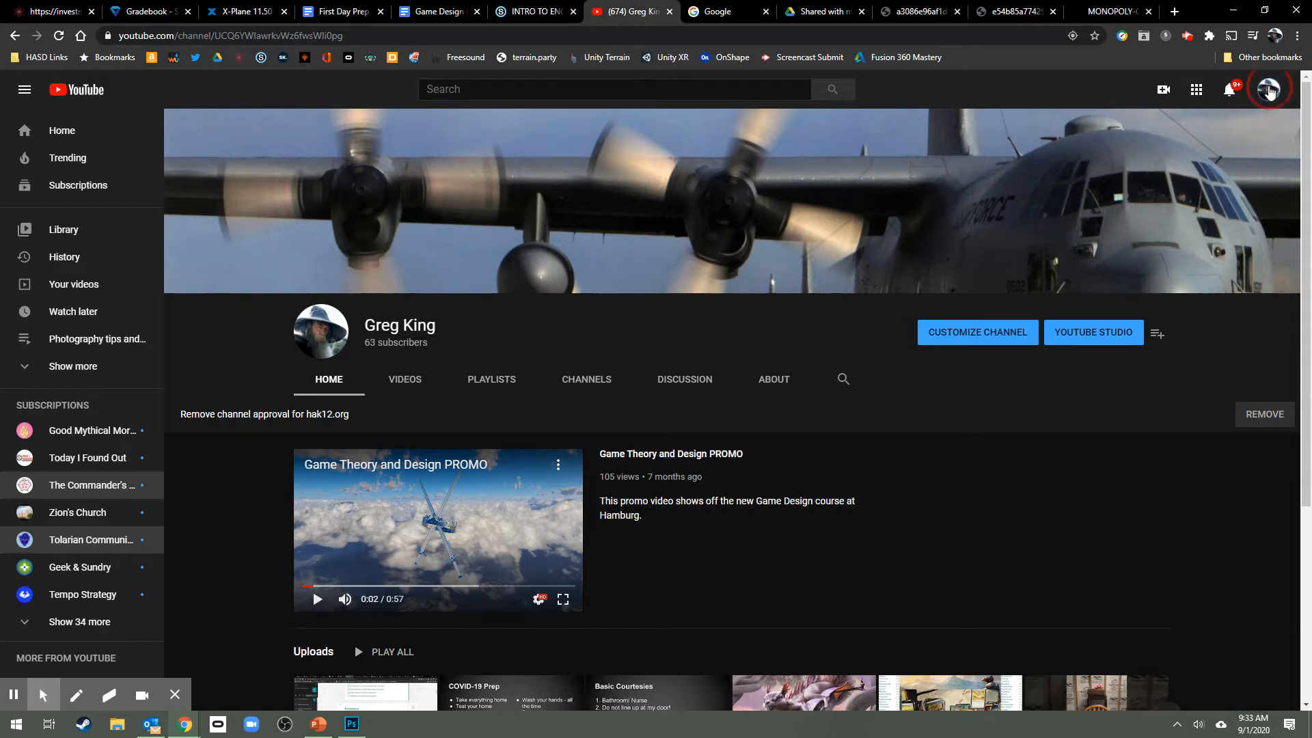
# Open the YouTube account menu to show the signed-in teacher account
pyautogui.click(1269, 89)
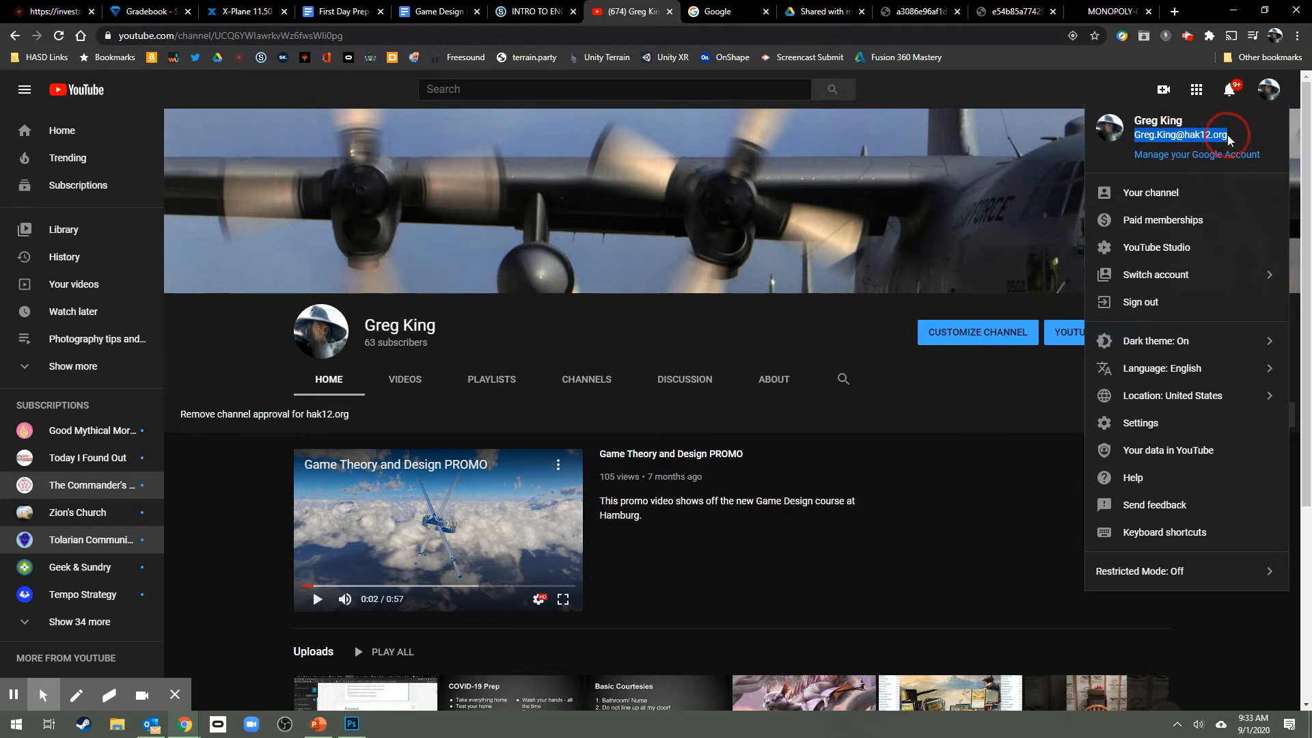
pyautogui.moveTo(1231, 172)
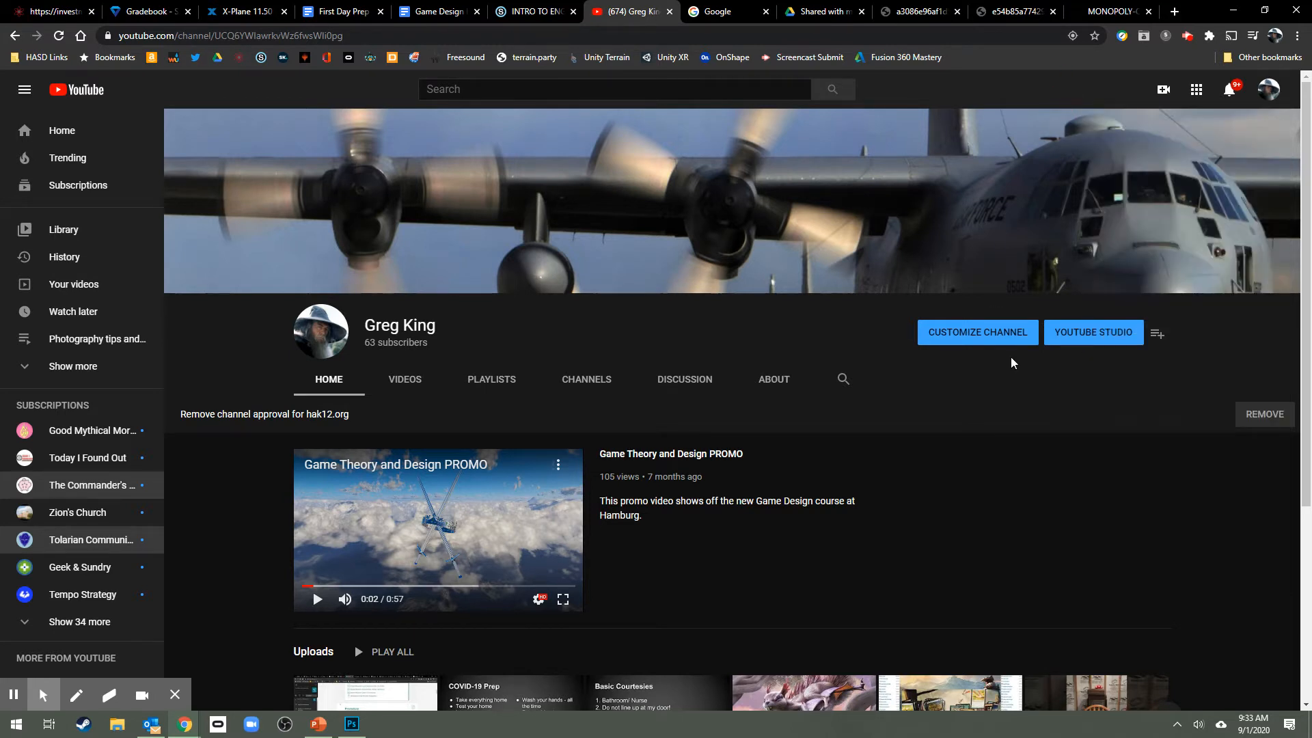
pyautogui.moveTo(1134, 301)
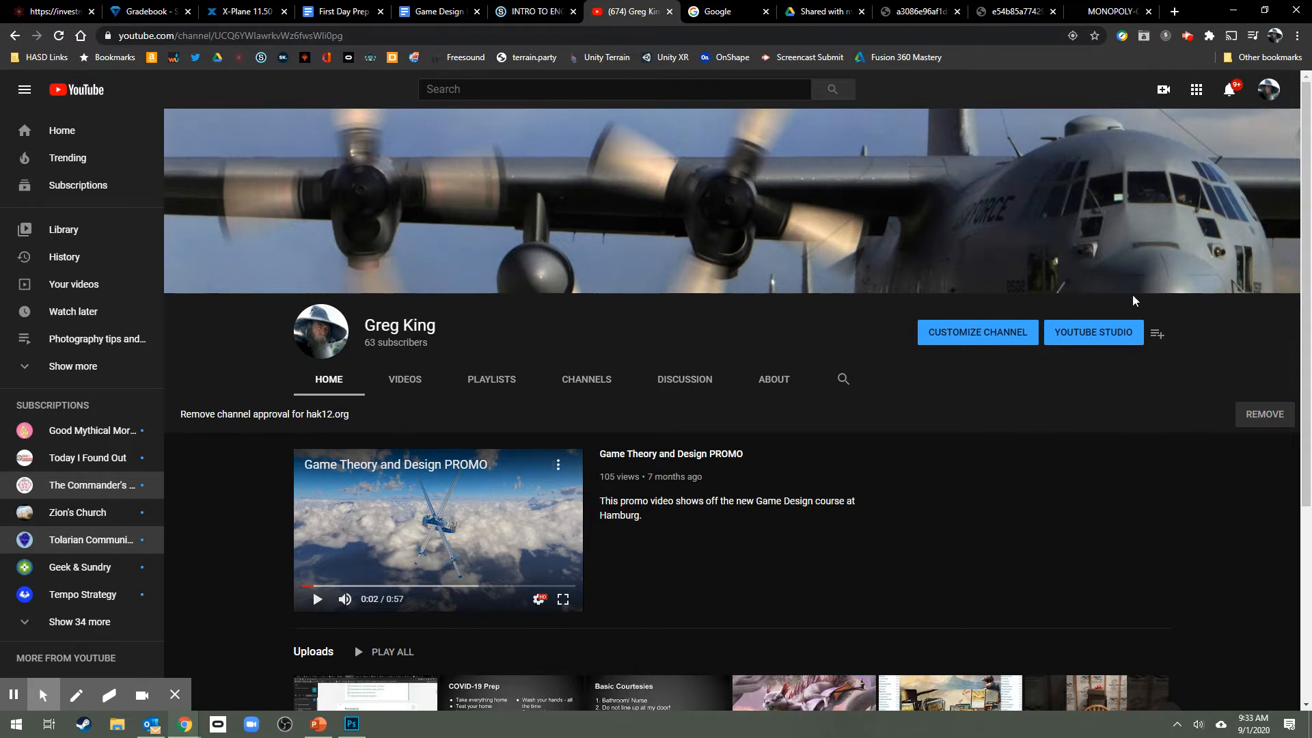
pyautogui.moveTo(1036, 373)
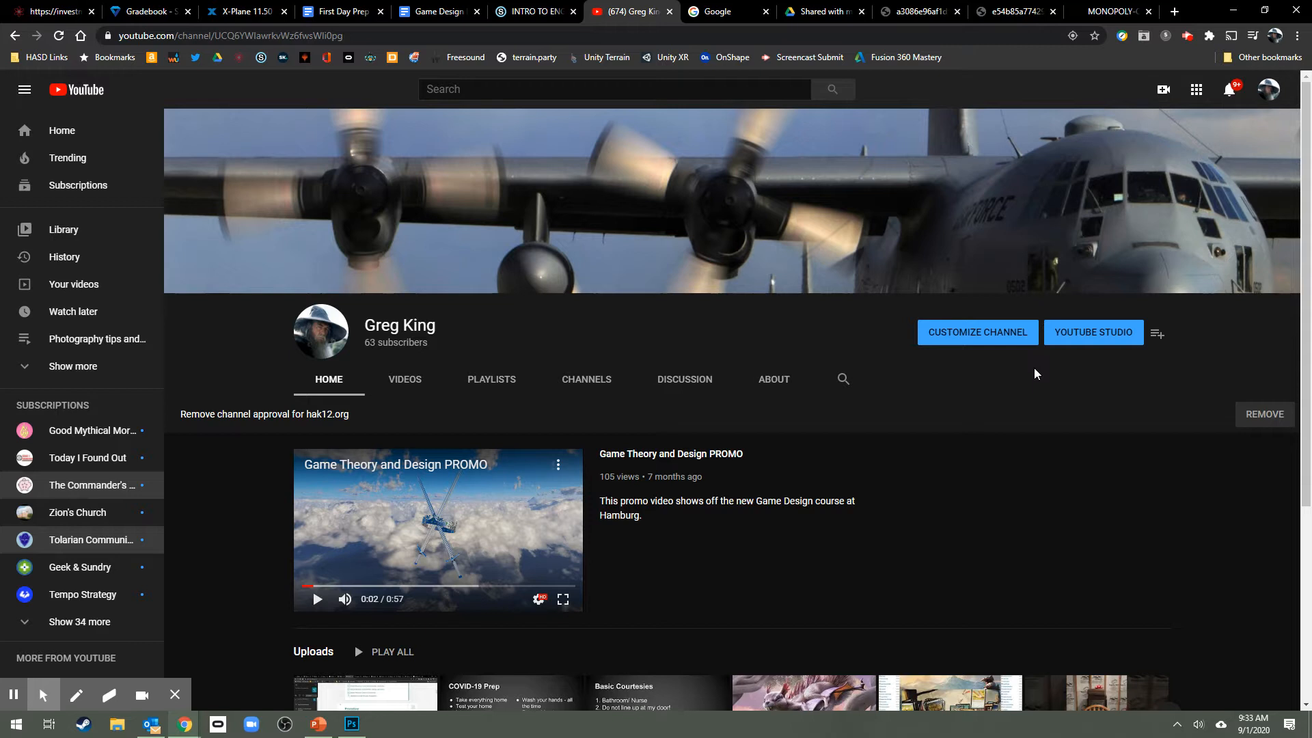
pyautogui.moveTo(1123, 352)
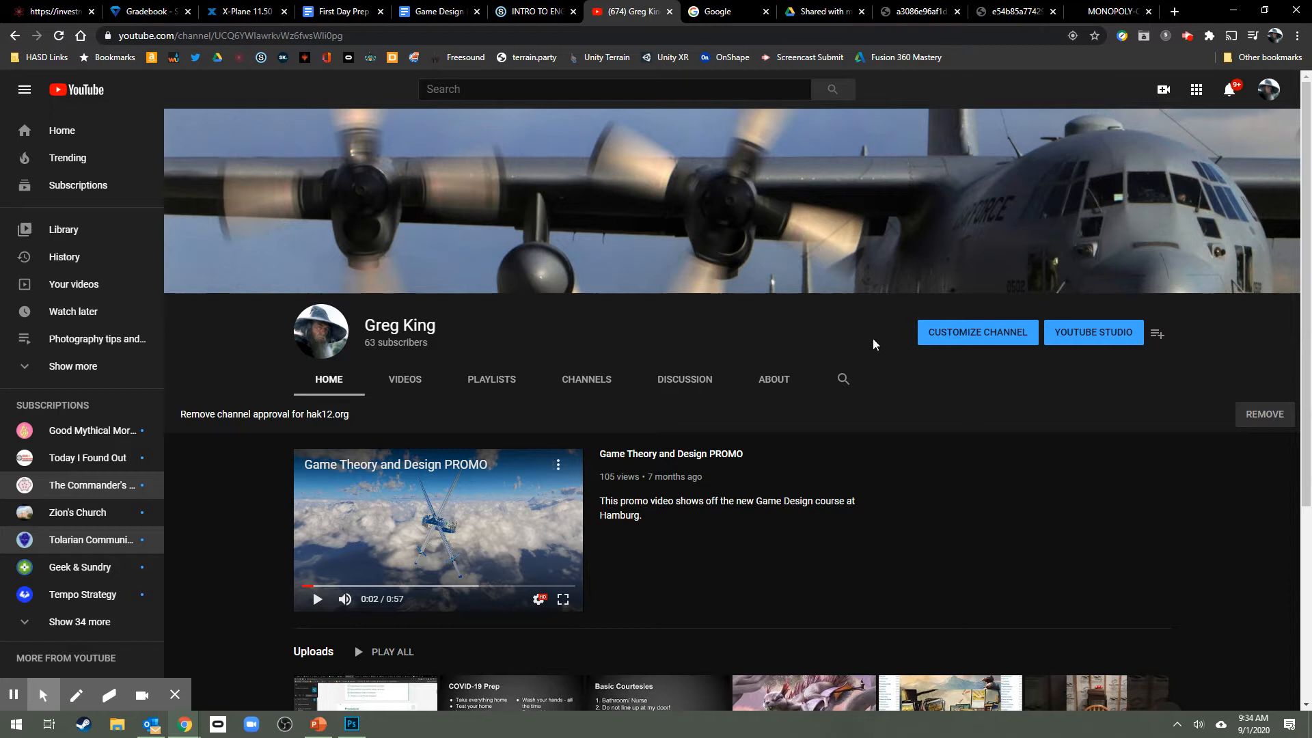
pyautogui.moveTo(824, 361)
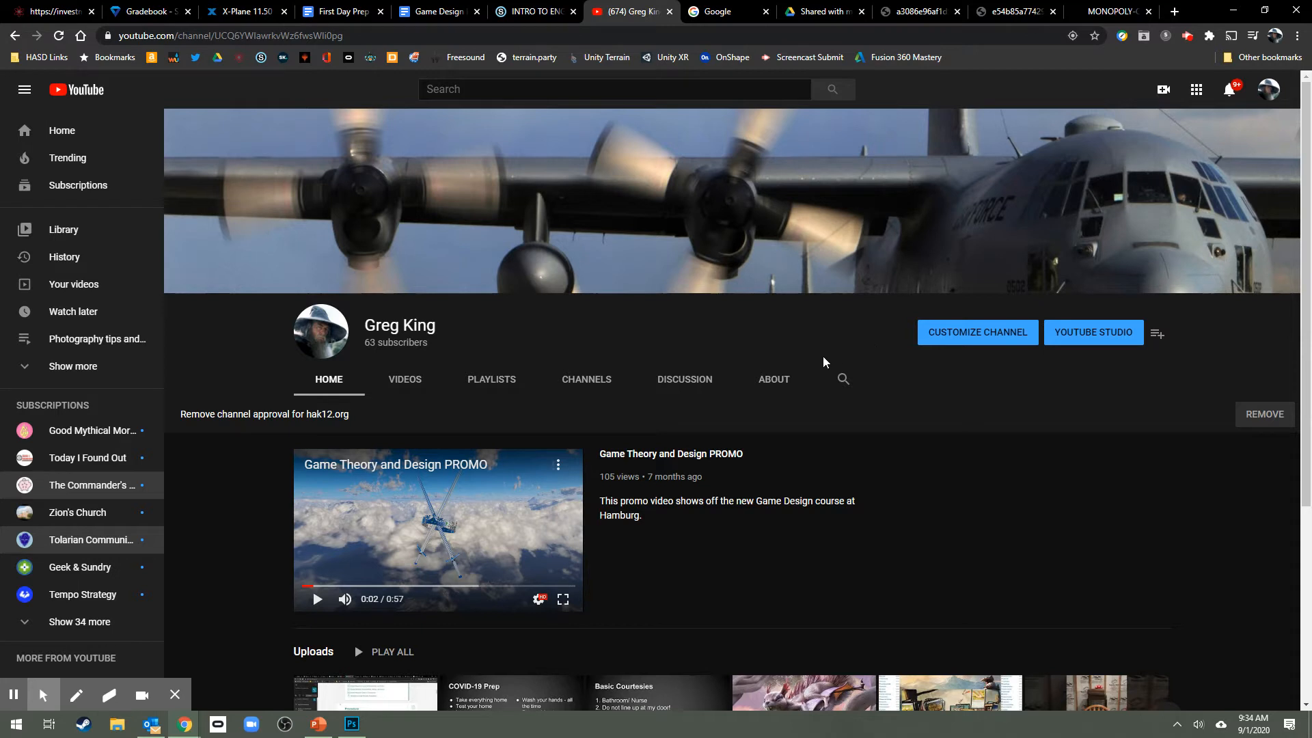
pyautogui.moveTo(265, 392)
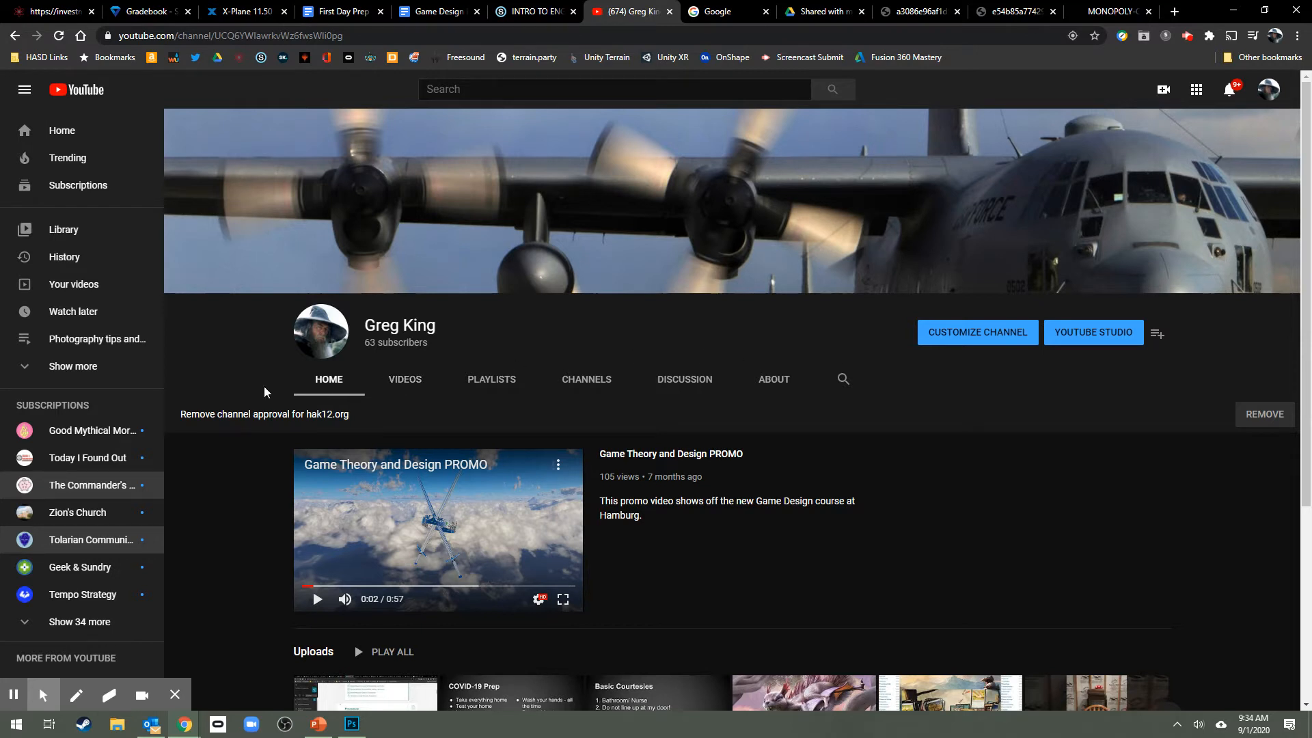
pyautogui.moveTo(655, 411)
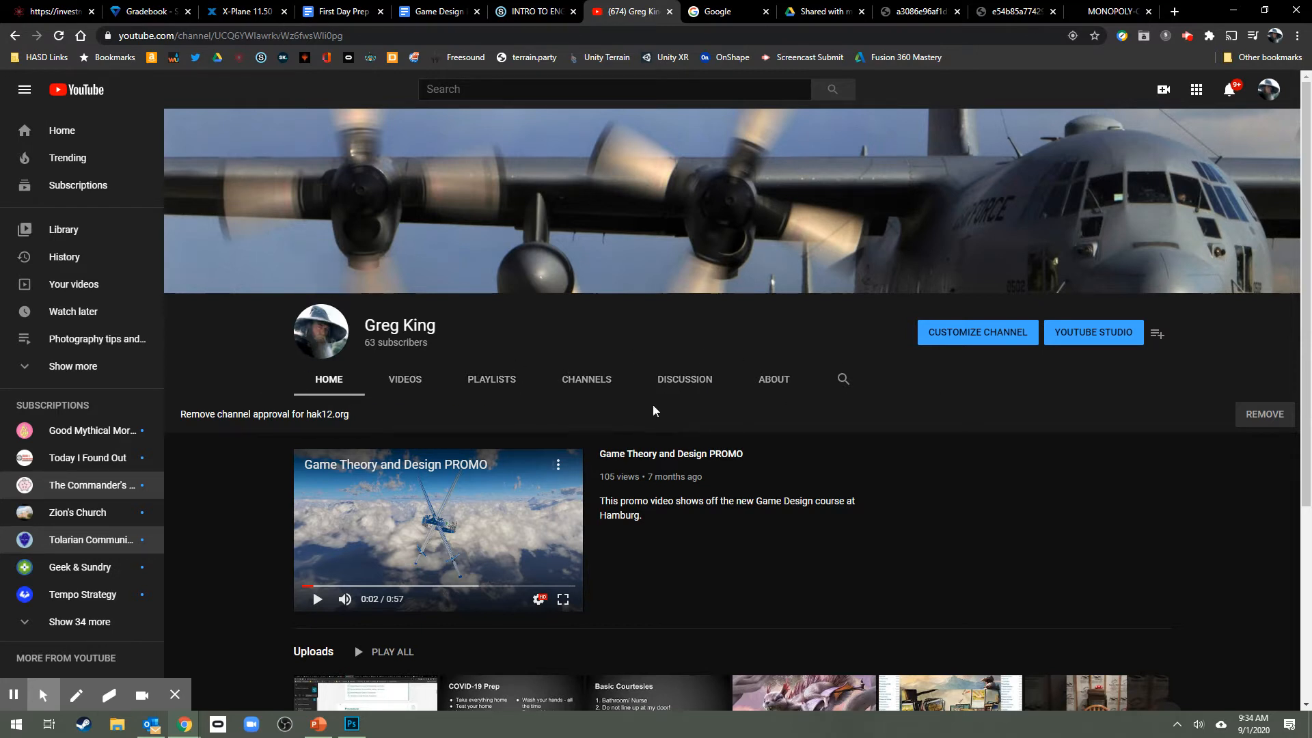
# Show the channel's Playlists tab and scroll down to the saved playlists
pyautogui.click(491, 379)
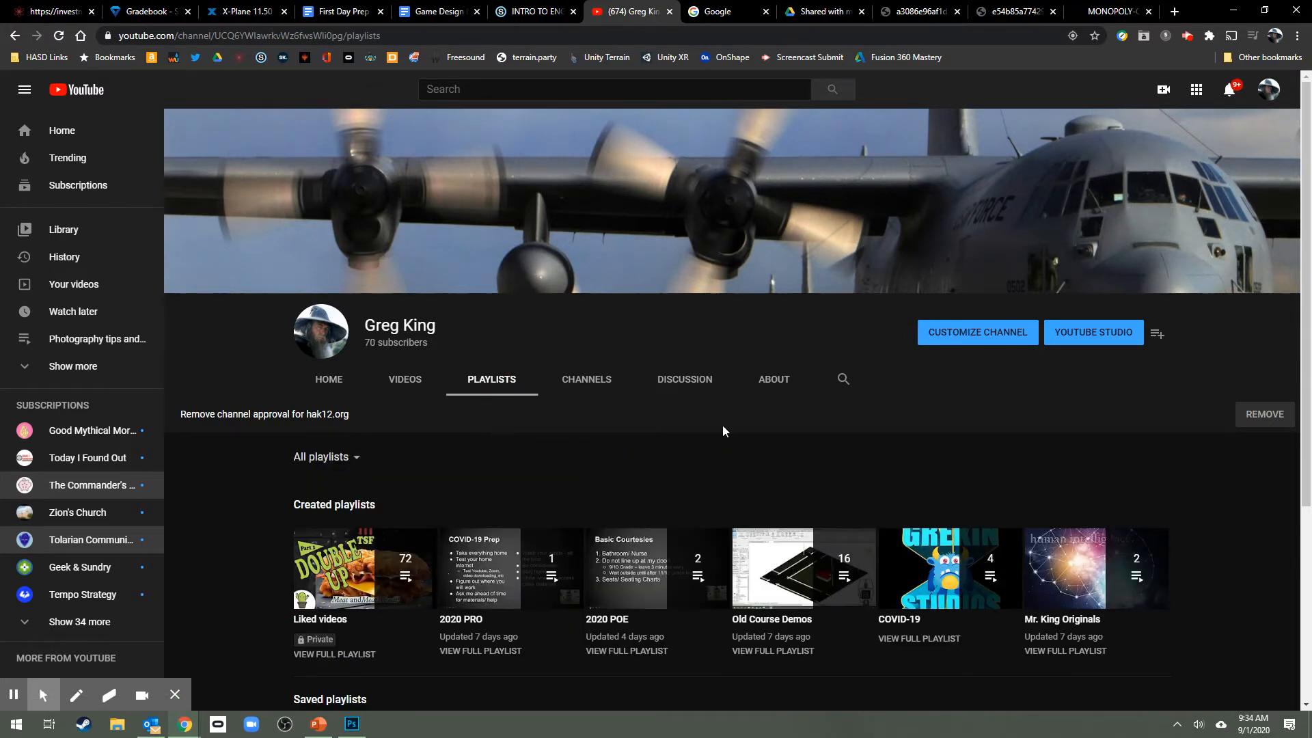
pyautogui.scroll(-3)
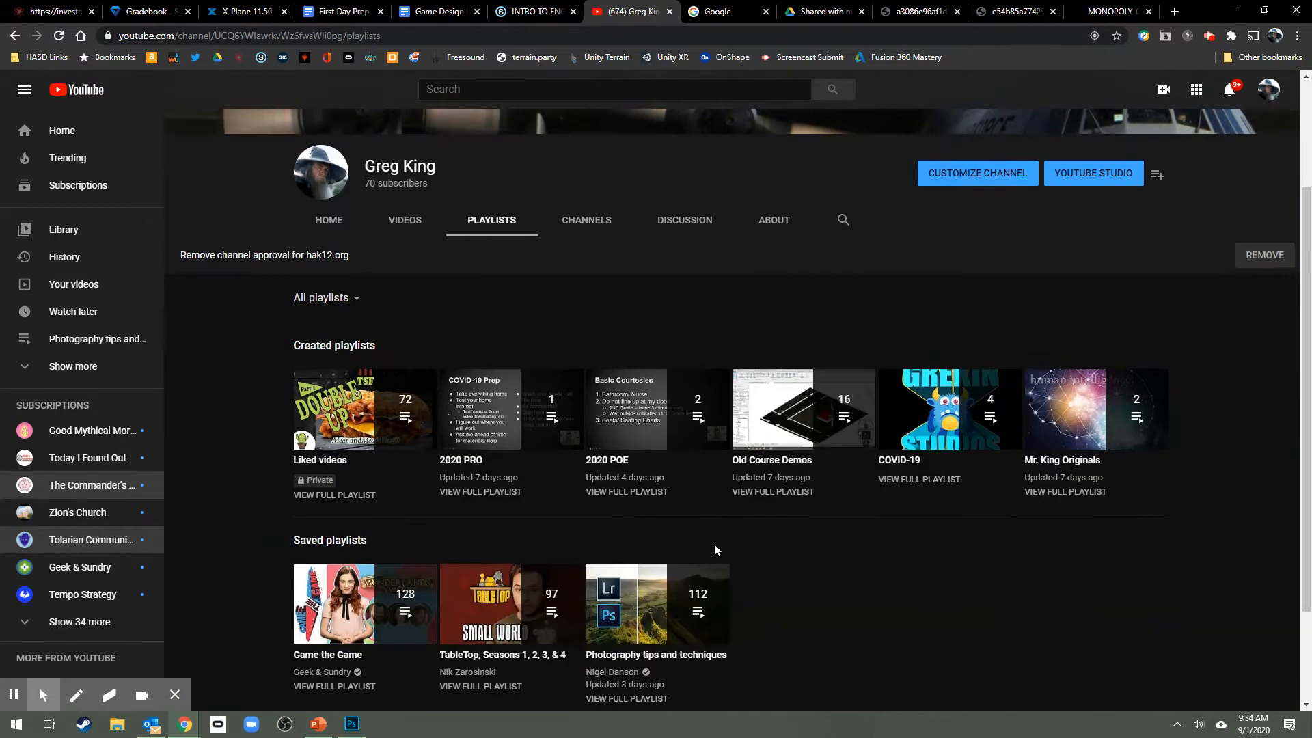
pyautogui.moveTo(477, 409)
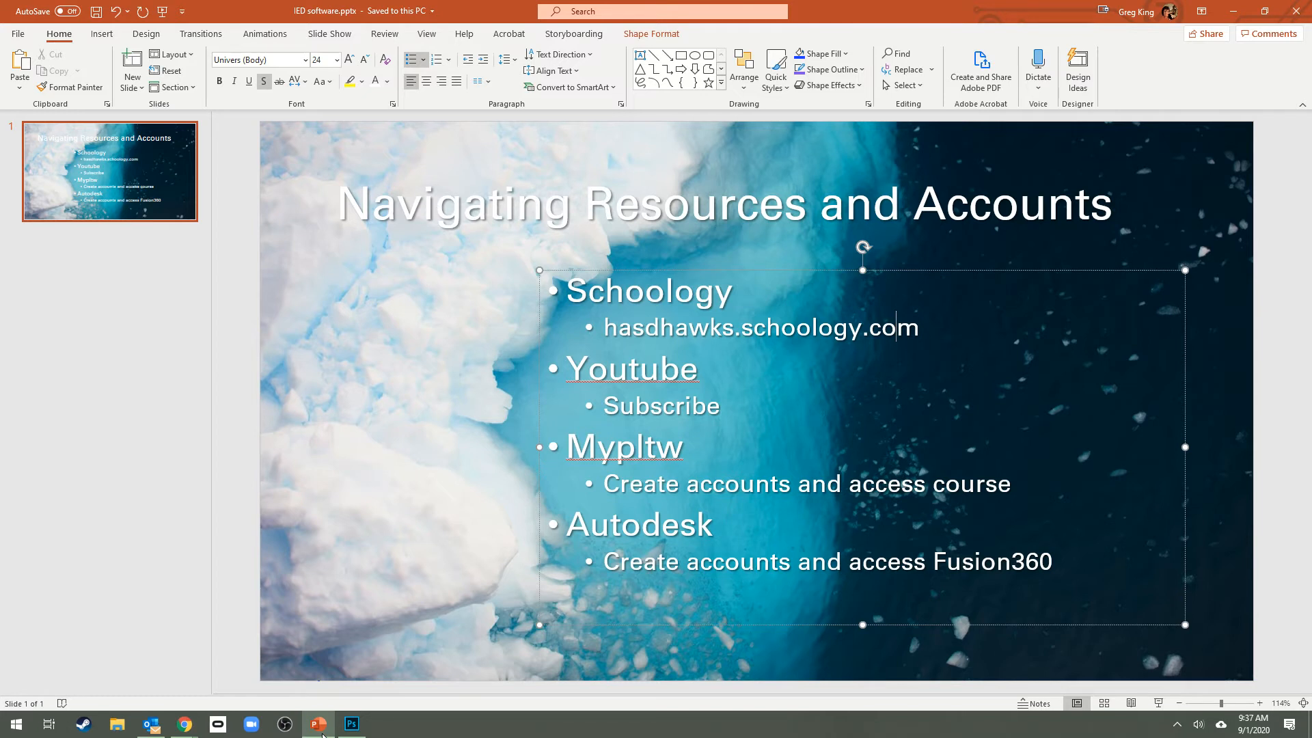
pyautogui.moveTo(257, 695)
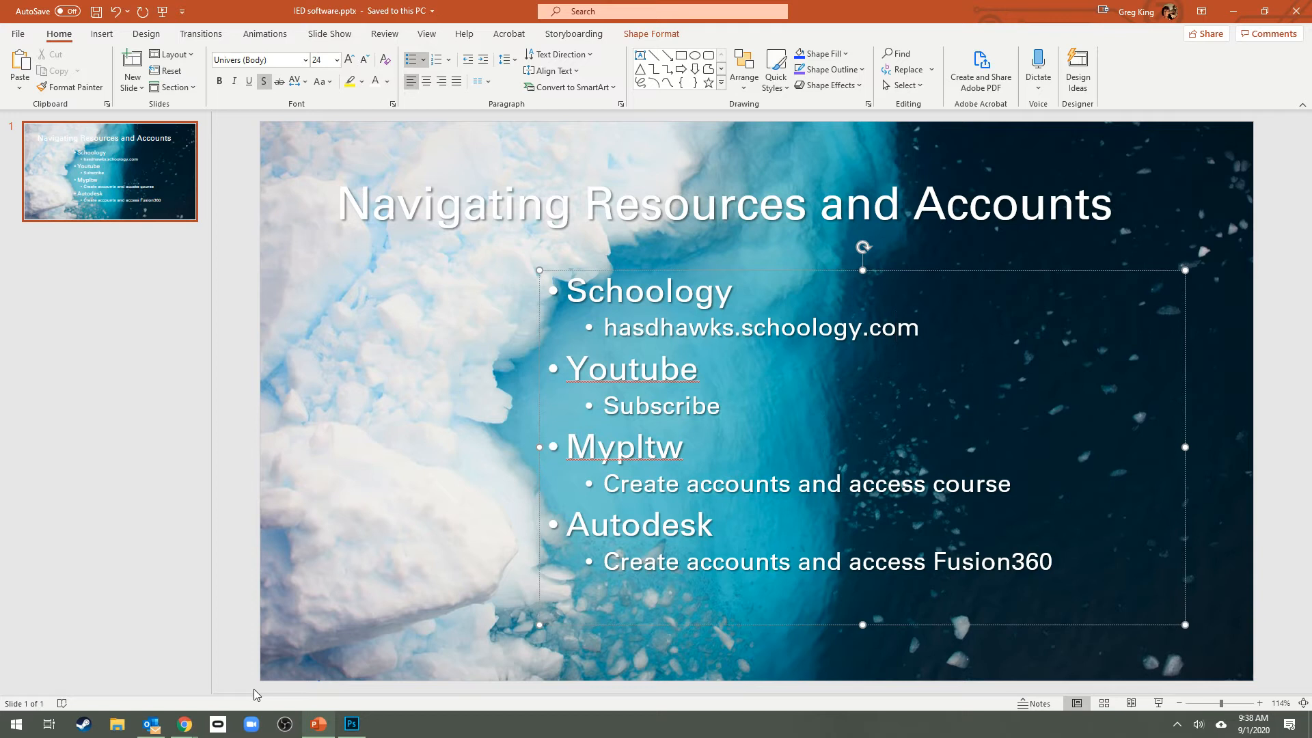
pyautogui.click(895, 327)
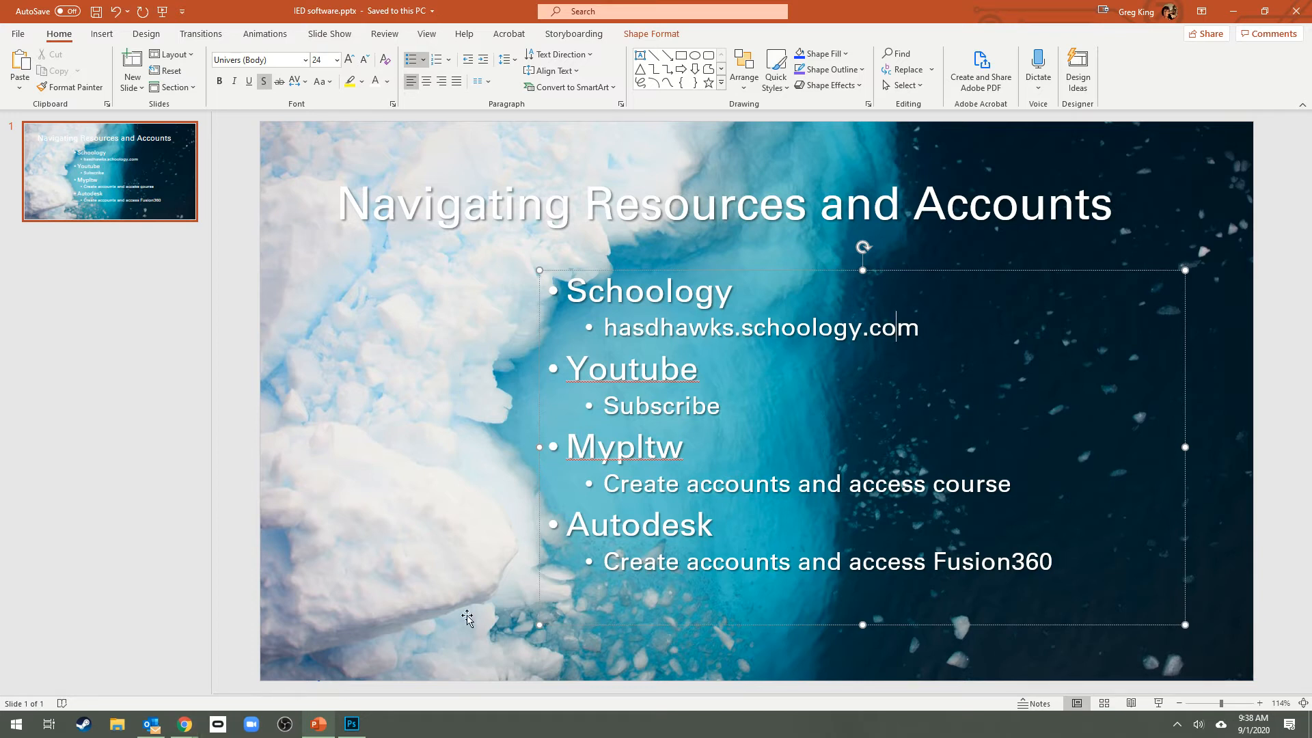
pyautogui.doubleClick(623, 446)
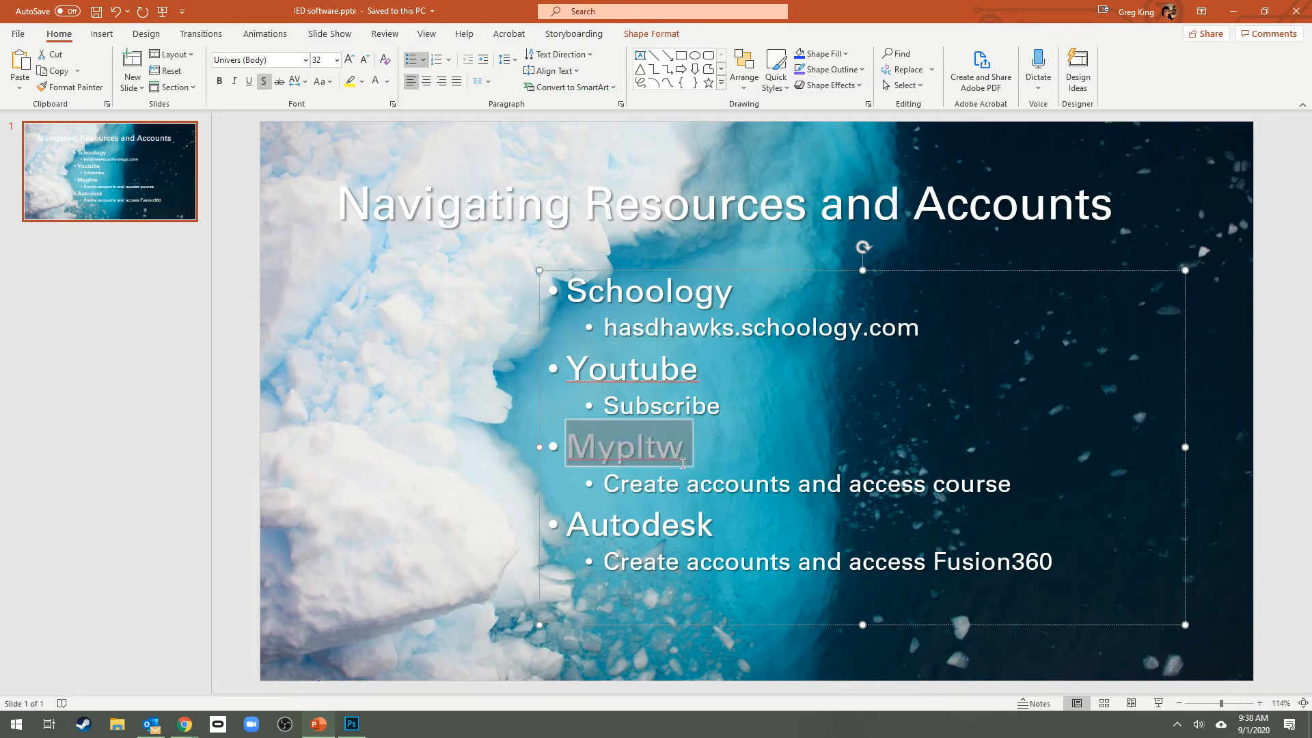
pyautogui.click(661, 446)
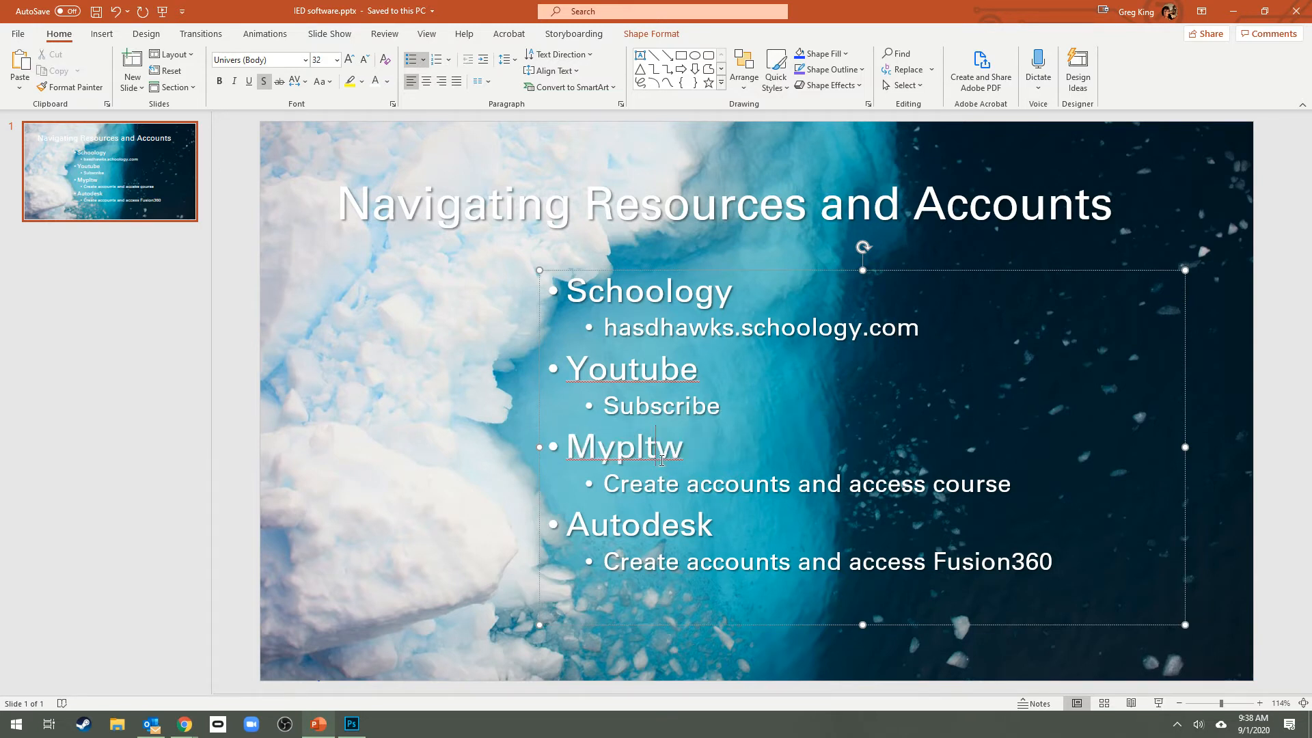
pyautogui.moveTo(841, 504)
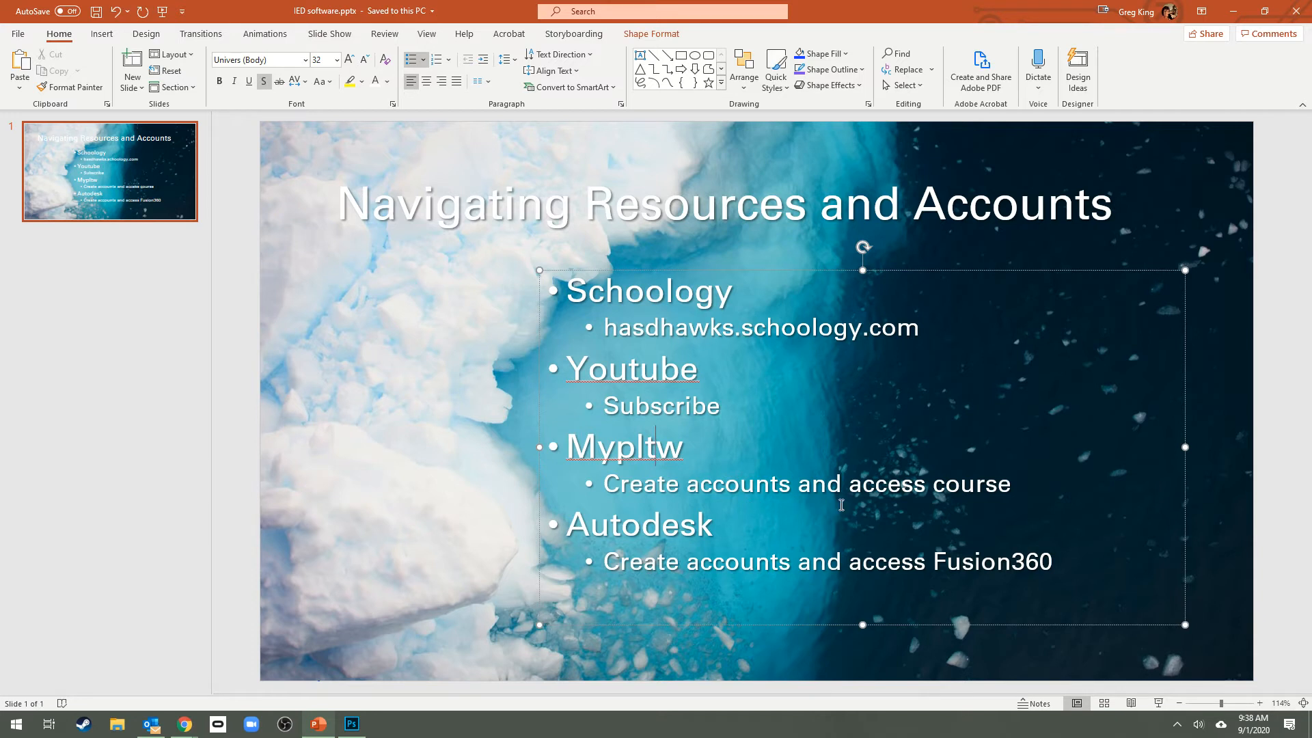
pyautogui.moveTo(936, 488)
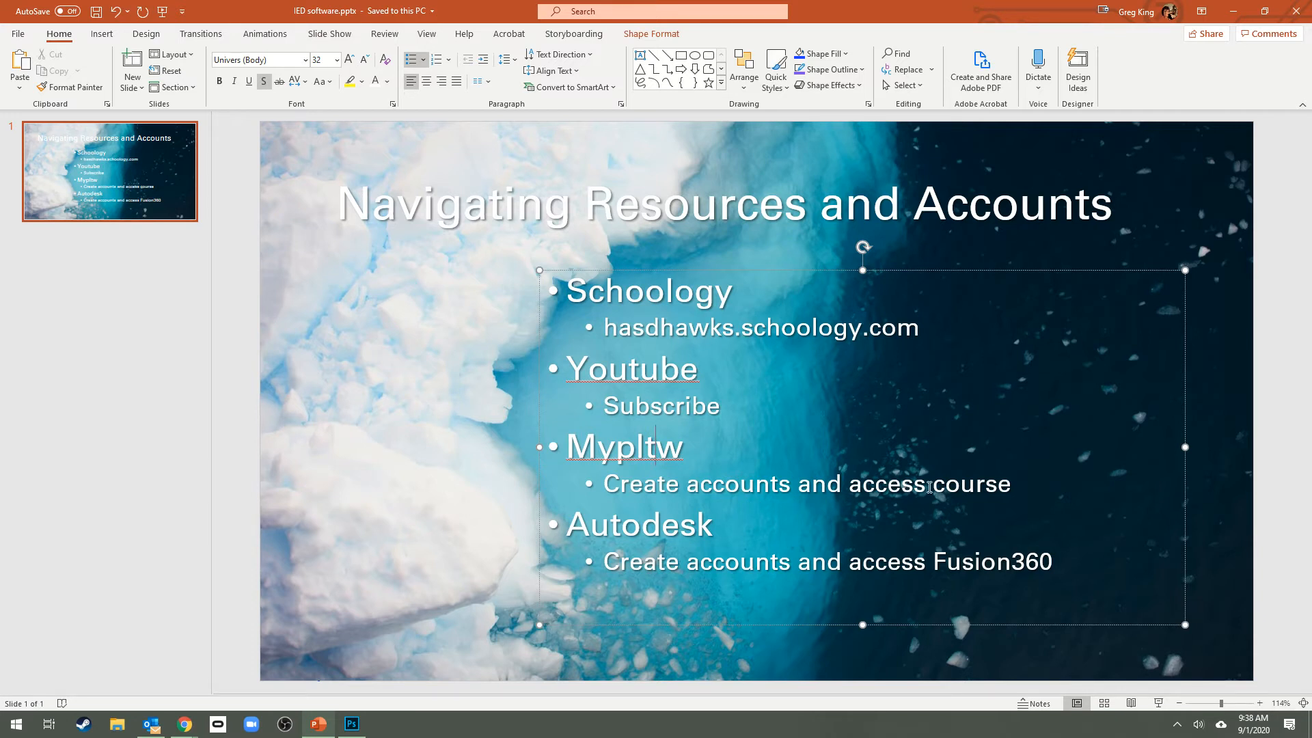
pyautogui.moveTo(183, 724)
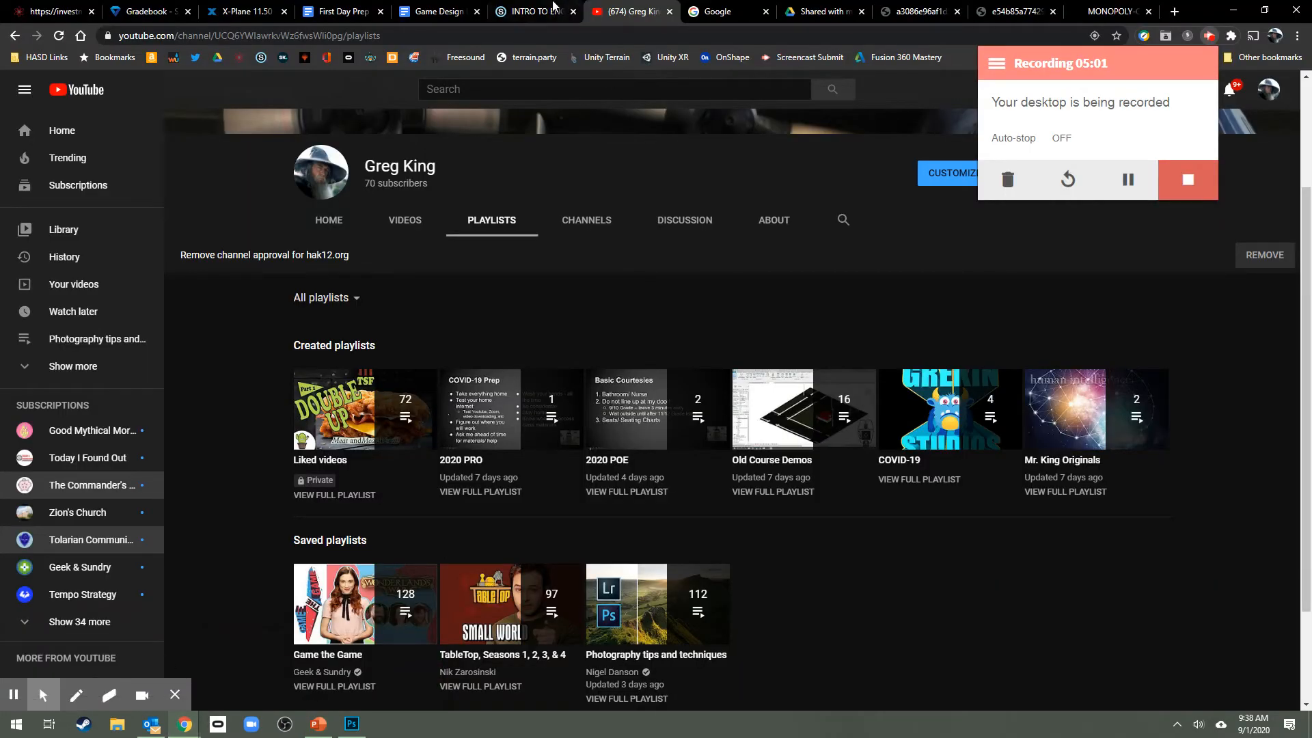
# In Schoology, open Intro Materials and the Creating an Account for myPLTW guide
pyautogui.click(534, 11)
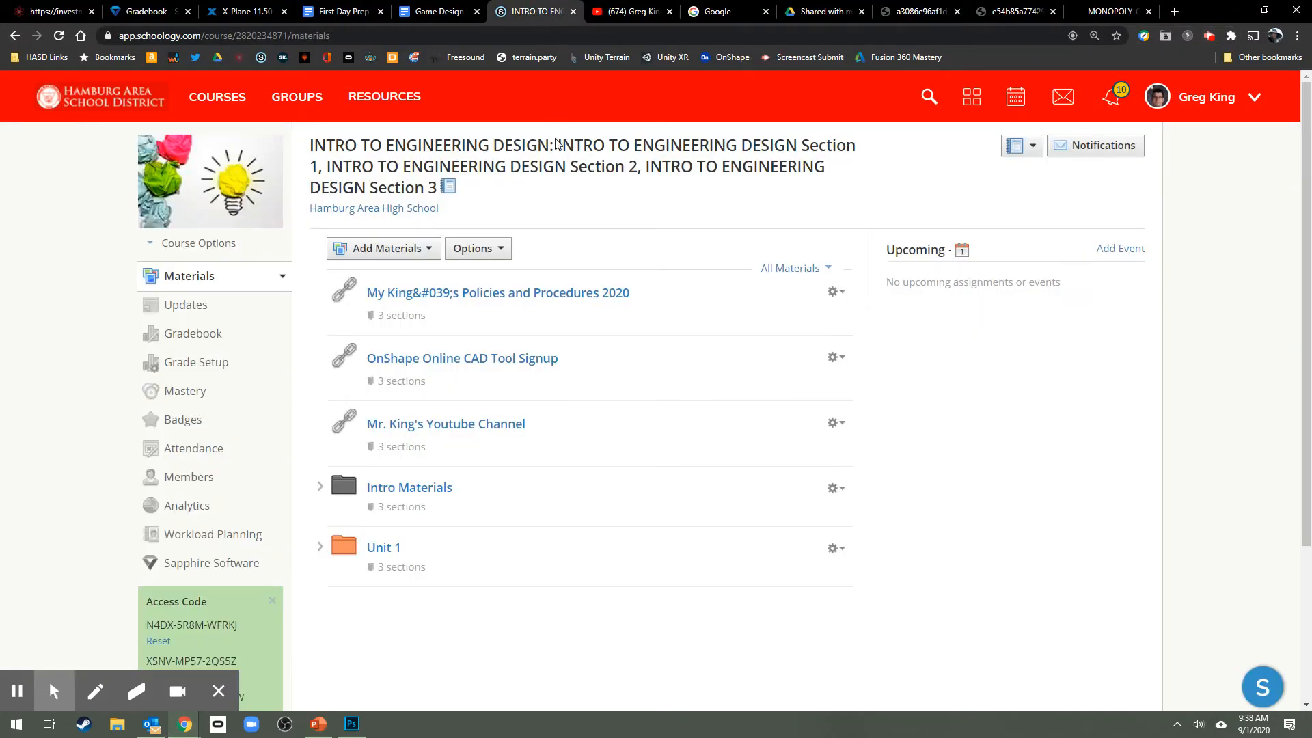
pyautogui.click(409, 487)
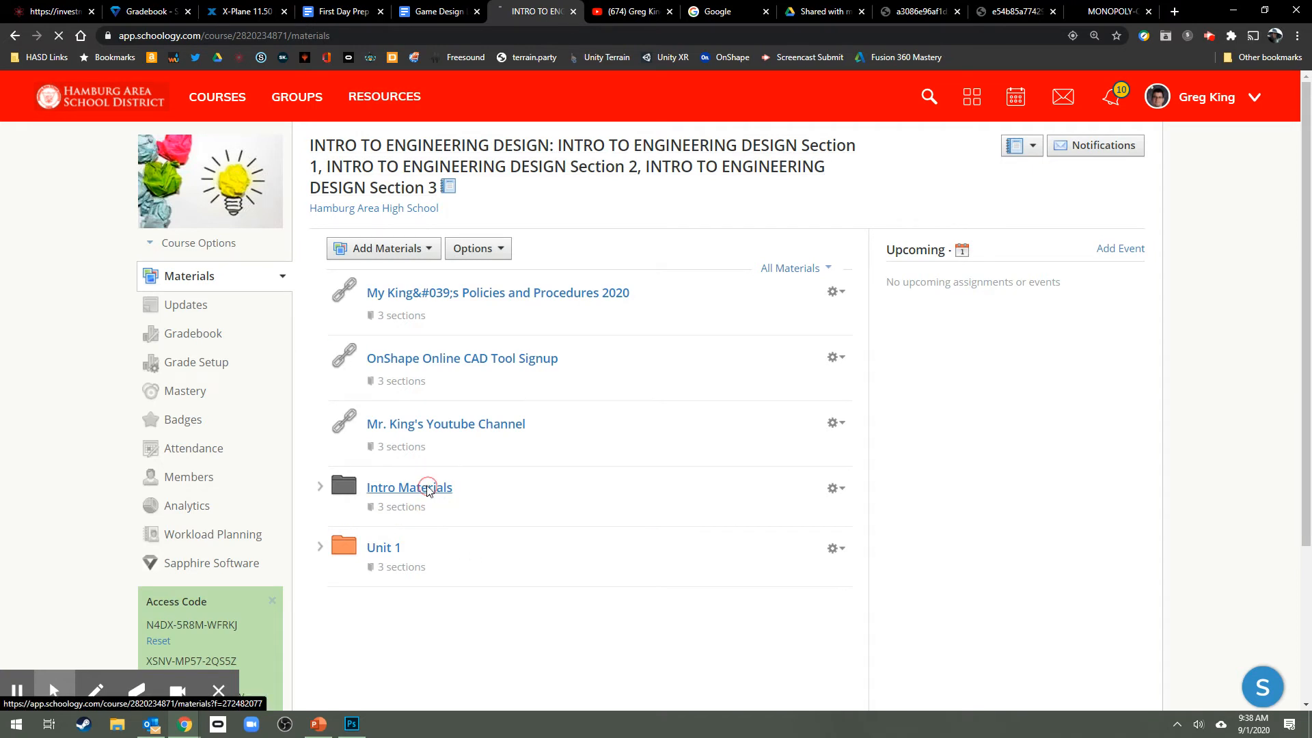
pyautogui.click(409, 487)
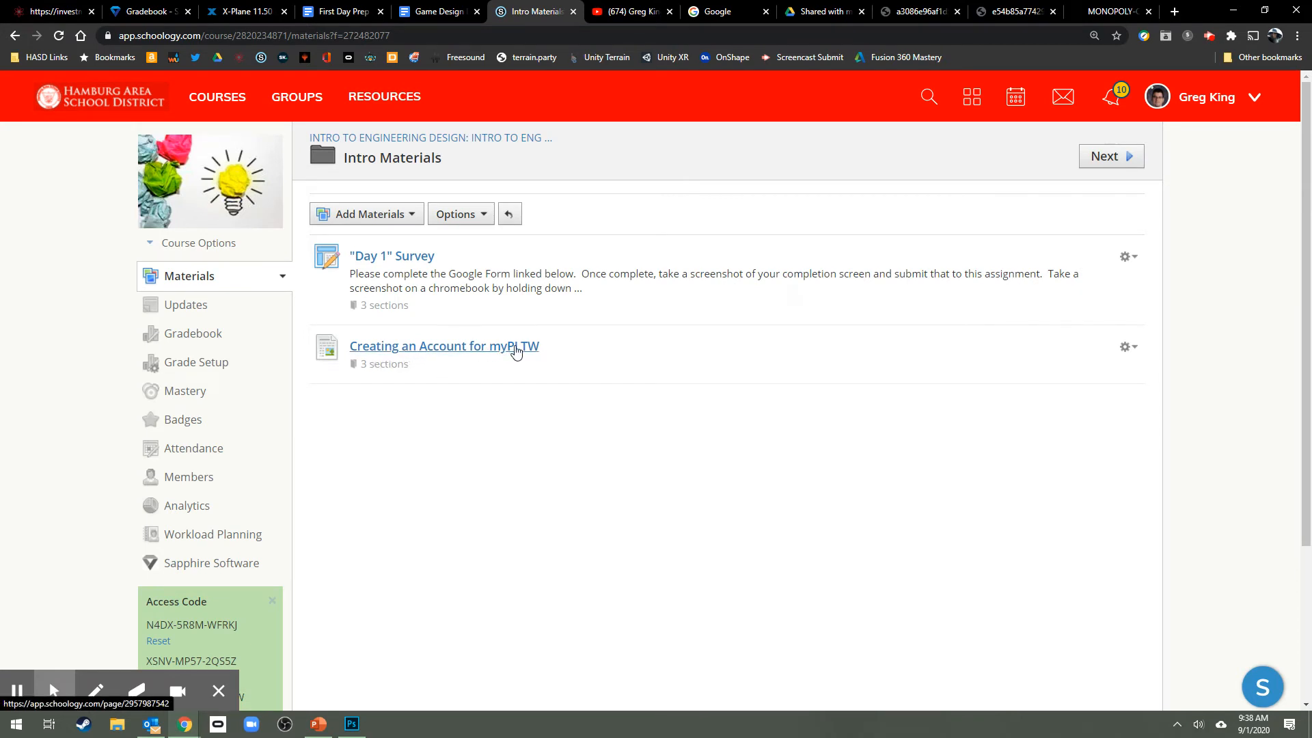
pyautogui.click(444, 346)
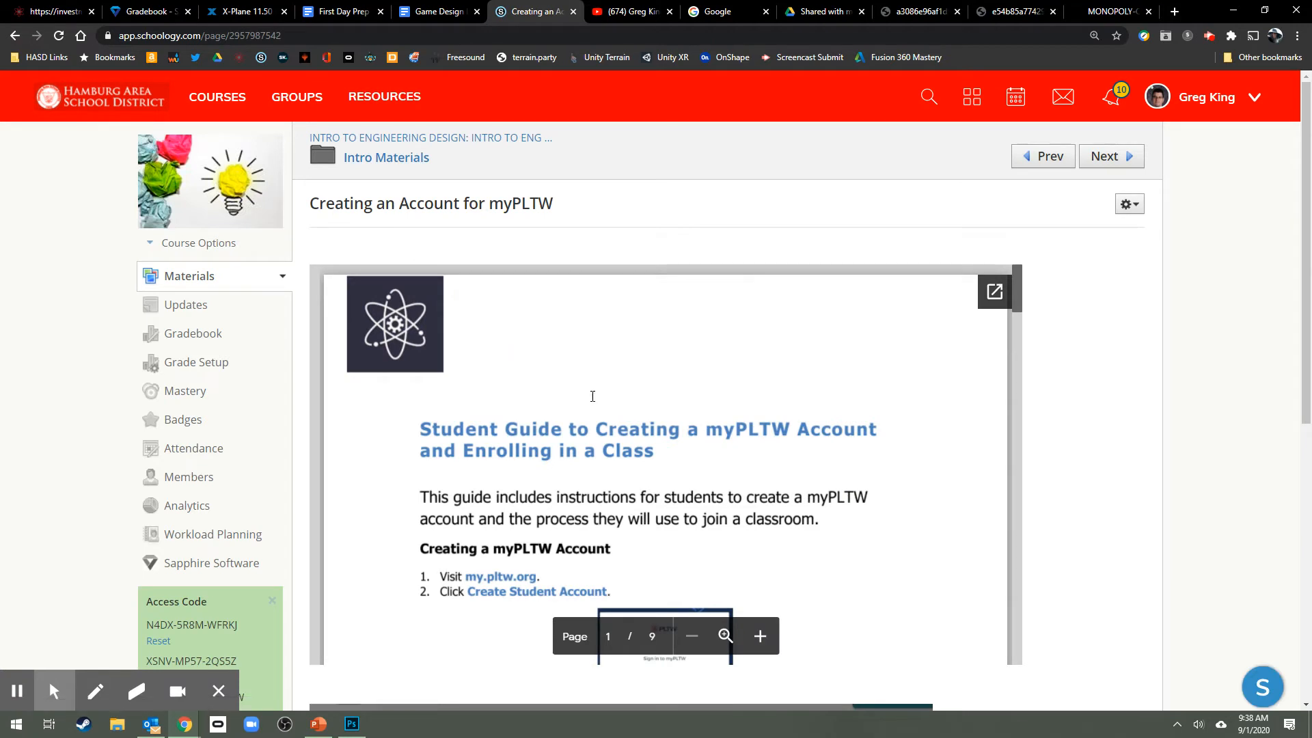
pyautogui.moveTo(713, 360)
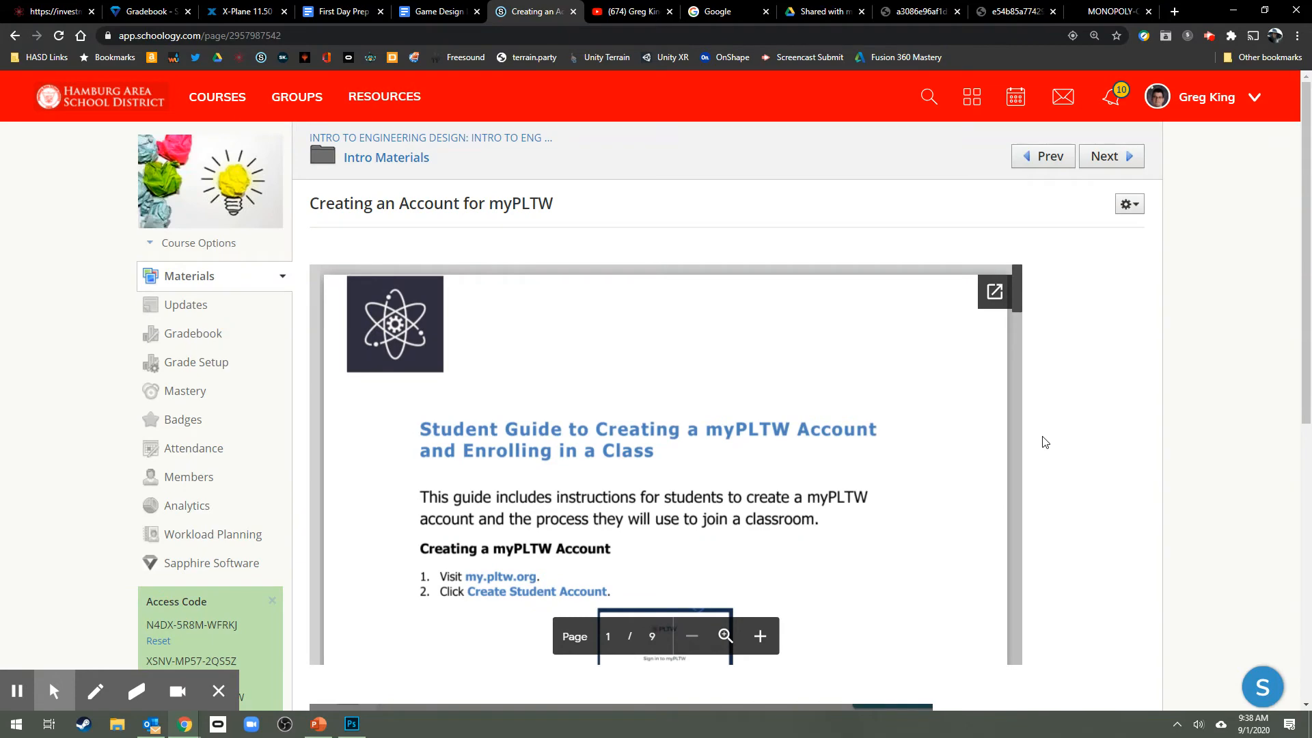
pyautogui.scroll(-3)
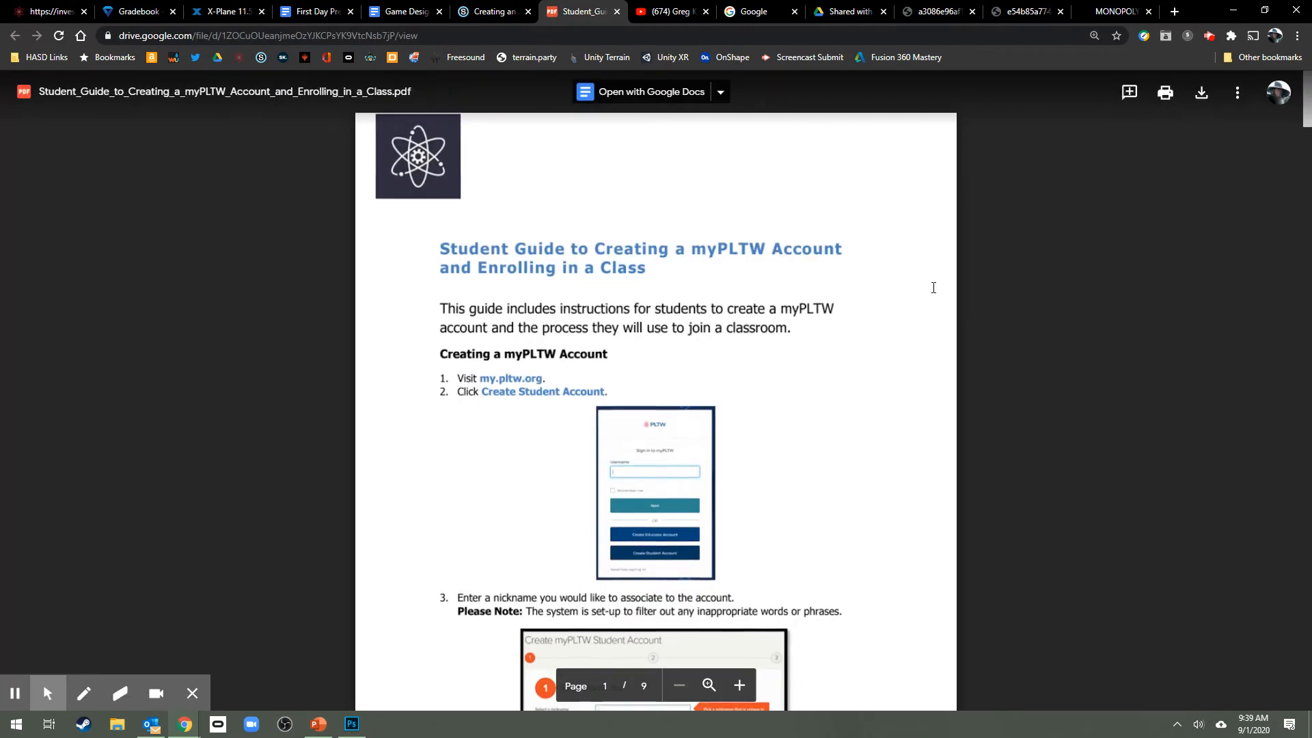
# Zoom the myPLTW guide in twice and scroll to the step 3 nickname entry
pyautogui.scroll(-3)
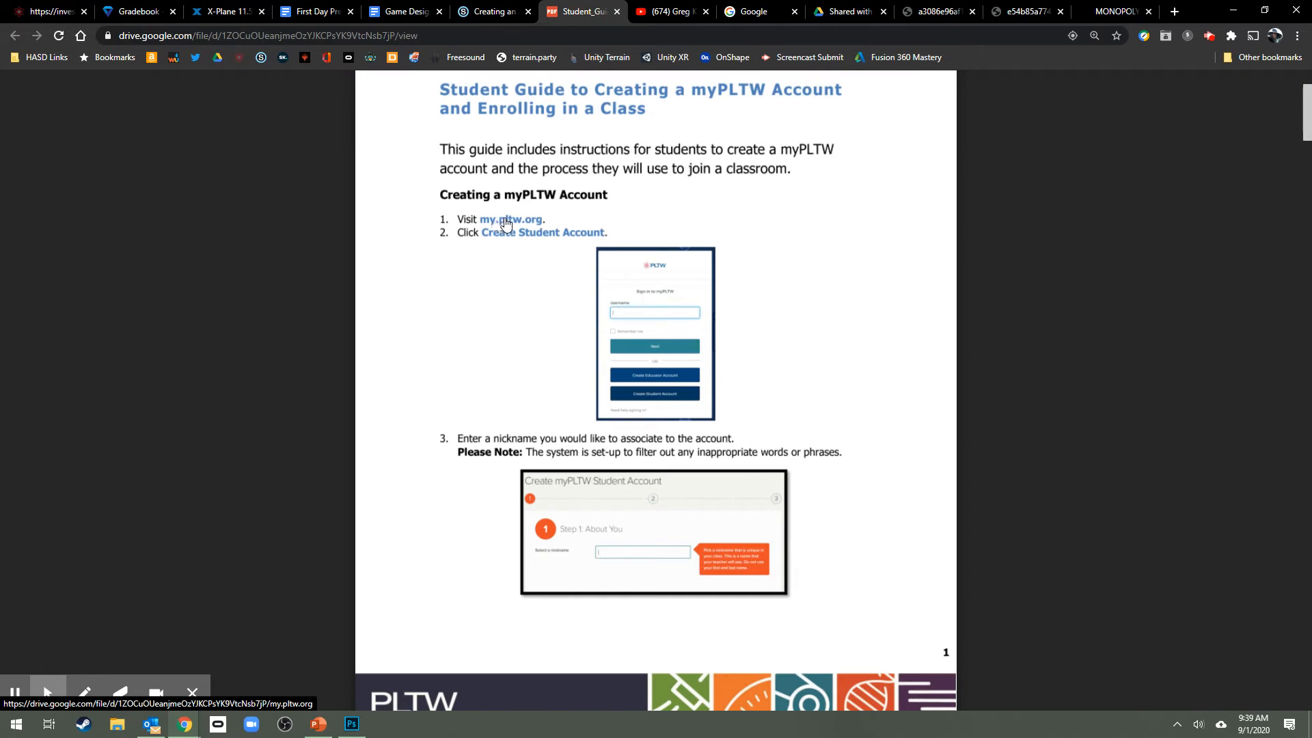
pyautogui.moveTo(978, 221)
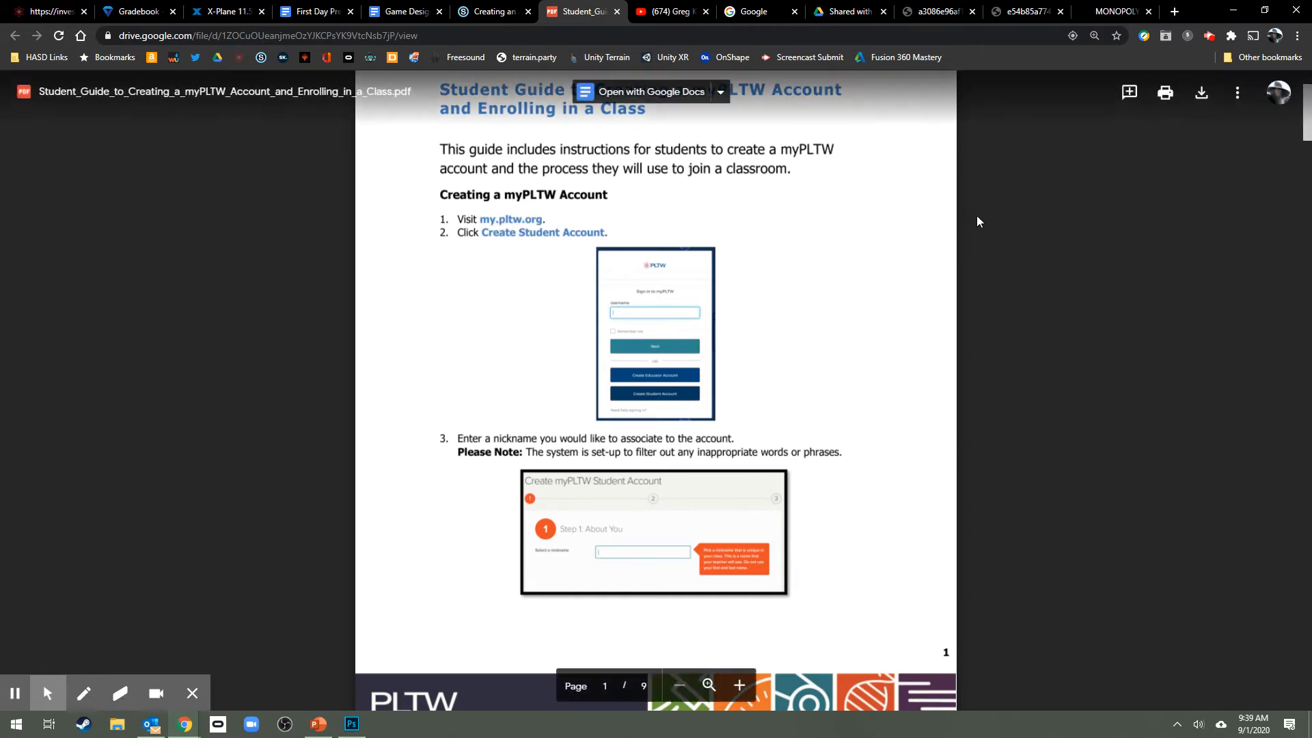
pyautogui.click(739, 686)
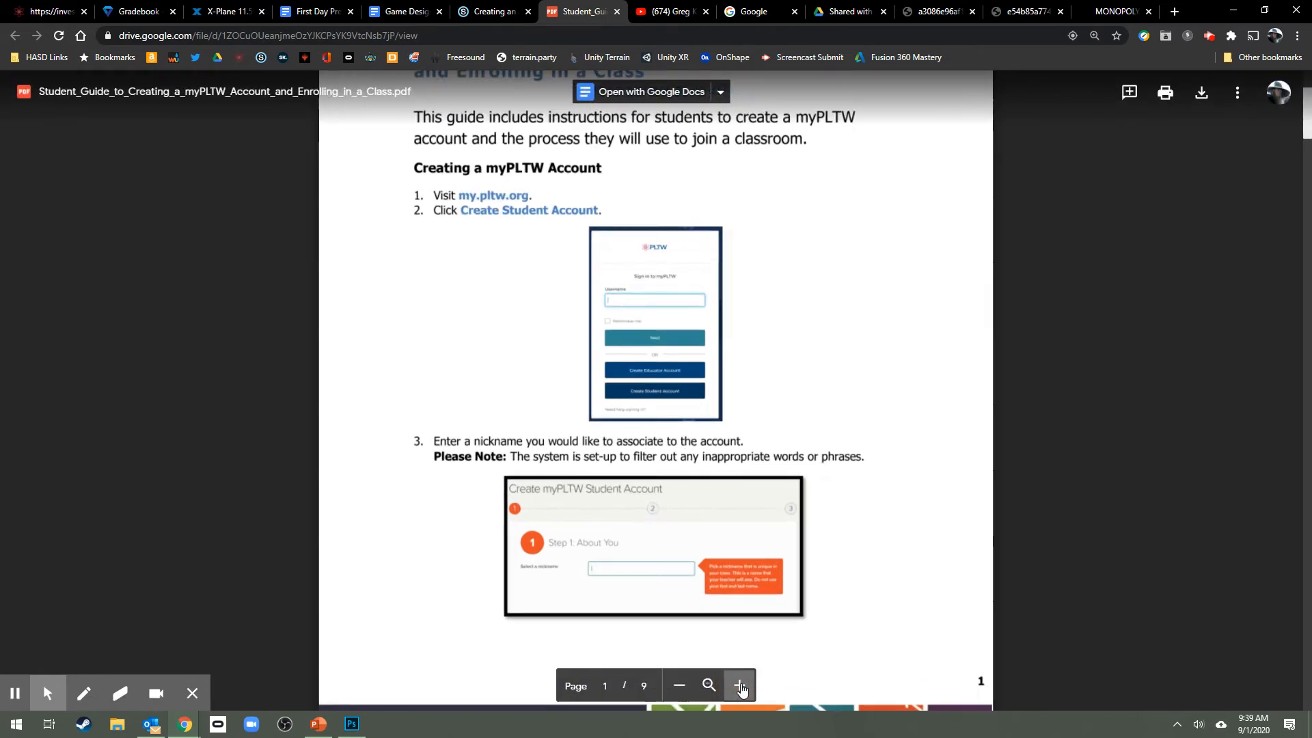
pyautogui.click(739, 686)
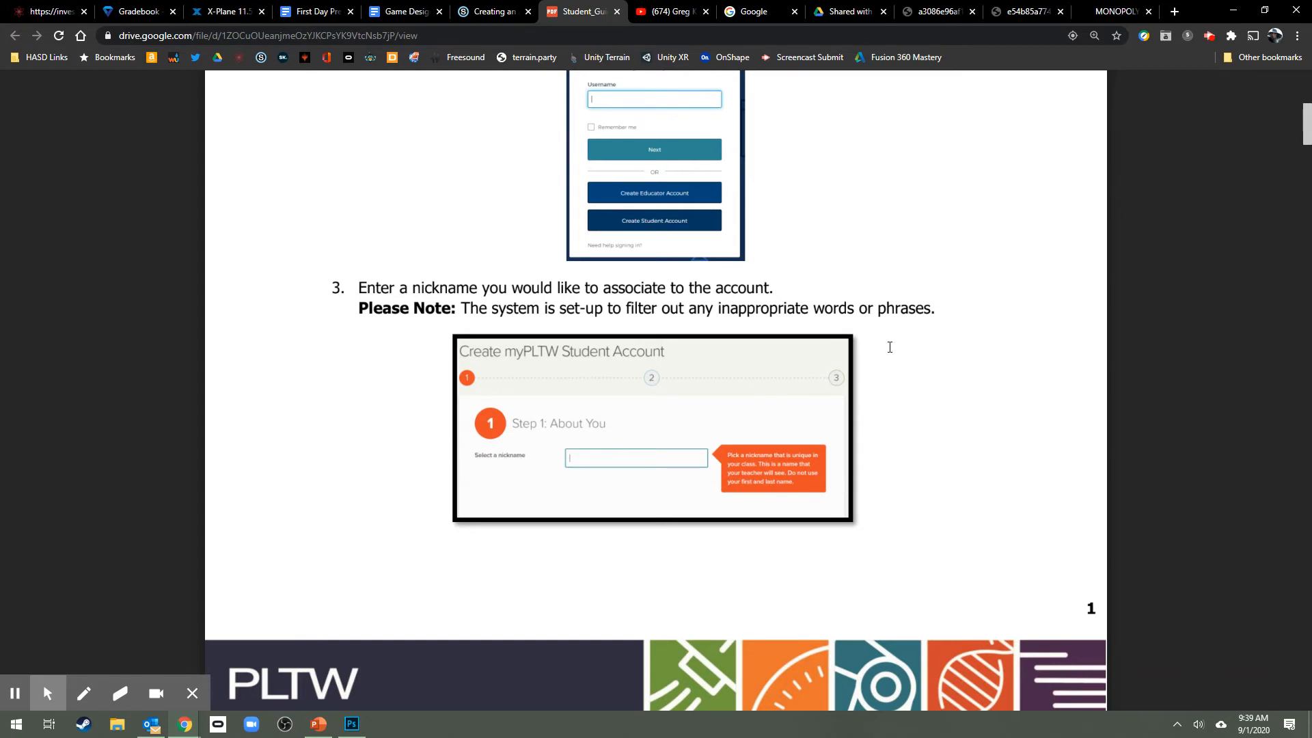
pyautogui.moveTo(916, 377)
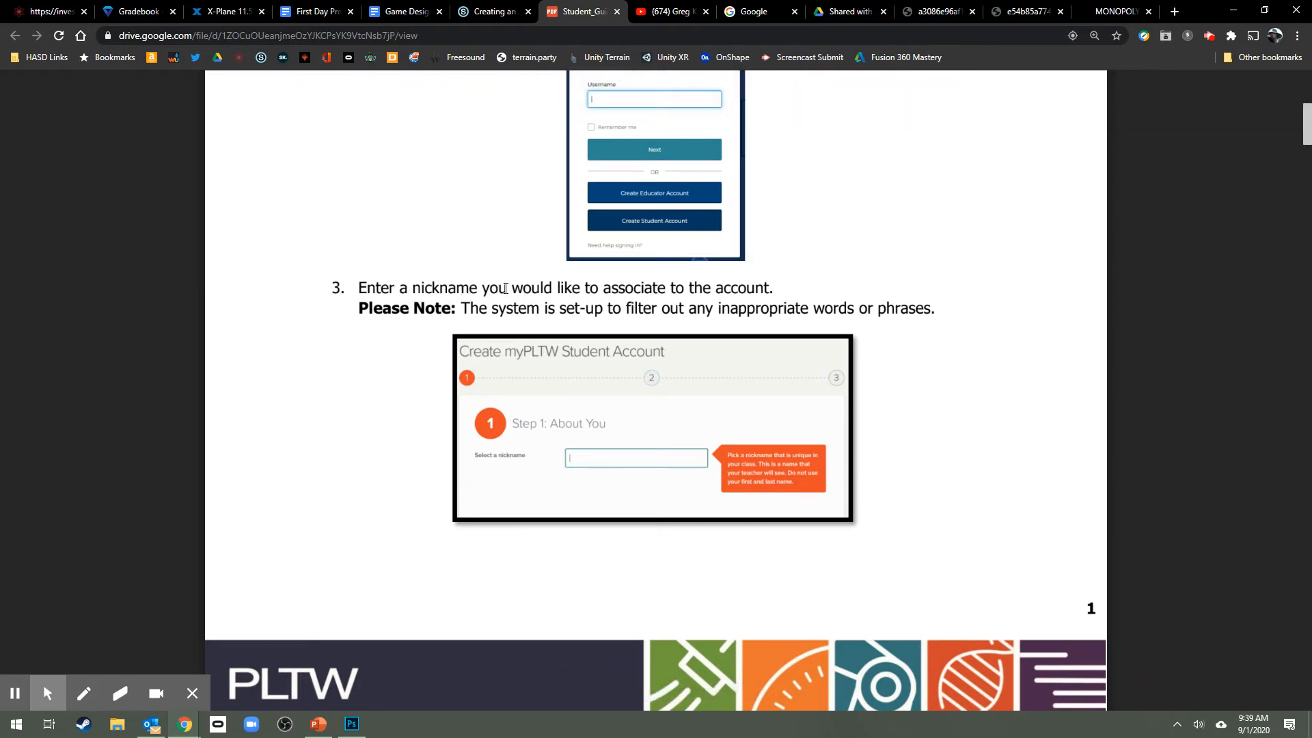
pyautogui.moveTo(808, 314)
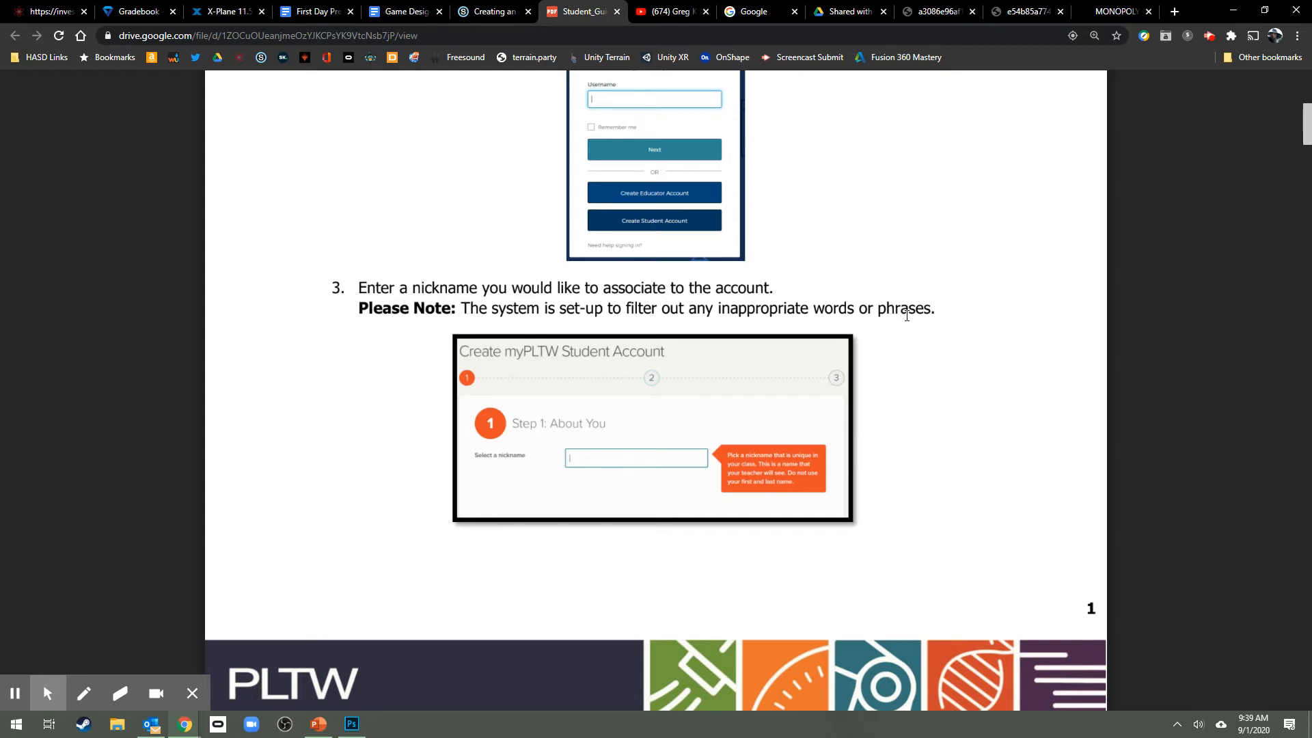
pyautogui.scroll(-3)
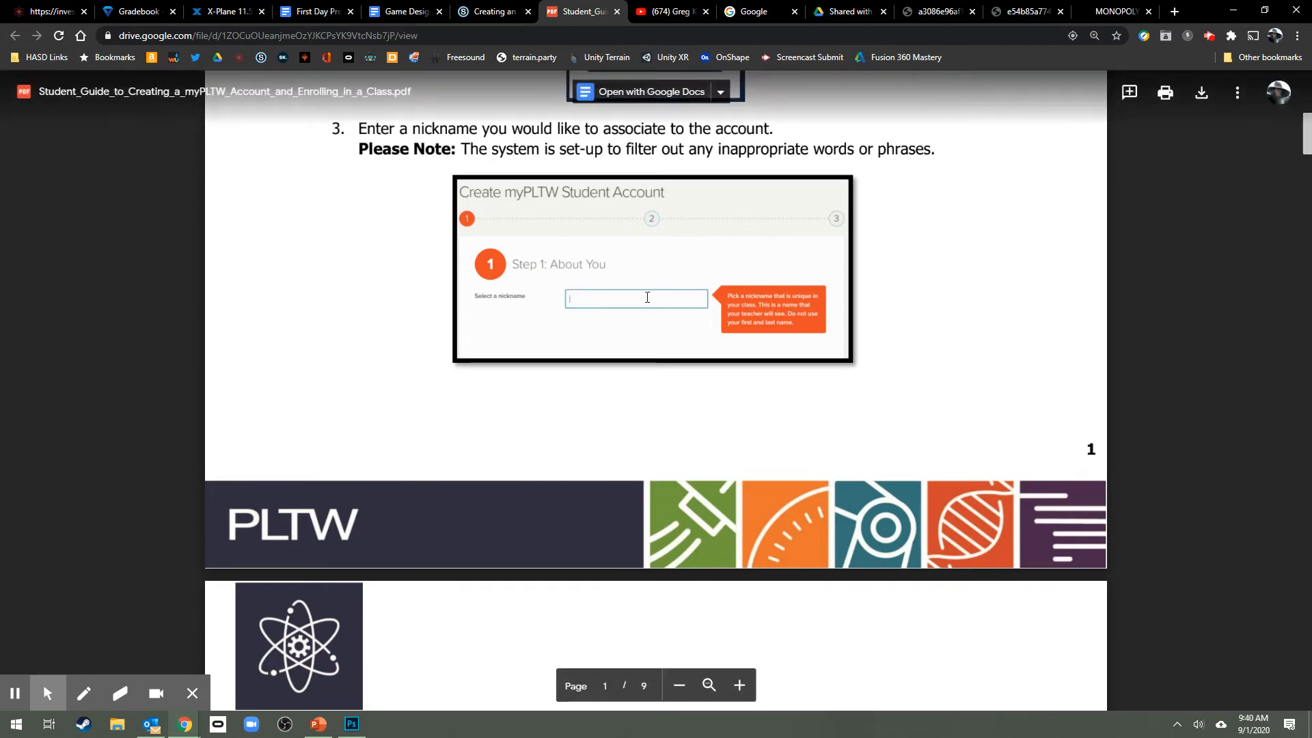
# Scroll from step 4 through the username help prompts to step 8 on passwords
pyautogui.scroll(-3)
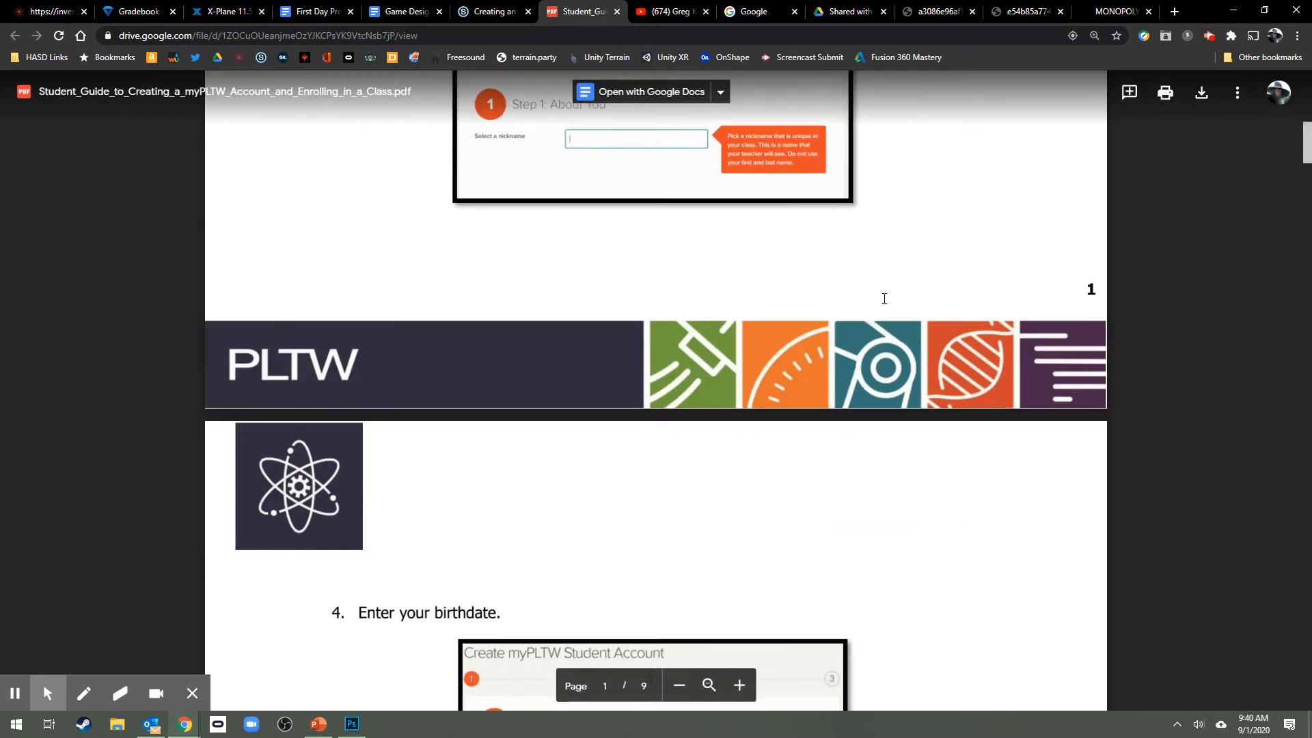
pyautogui.scroll(-3)
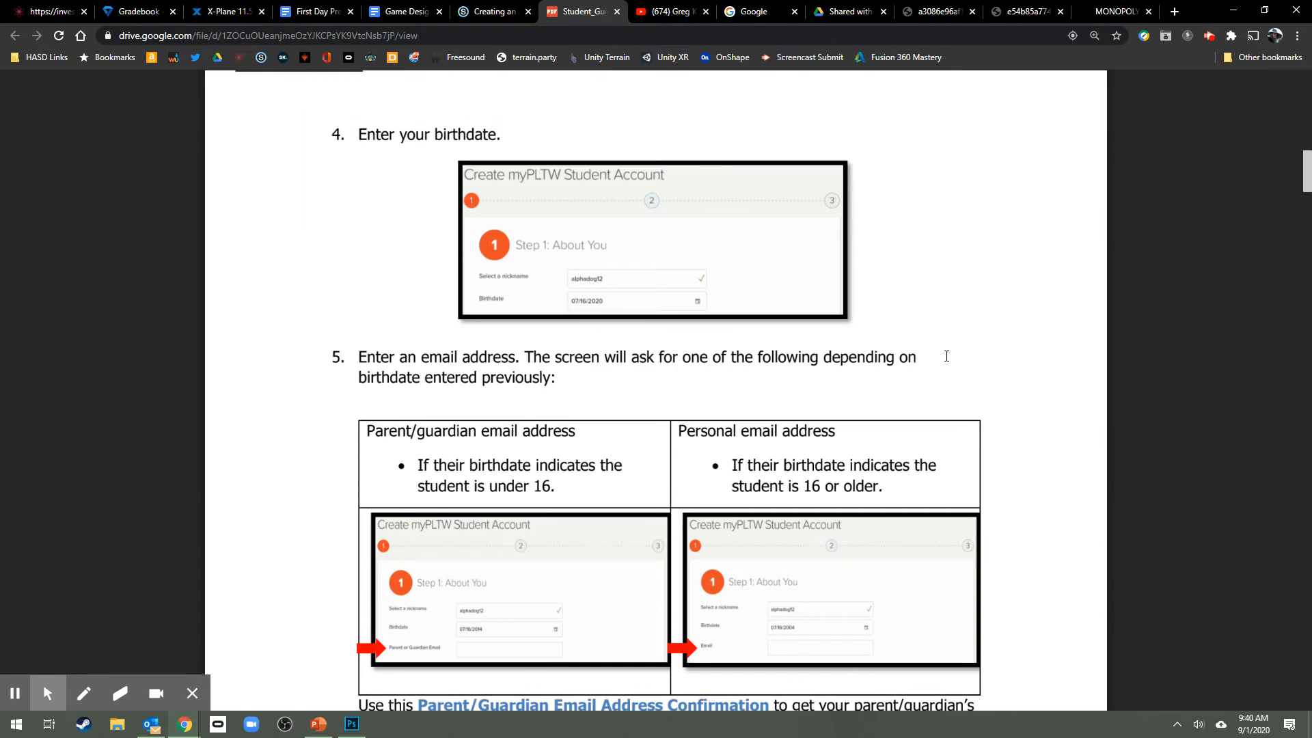
pyautogui.scroll(-3)
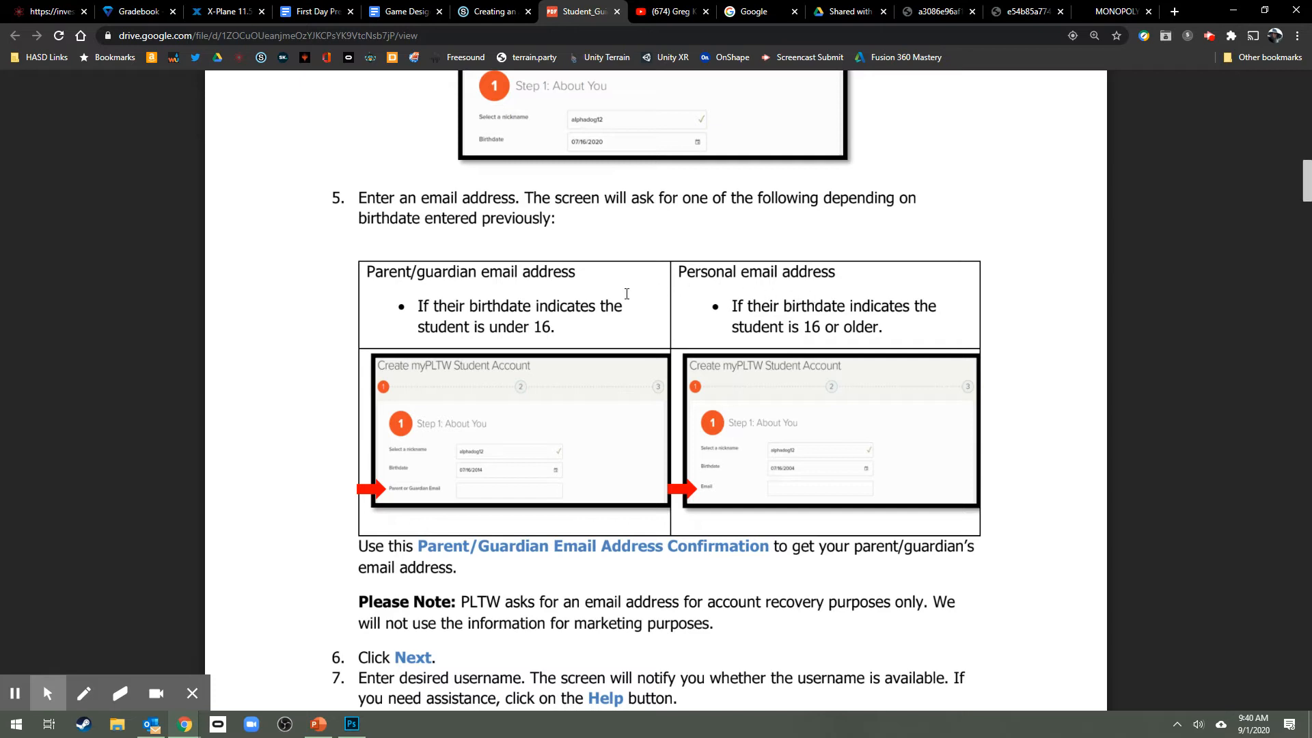
pyautogui.moveTo(811, 320)
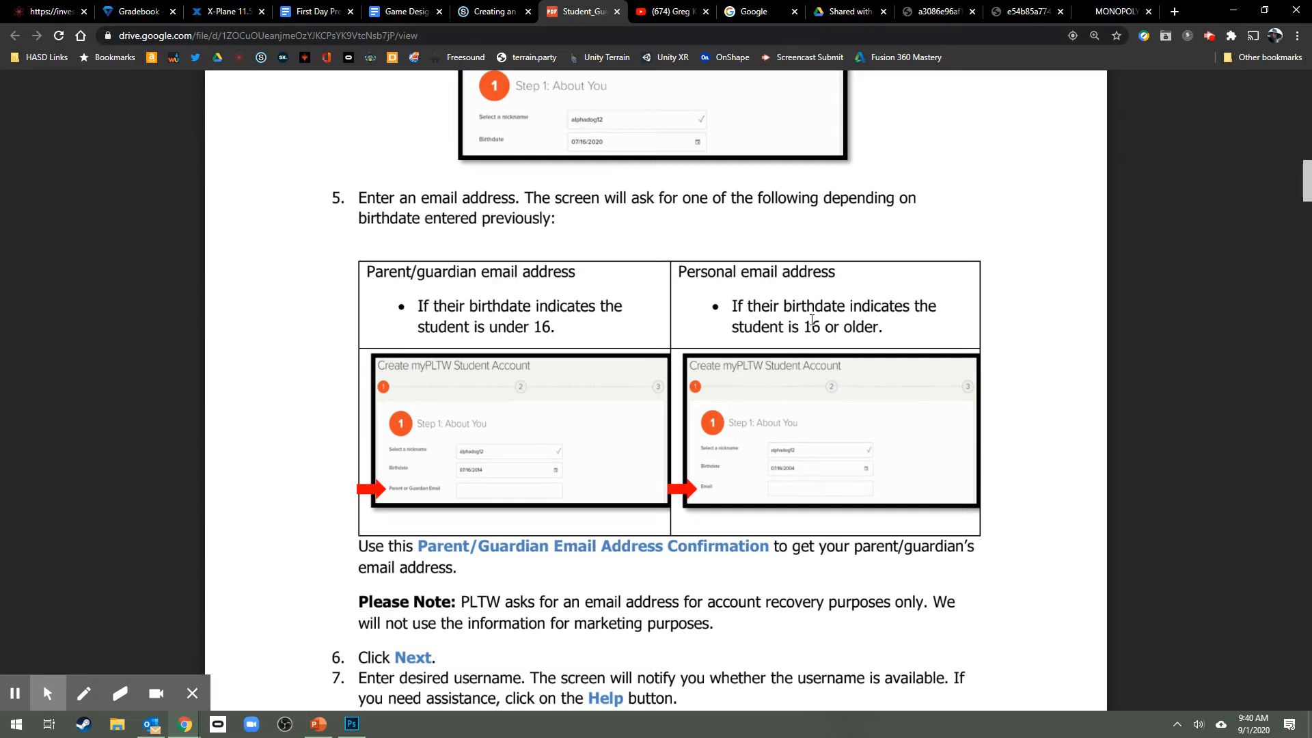
pyautogui.moveTo(1041, 330)
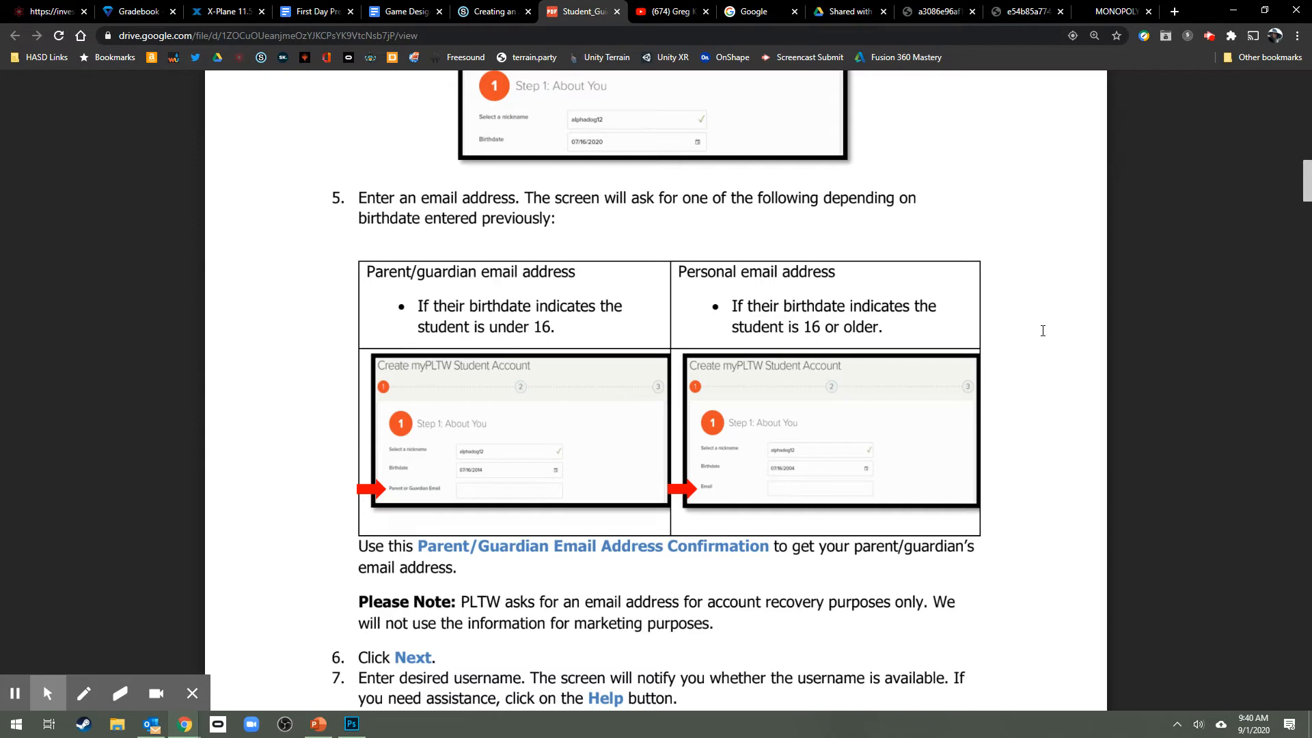
pyautogui.scroll(-3)
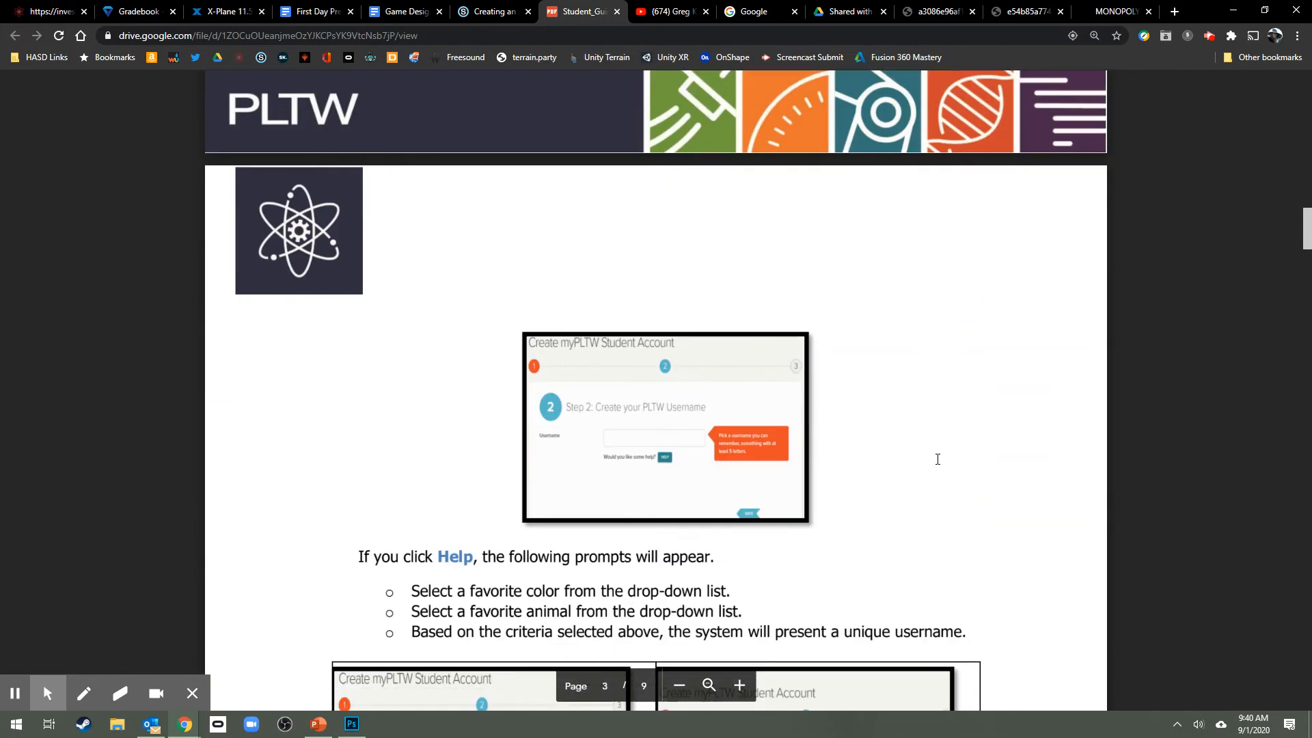
pyautogui.scroll(-3)
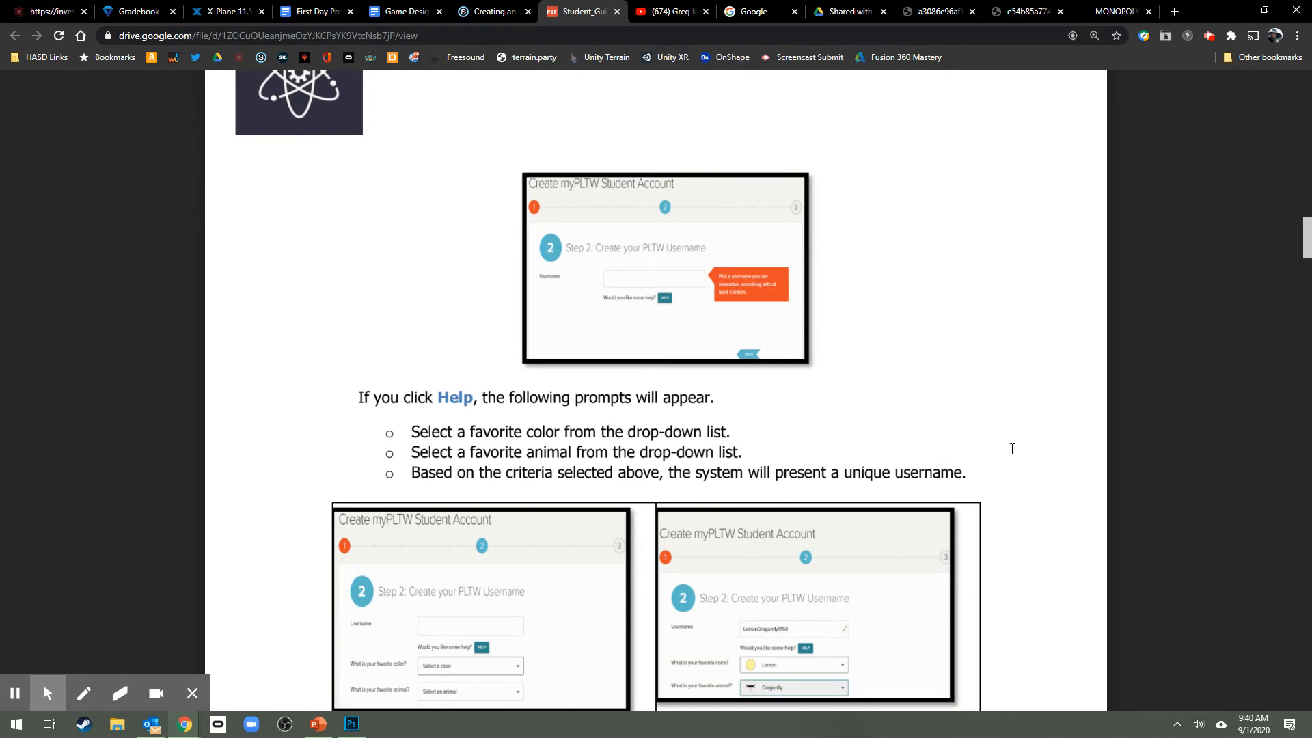
pyautogui.moveTo(1011, 450)
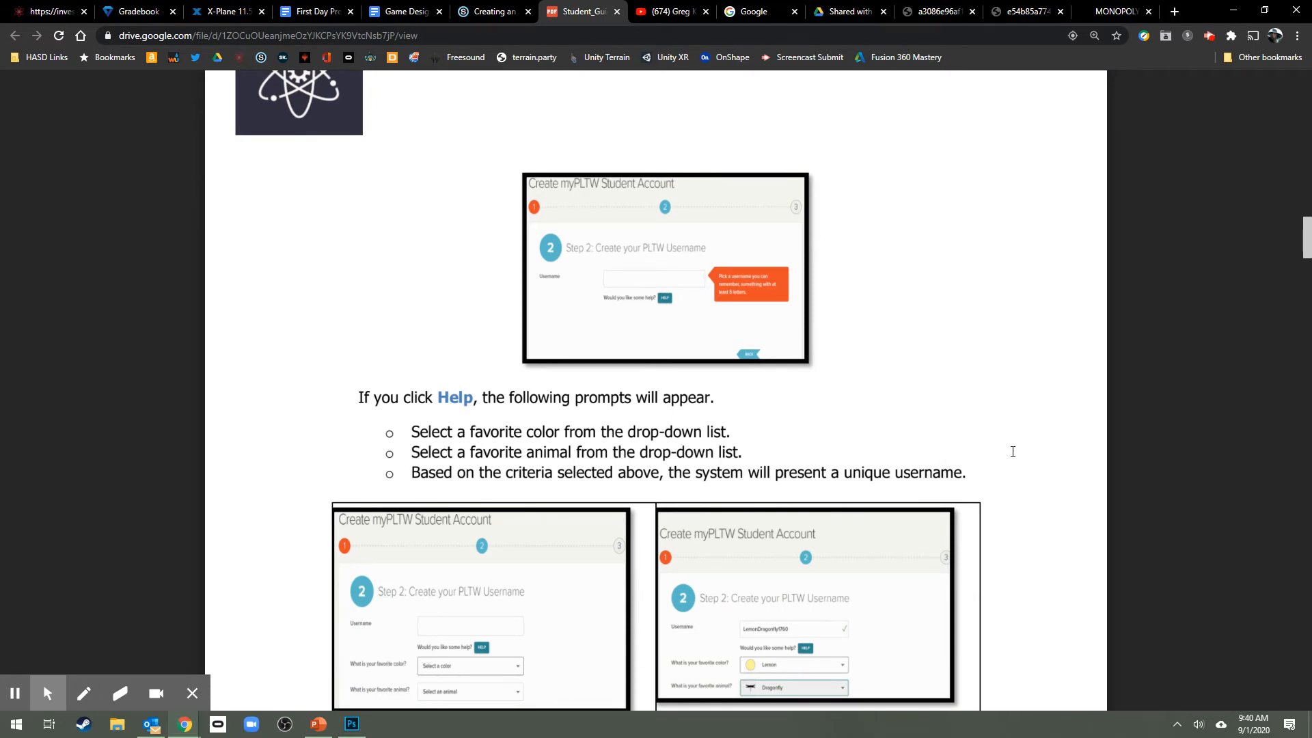
pyautogui.scroll(-3)
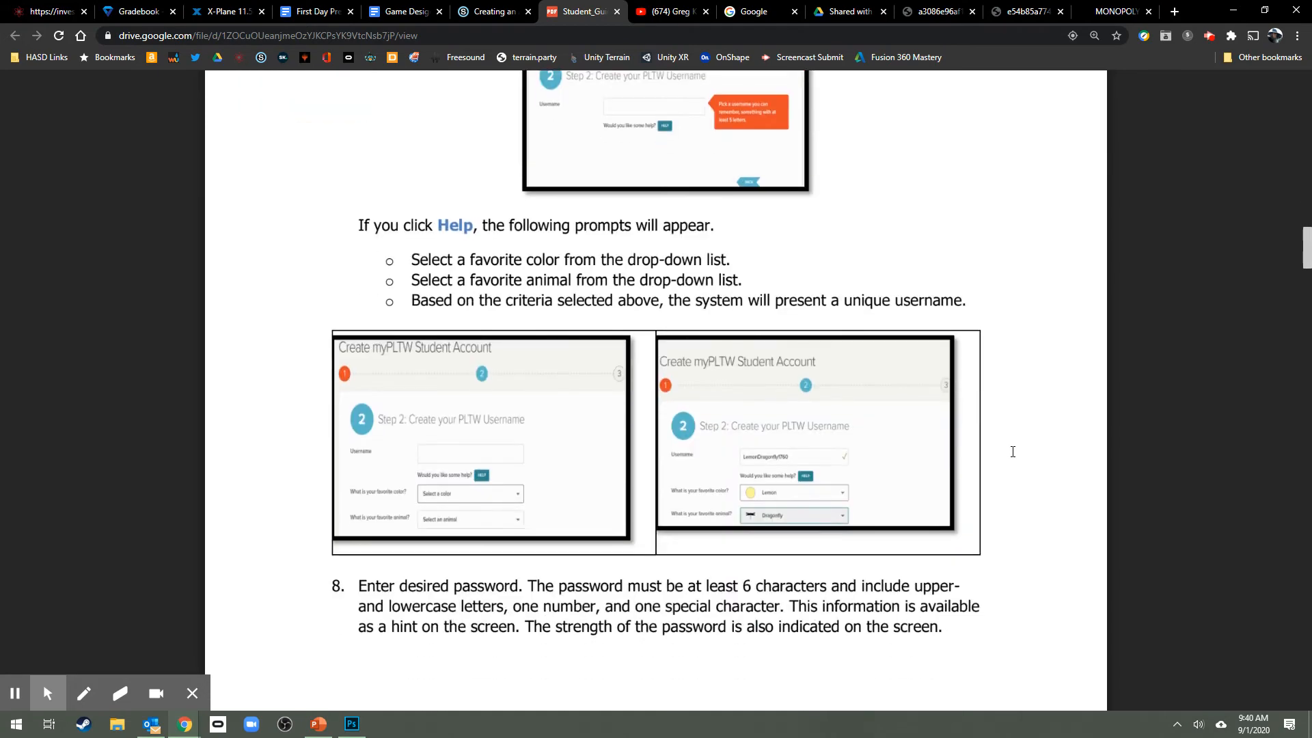
pyautogui.scroll(-3)
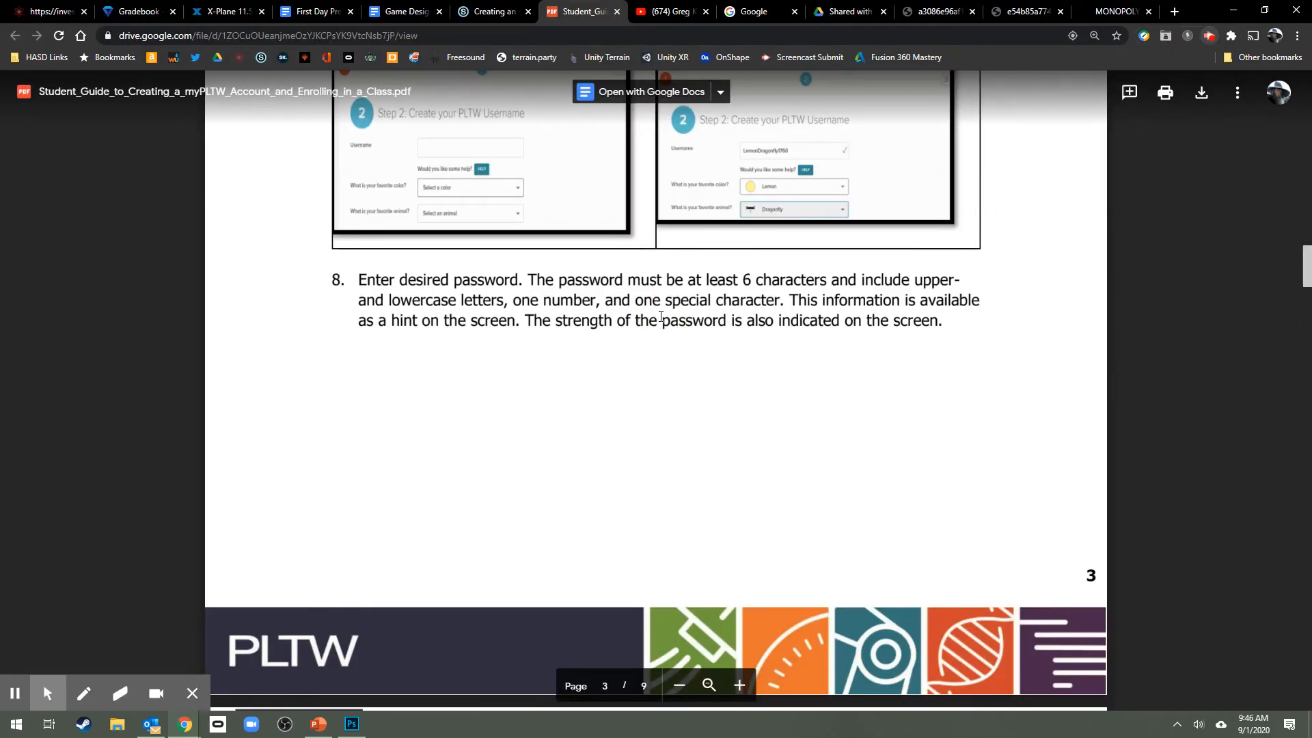
# Scroll through steps 9–12 to the welcome email note and clear the highlight
pyautogui.scroll(-3)
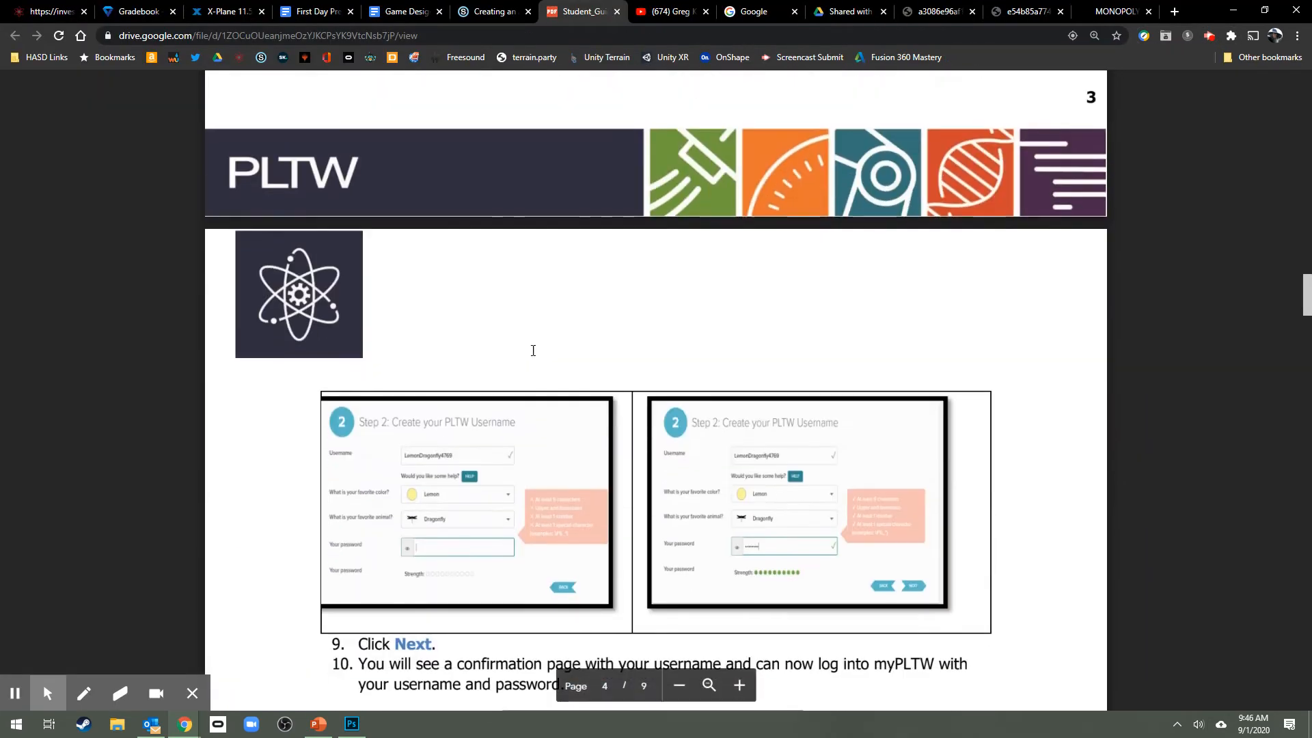
pyautogui.scroll(-3)
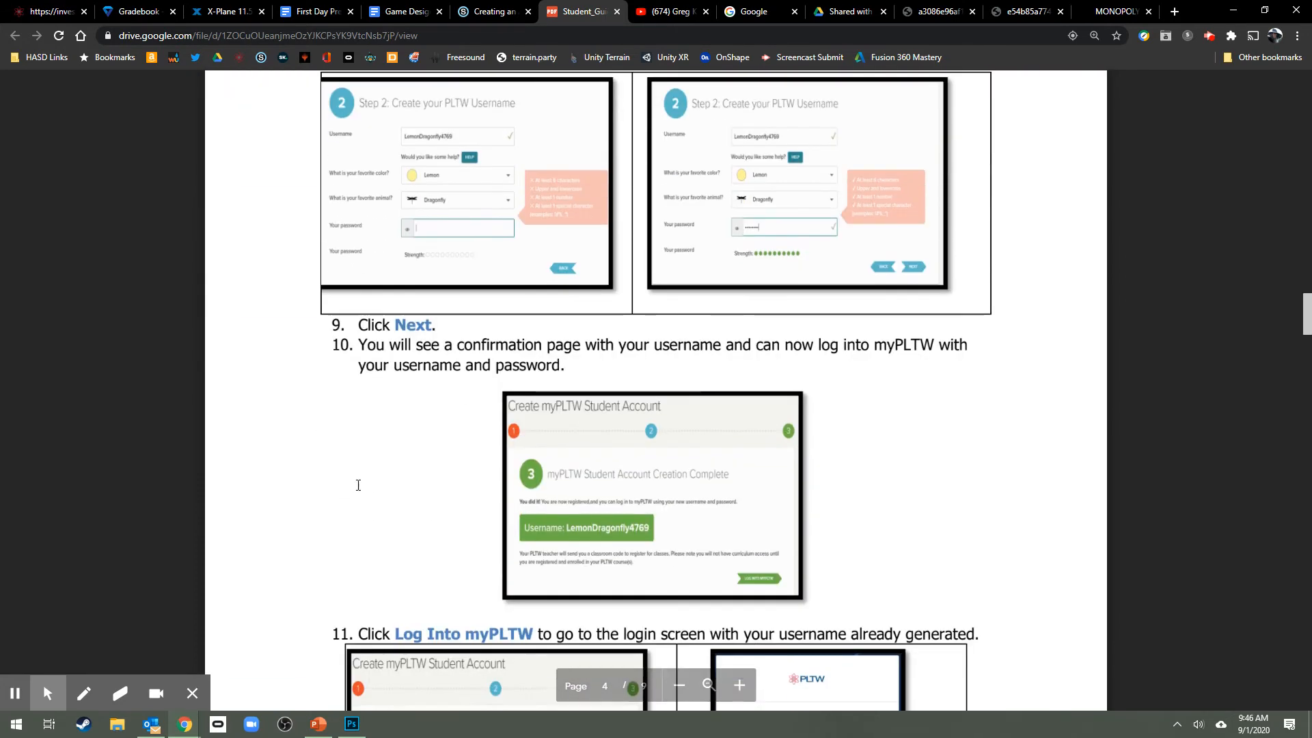
pyautogui.scroll(-3)
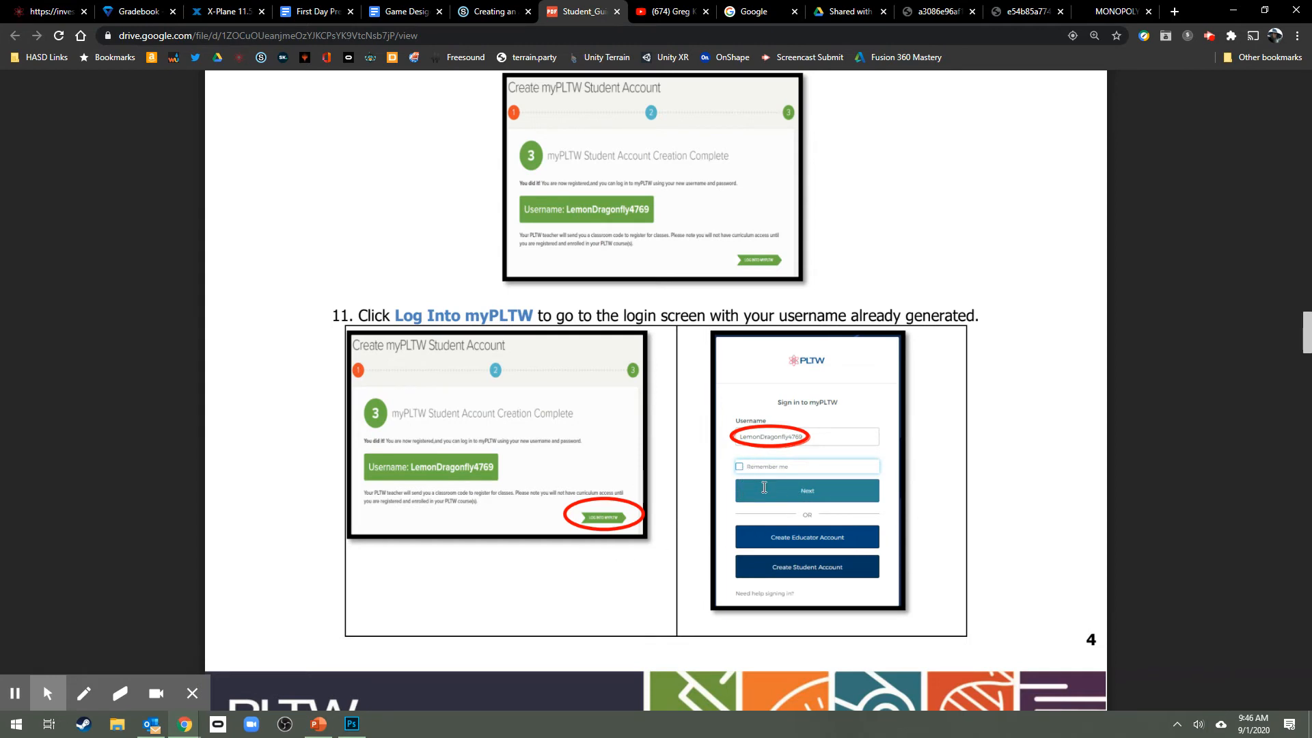
pyautogui.scroll(-3)
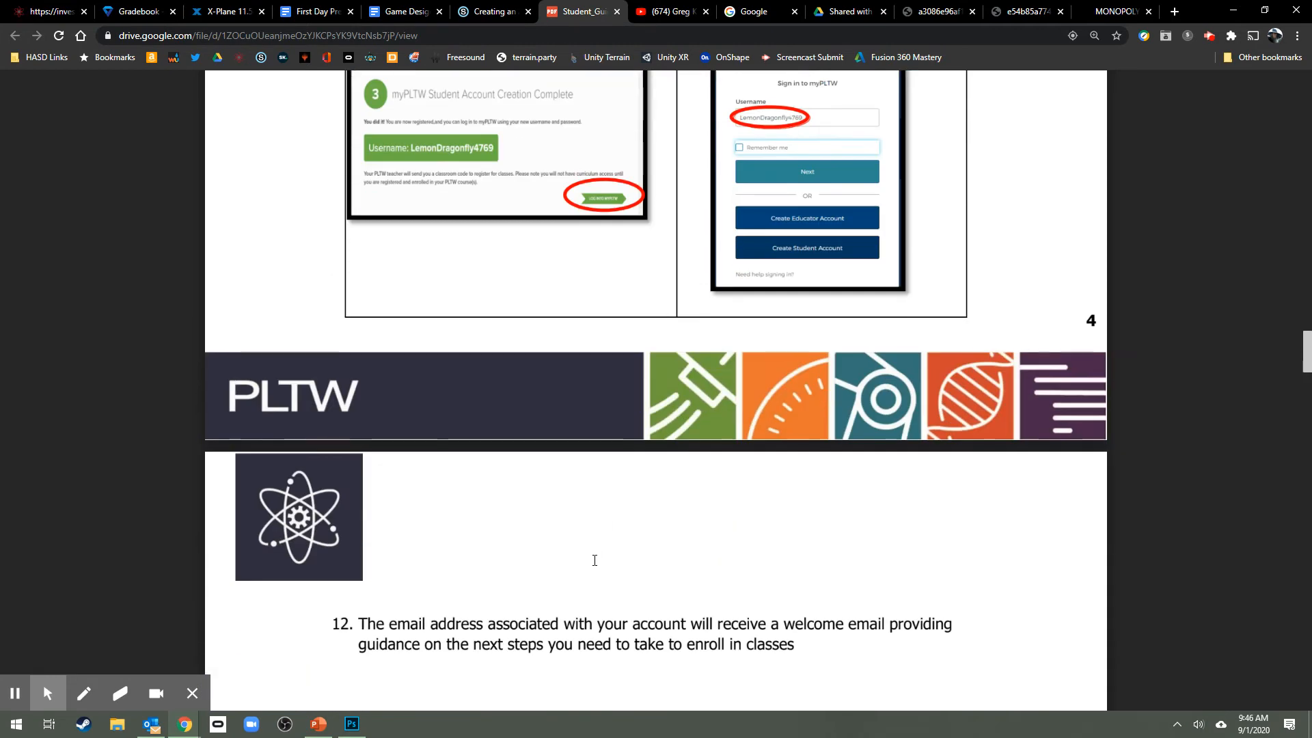
pyautogui.scroll(-3)
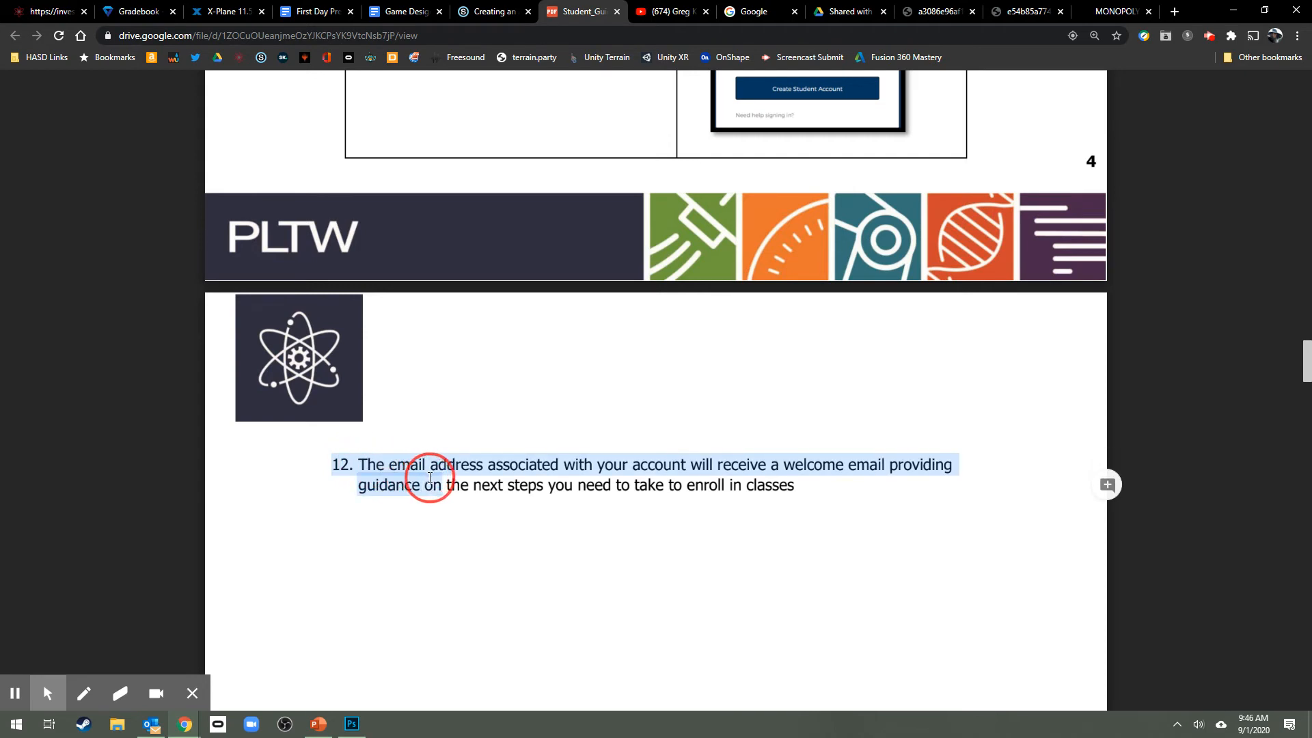
pyautogui.click(426, 477)
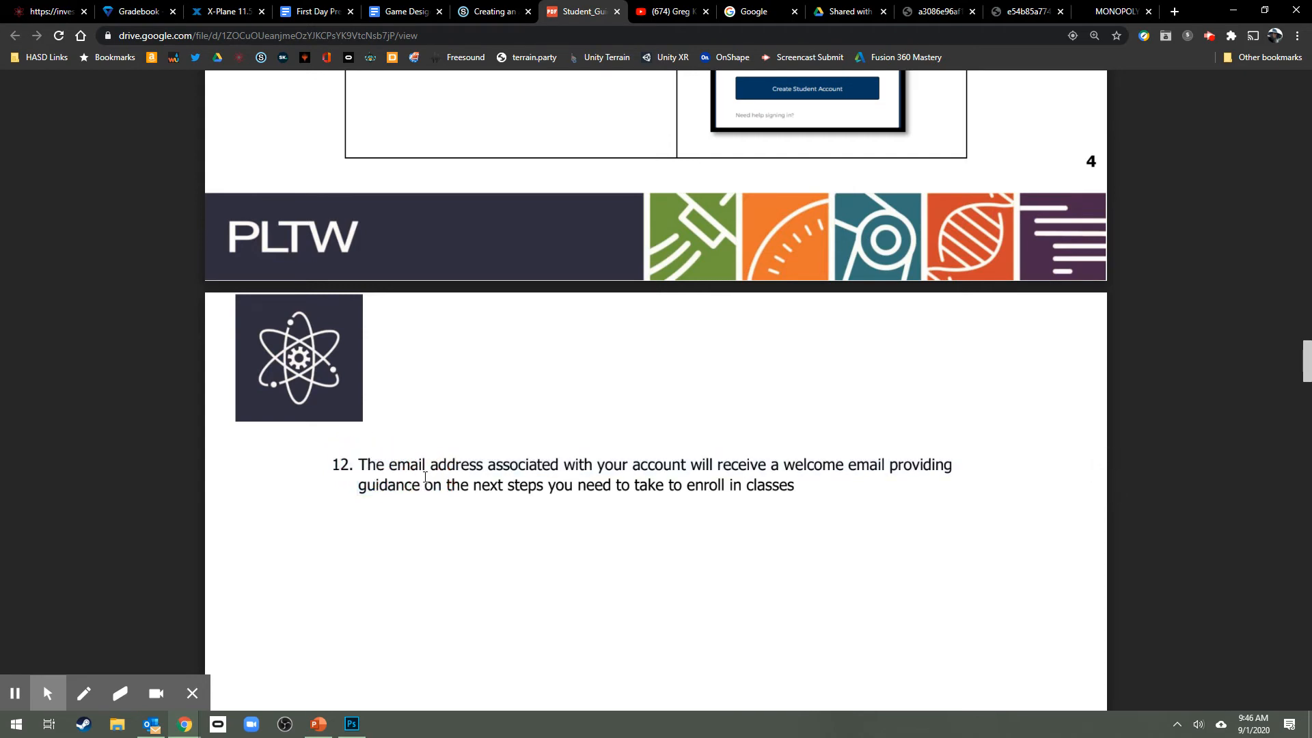
# Scroll to page 6, 'Student View: Enrolling in a Class', with the Join a New Class steps
pyautogui.scroll(-3)
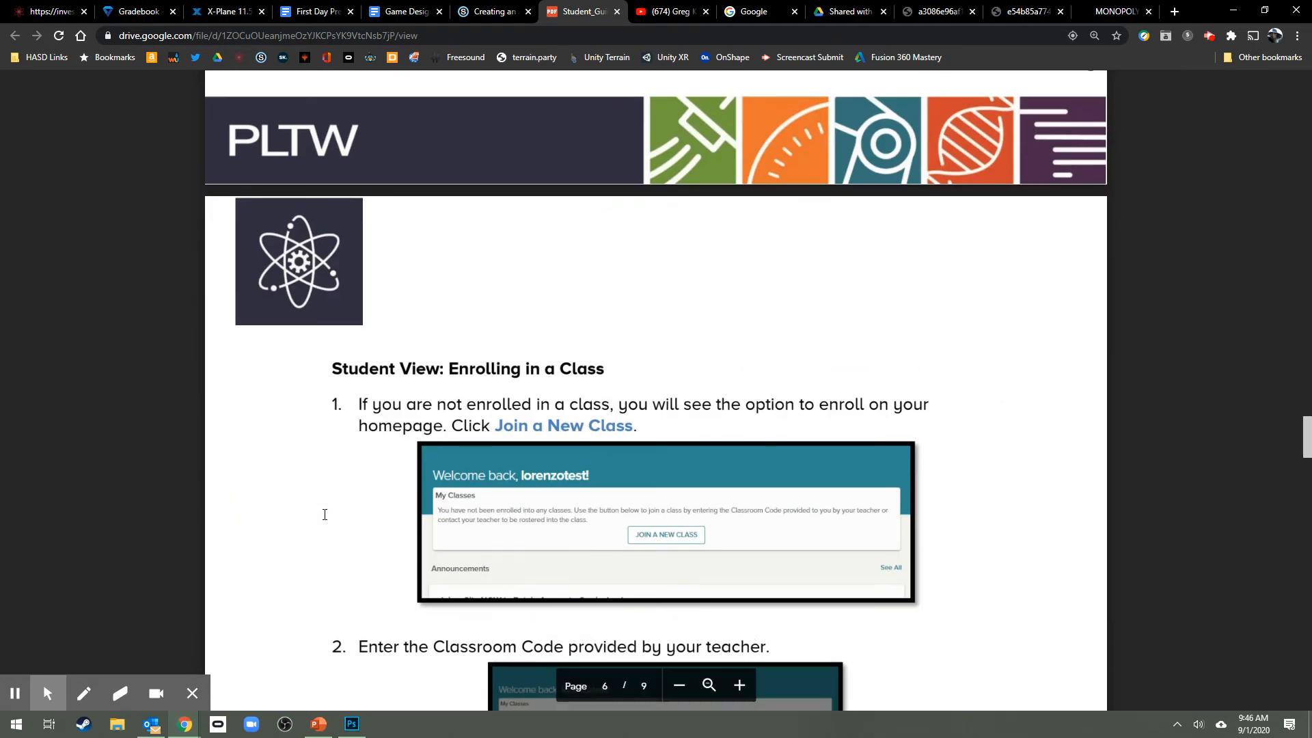
pyautogui.scroll(-3)
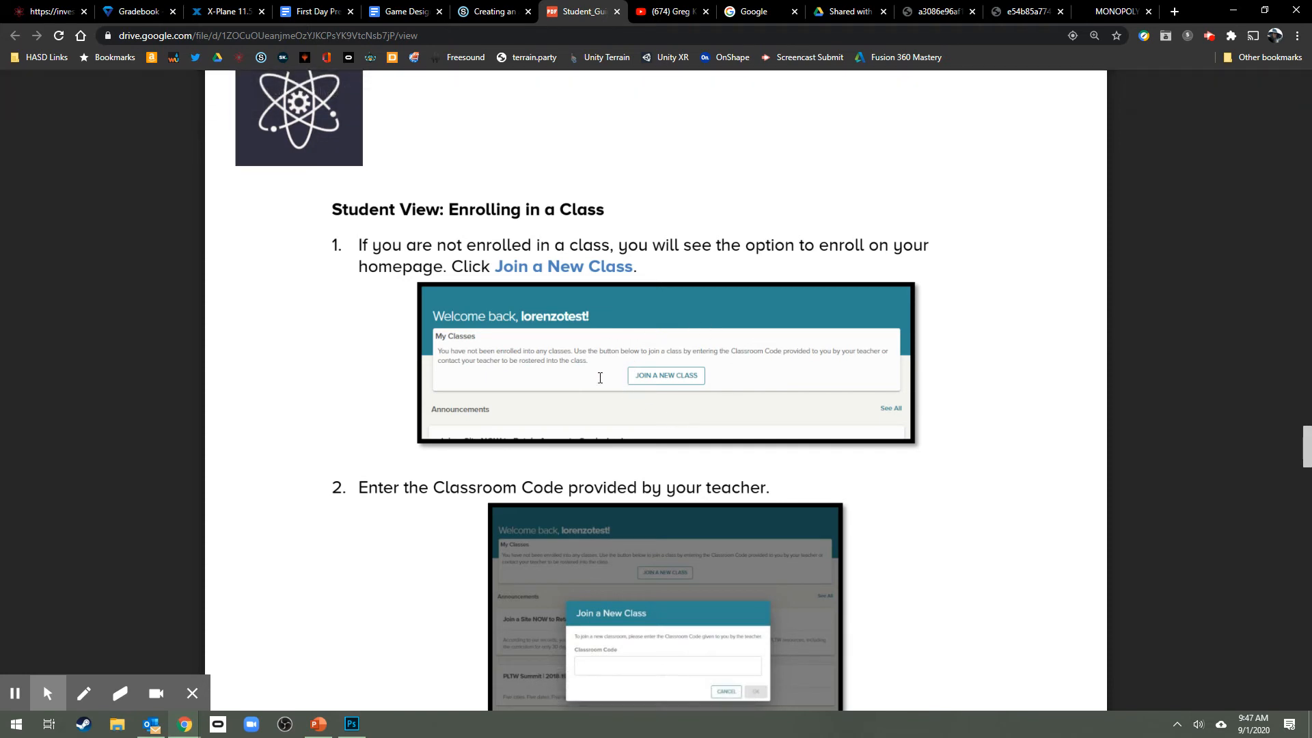
pyautogui.scroll(-3)
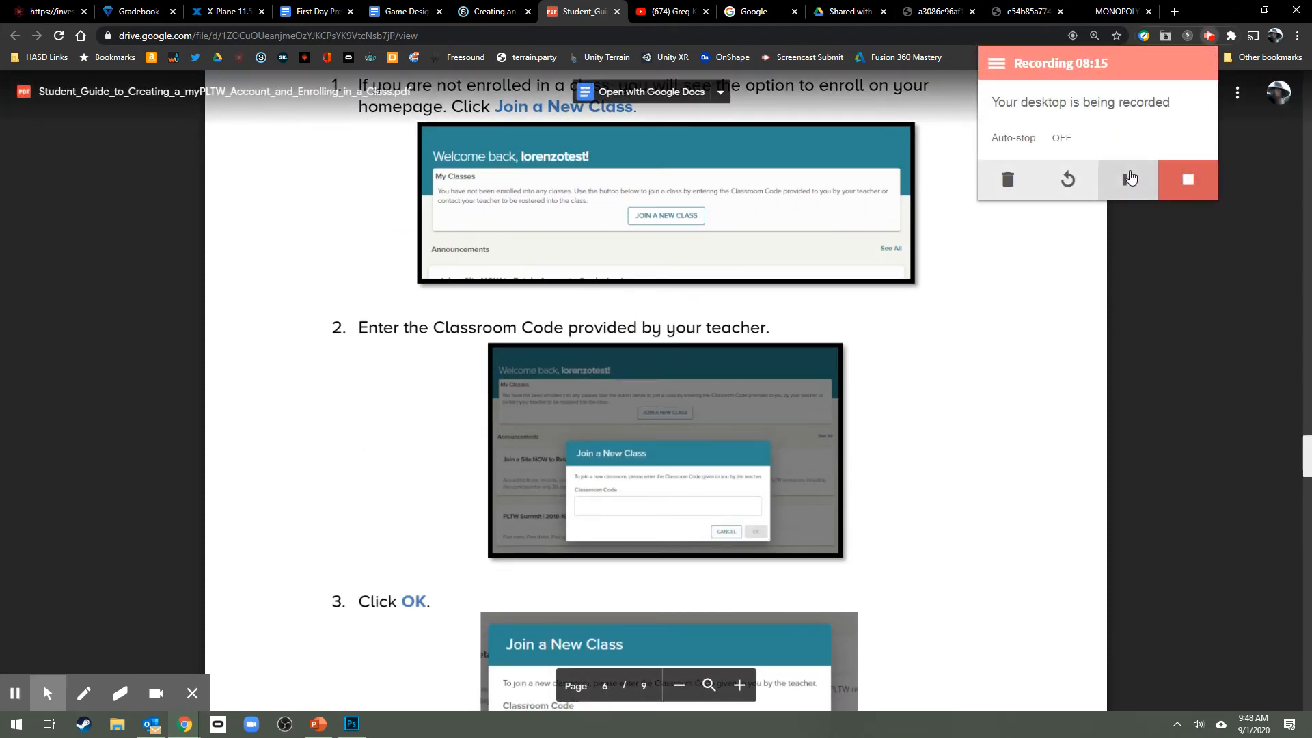
pyautogui.click(1127, 179)
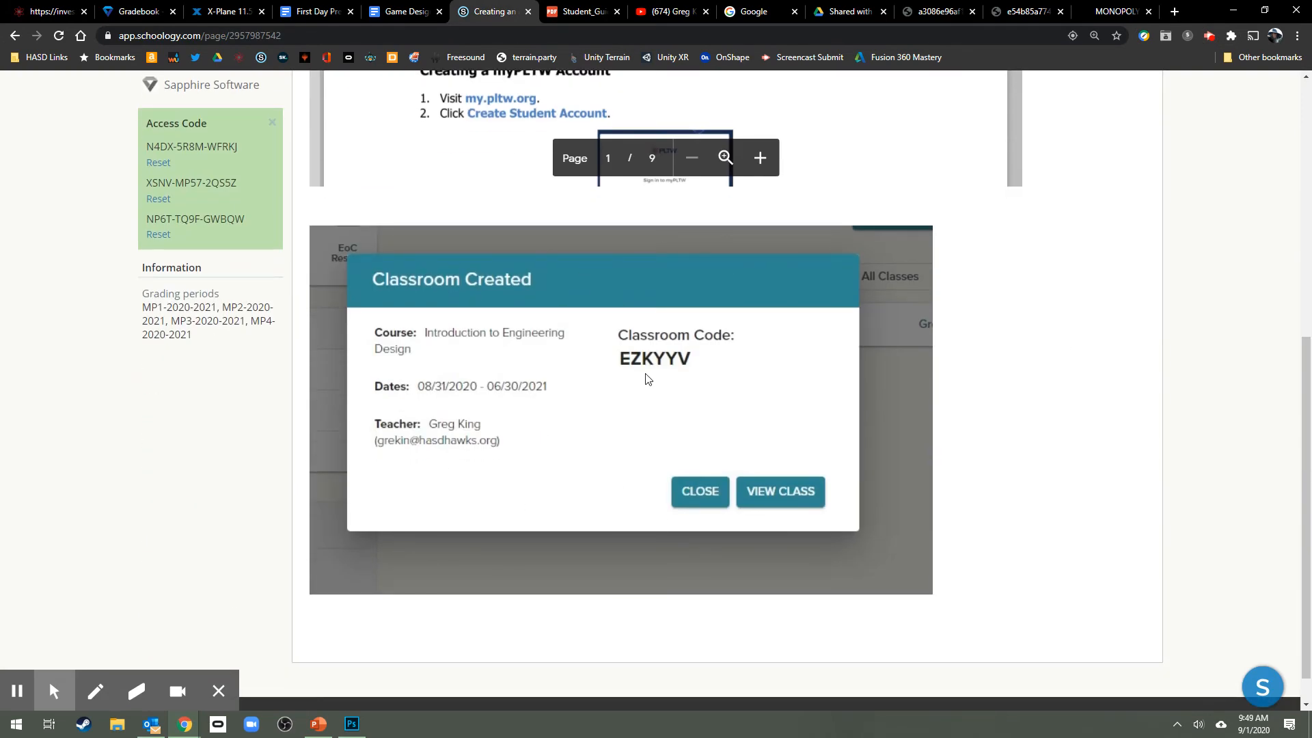
pyautogui.moveTo(652, 377)
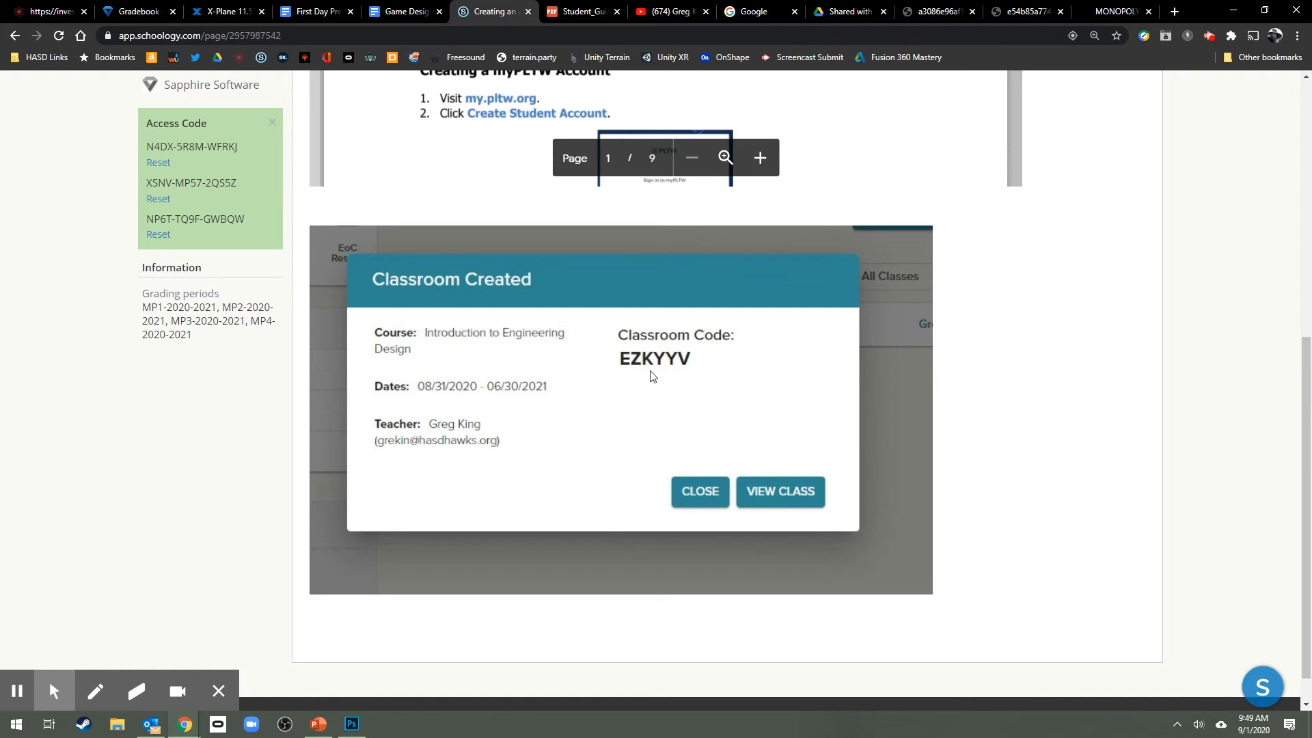
pyautogui.moveTo(670, 376)
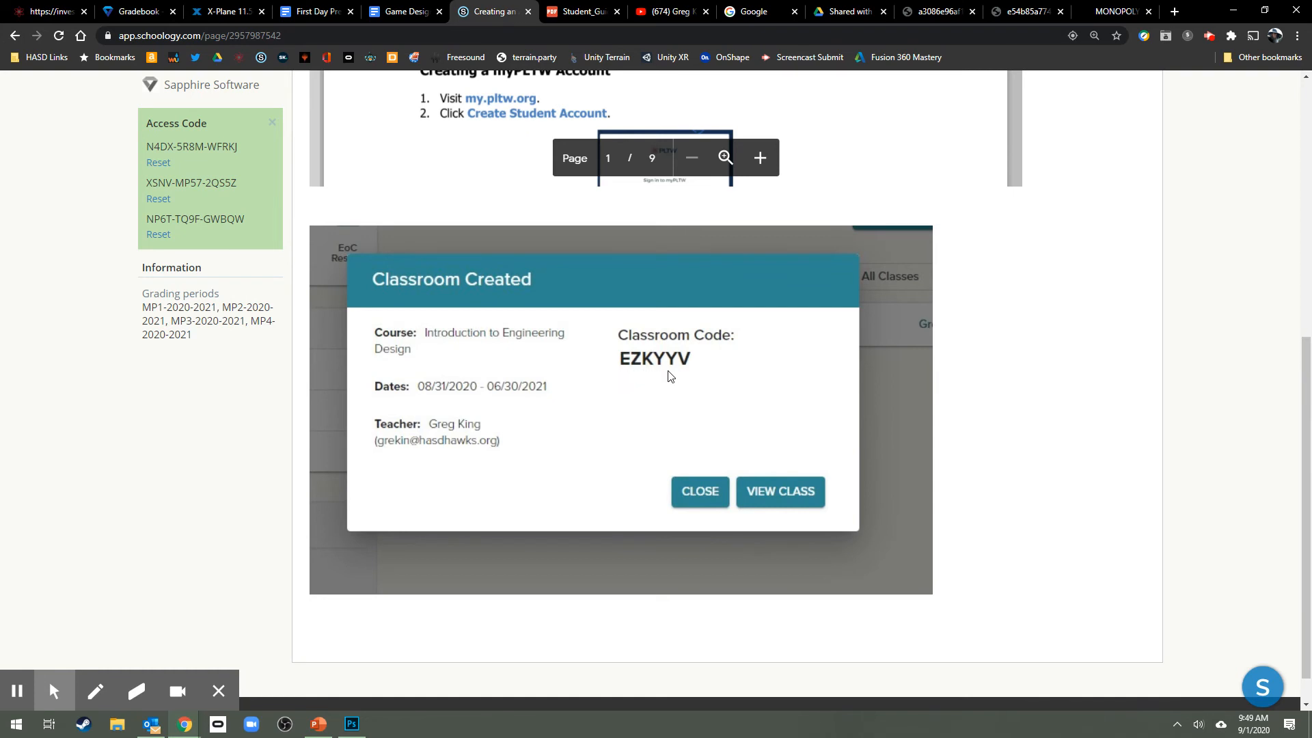
pyautogui.moveTo(629, 370)
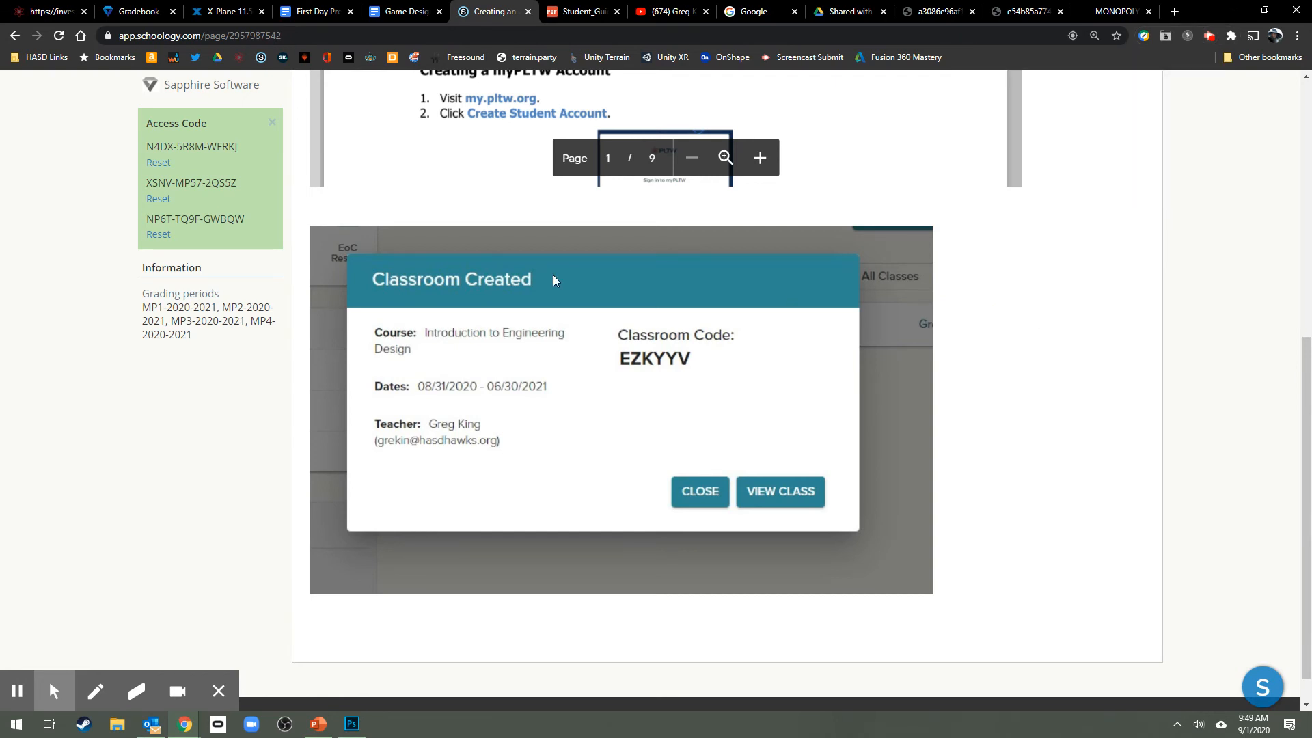
pyautogui.click(316, 723)
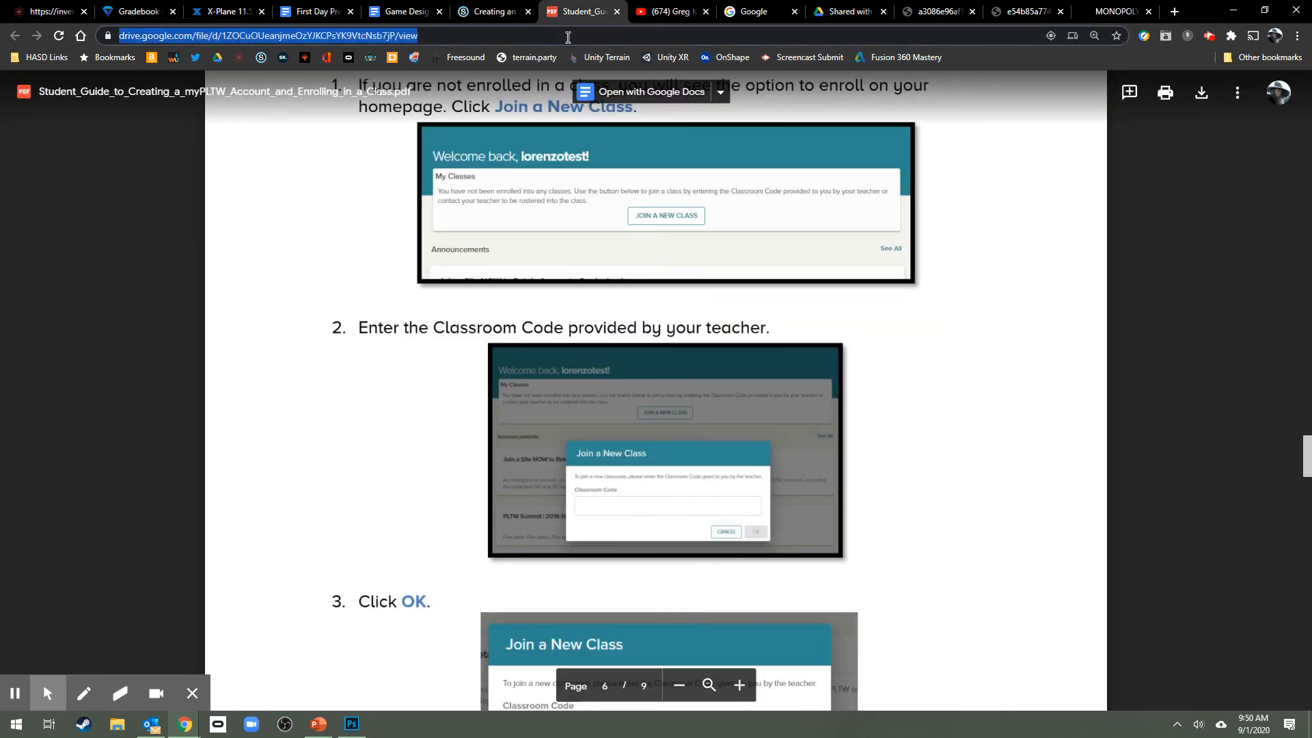
# Search Google for 'autodesk education' from the current tab's address bar
pyautogui.click(574, 11)
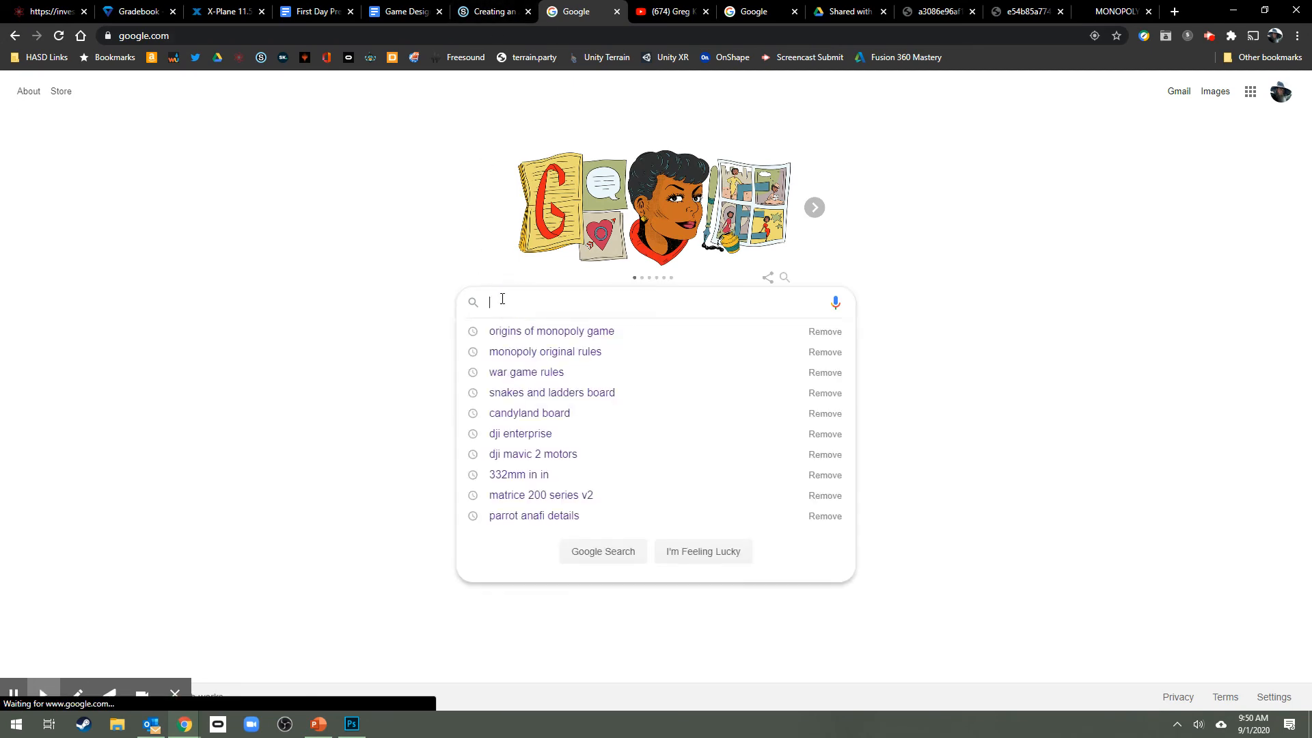
pyautogui.write('autodesk education')
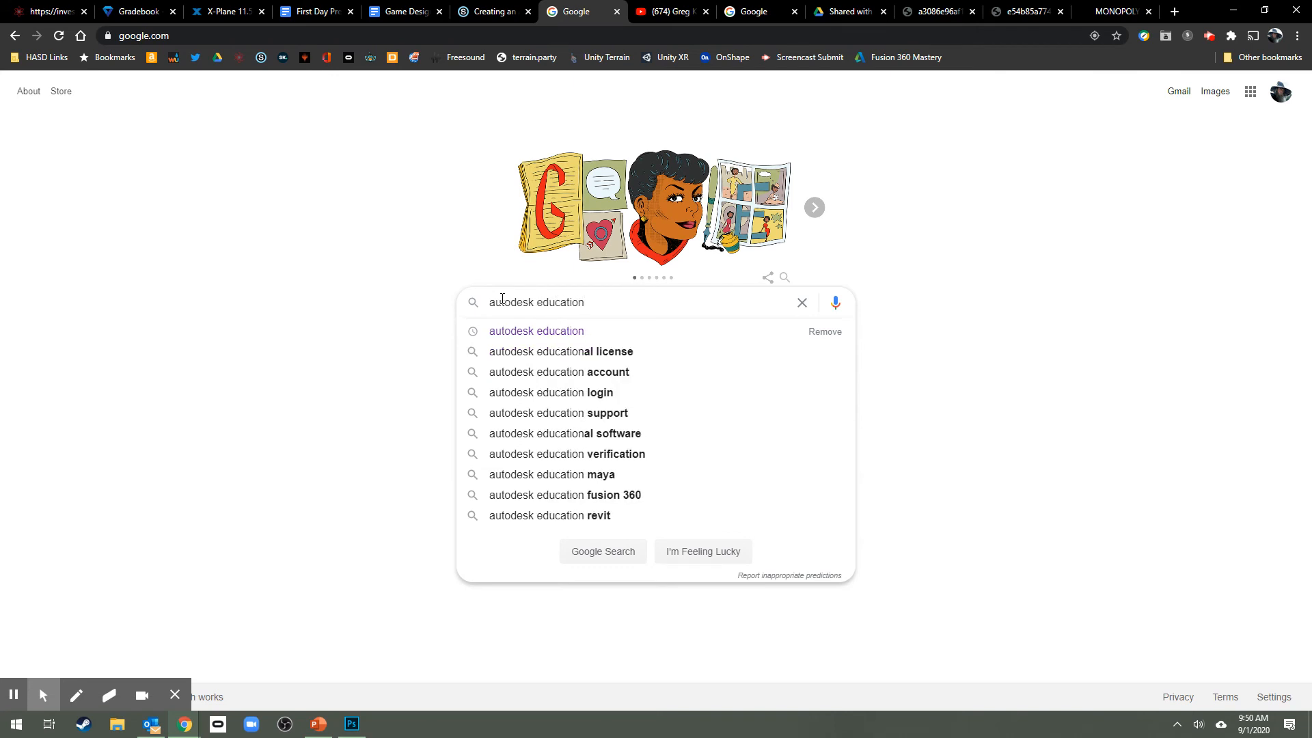
pyautogui.press('enter')
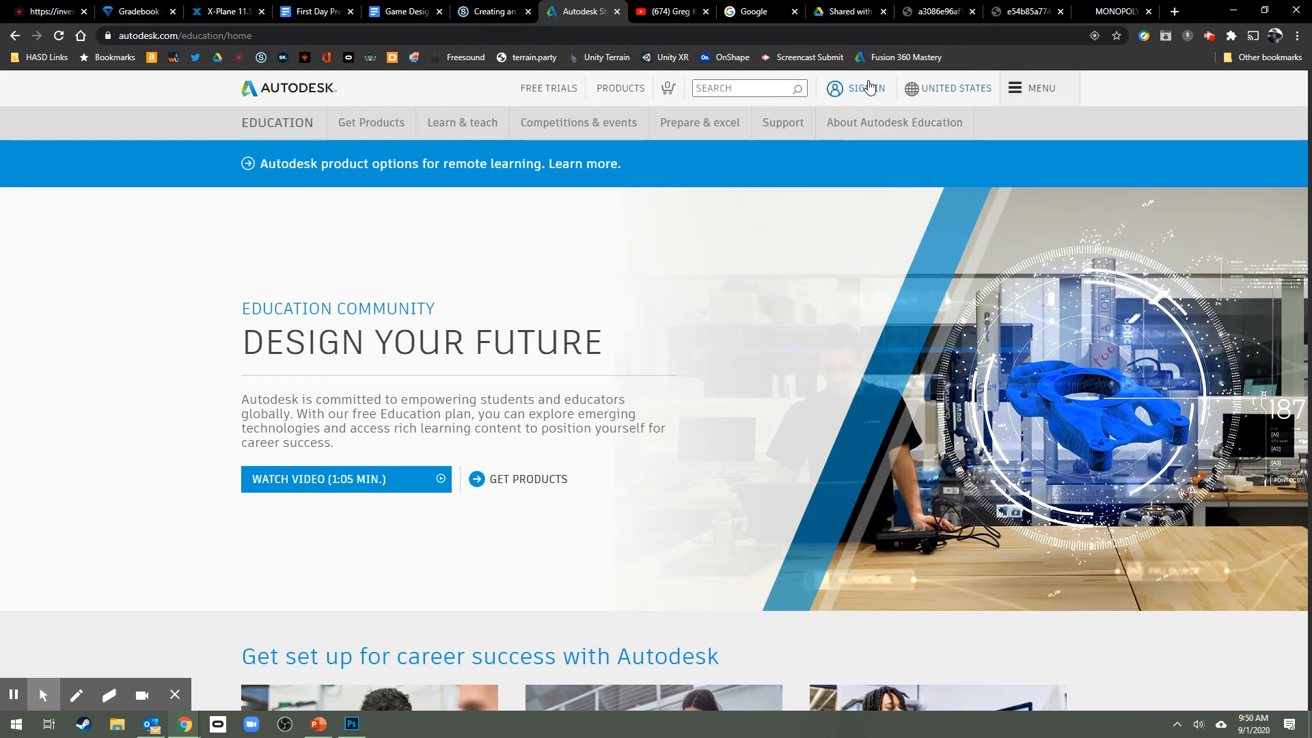
# From the Autodesk Education home page, reach the Autodesk sign-in page with the teacher's email entered
pyautogui.click(861, 88)
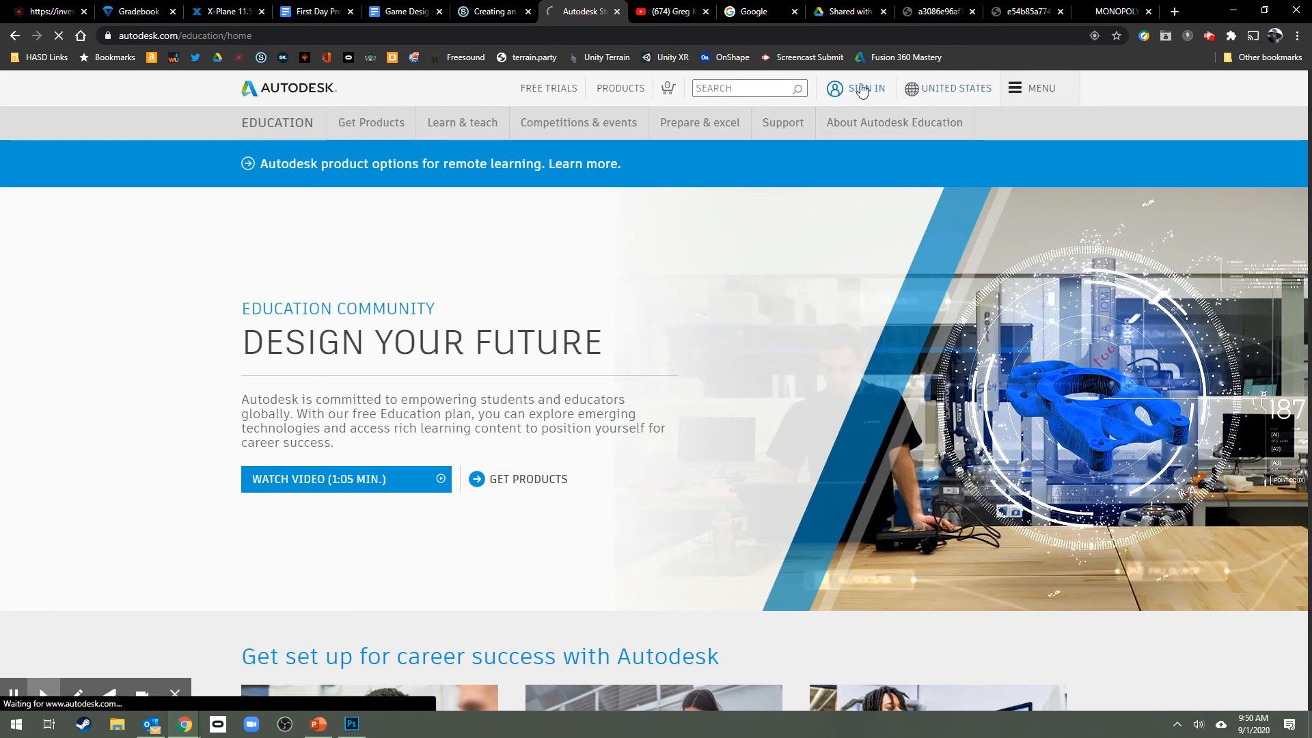
pyautogui.click(862, 89)
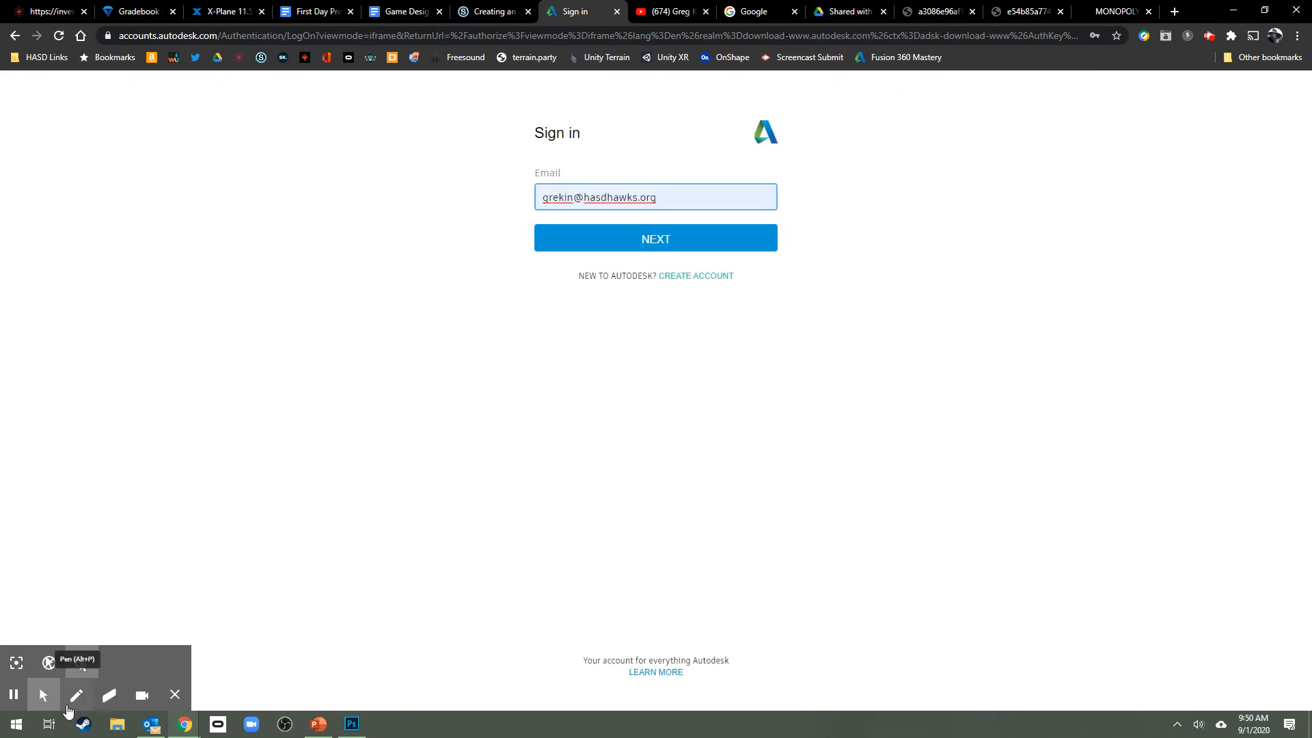
pyautogui.click(76, 694)
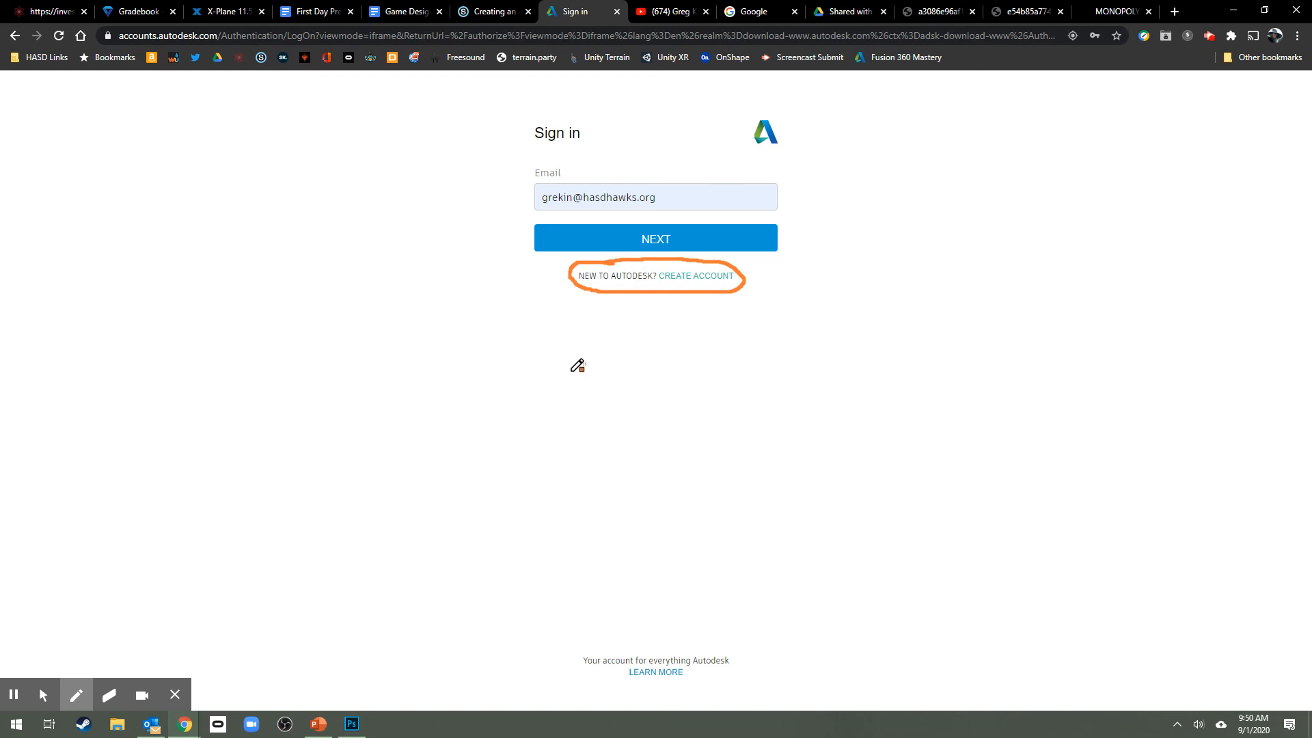
pyautogui.click(108, 694)
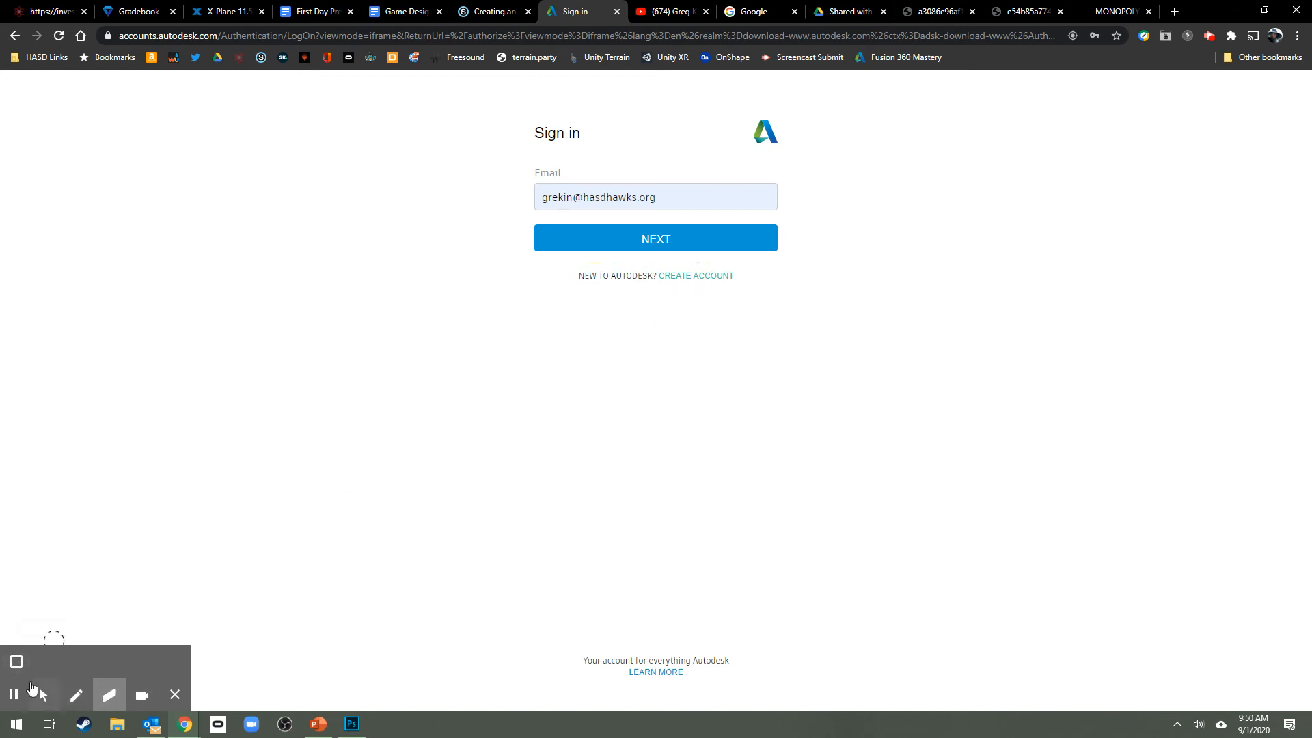
pyautogui.moveTo(696, 275)
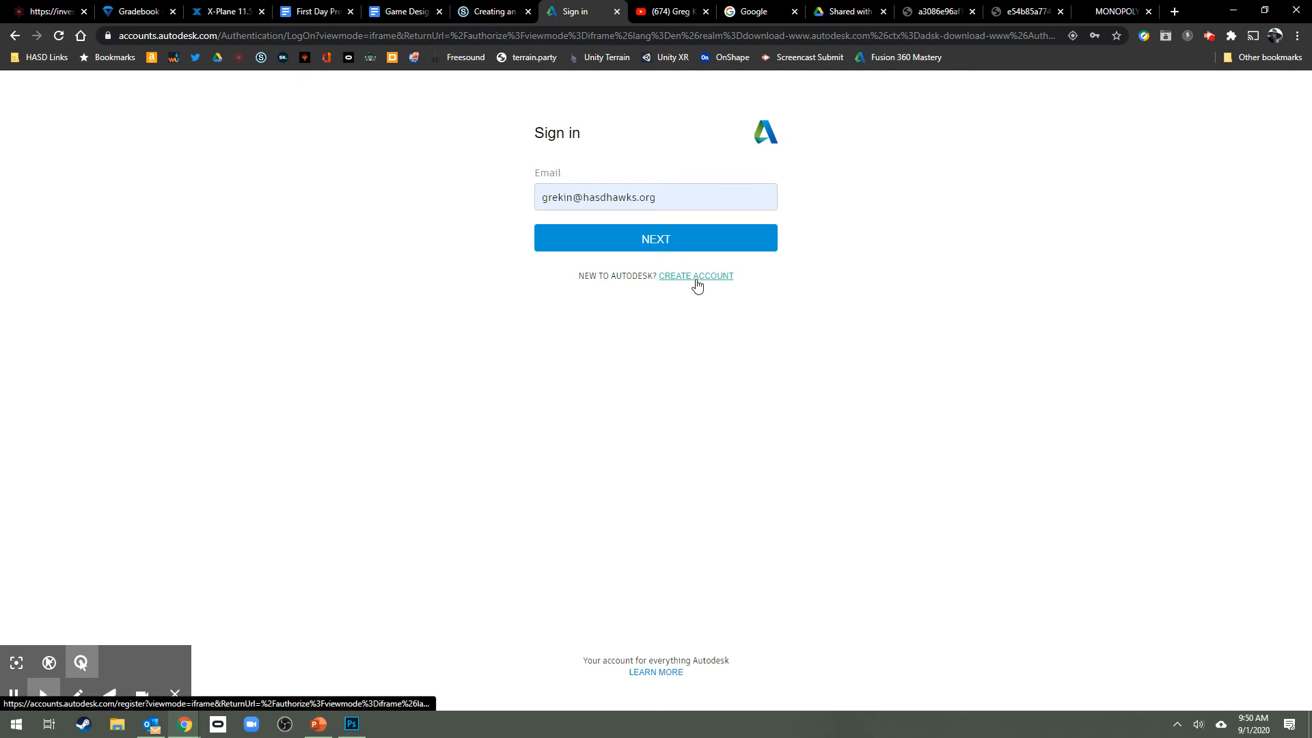
# Preview the Create Account form, then return and submit the teacher's password
pyautogui.click(694, 275)
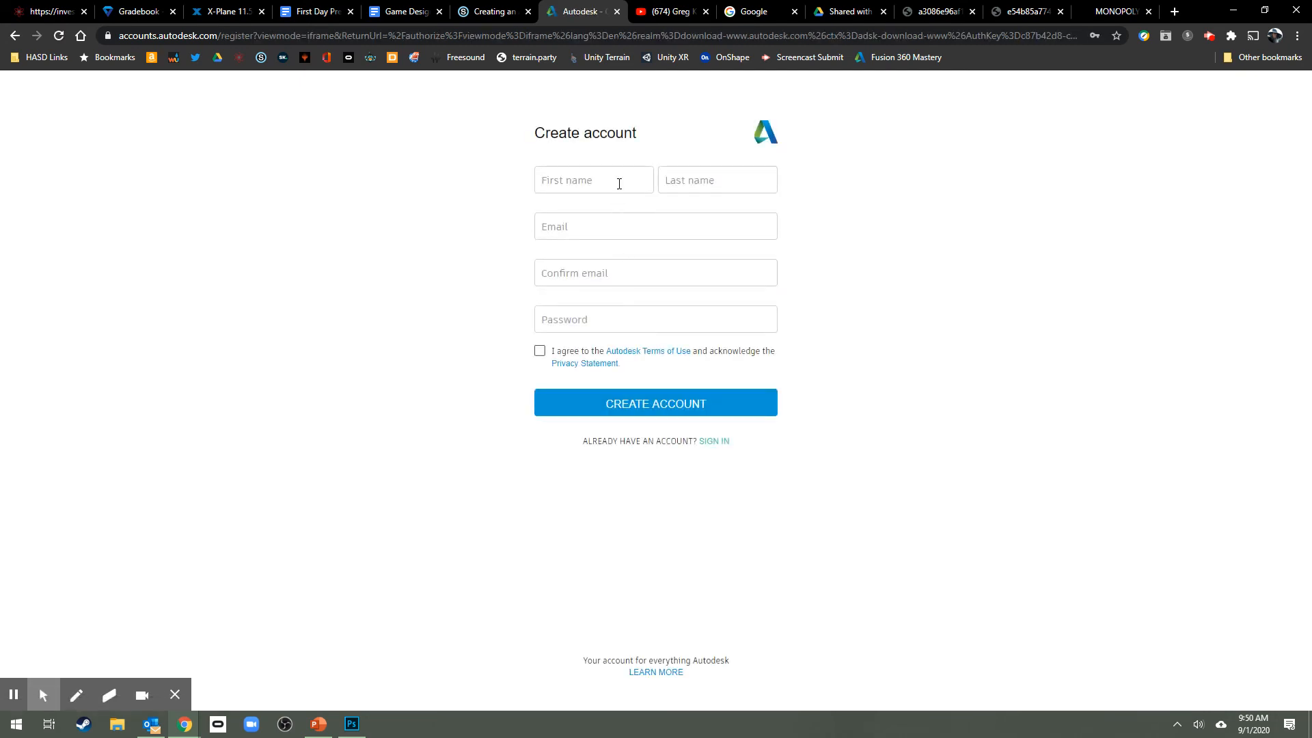
pyautogui.click(655, 226)
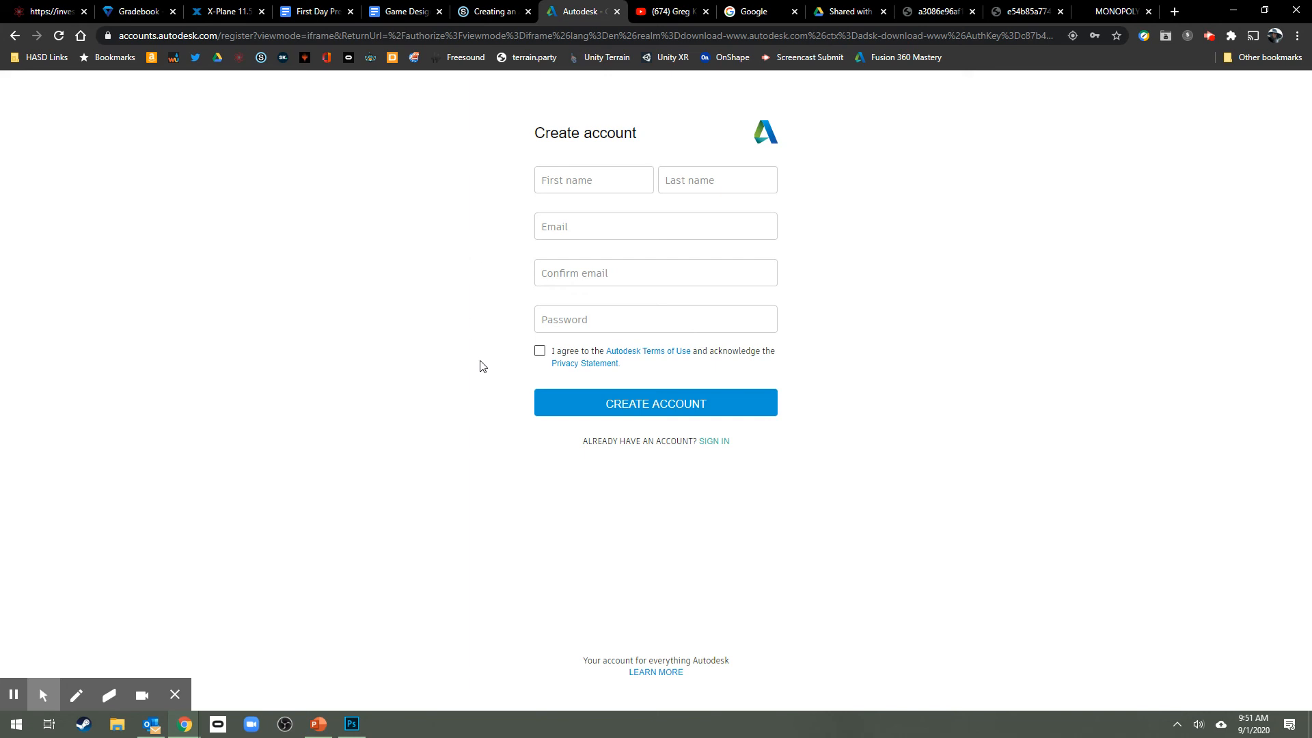
pyautogui.moveTo(524, 405)
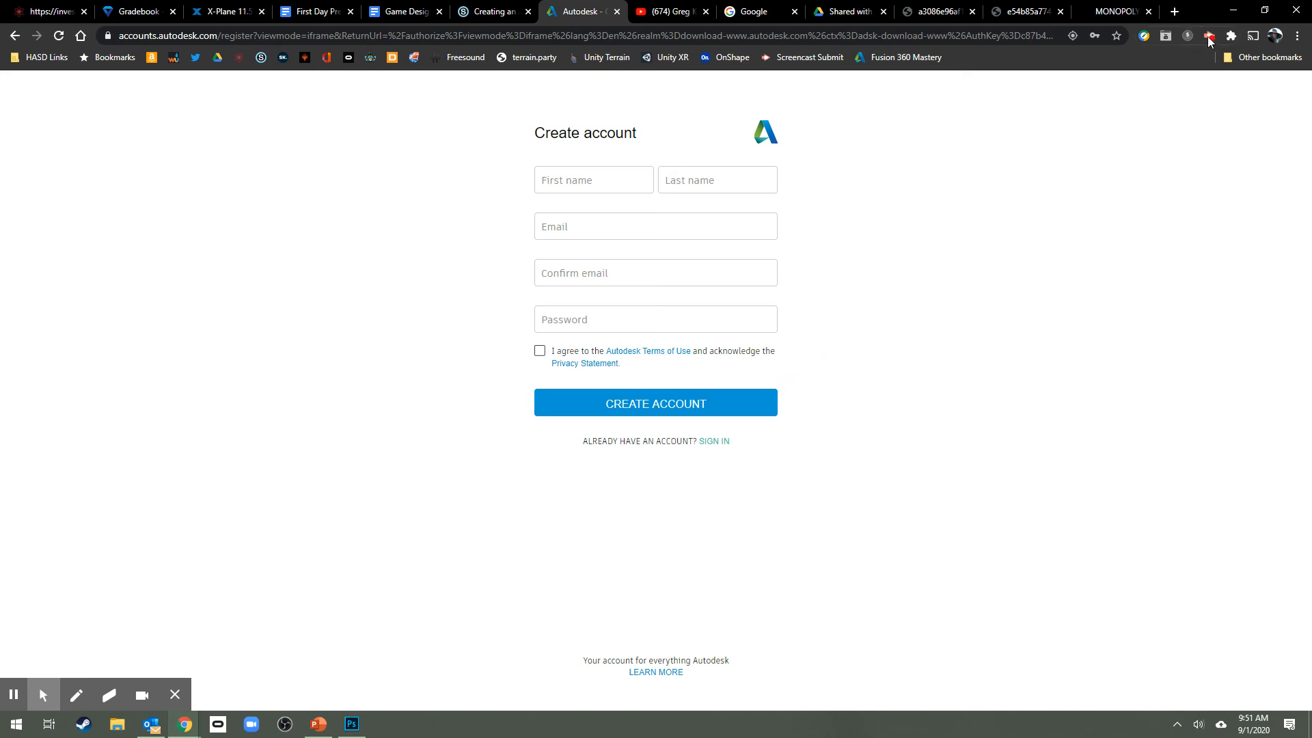
pyautogui.click(1207, 35)
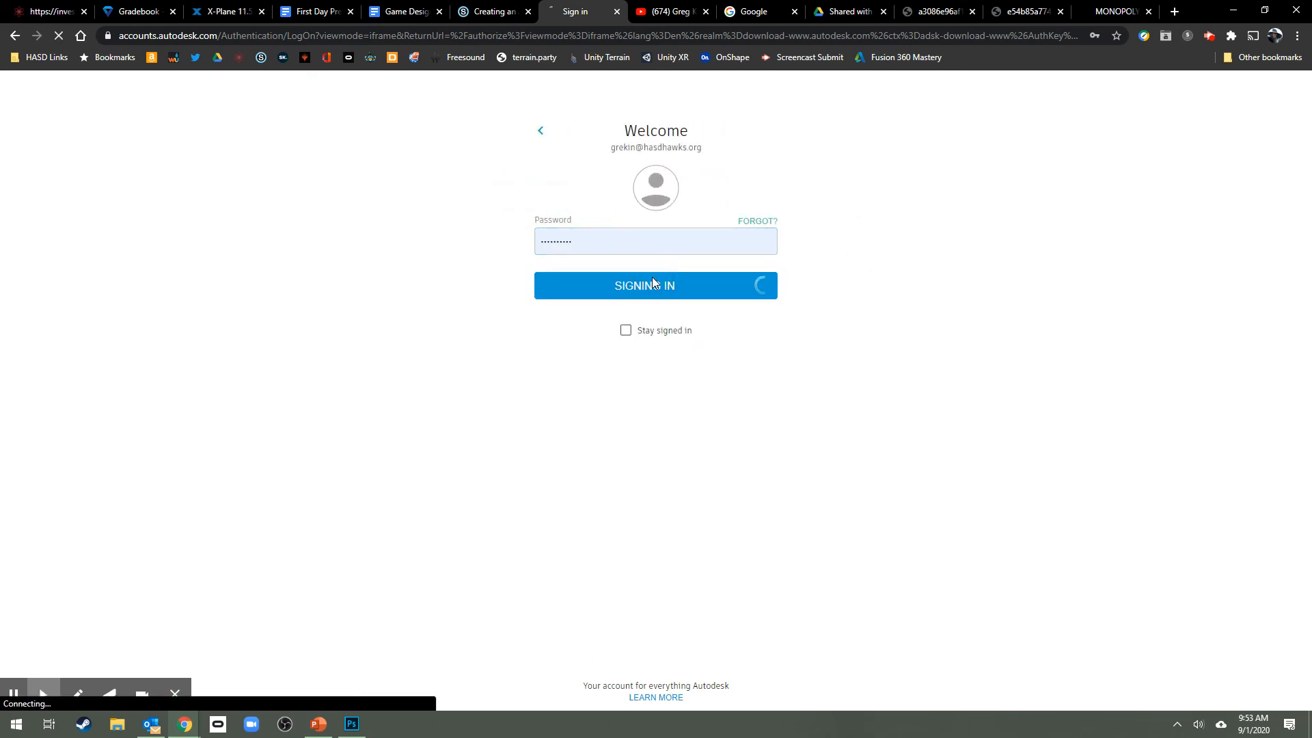
# Finish signing in and go to Get Products for the educational access page
pyautogui.click(655, 286)
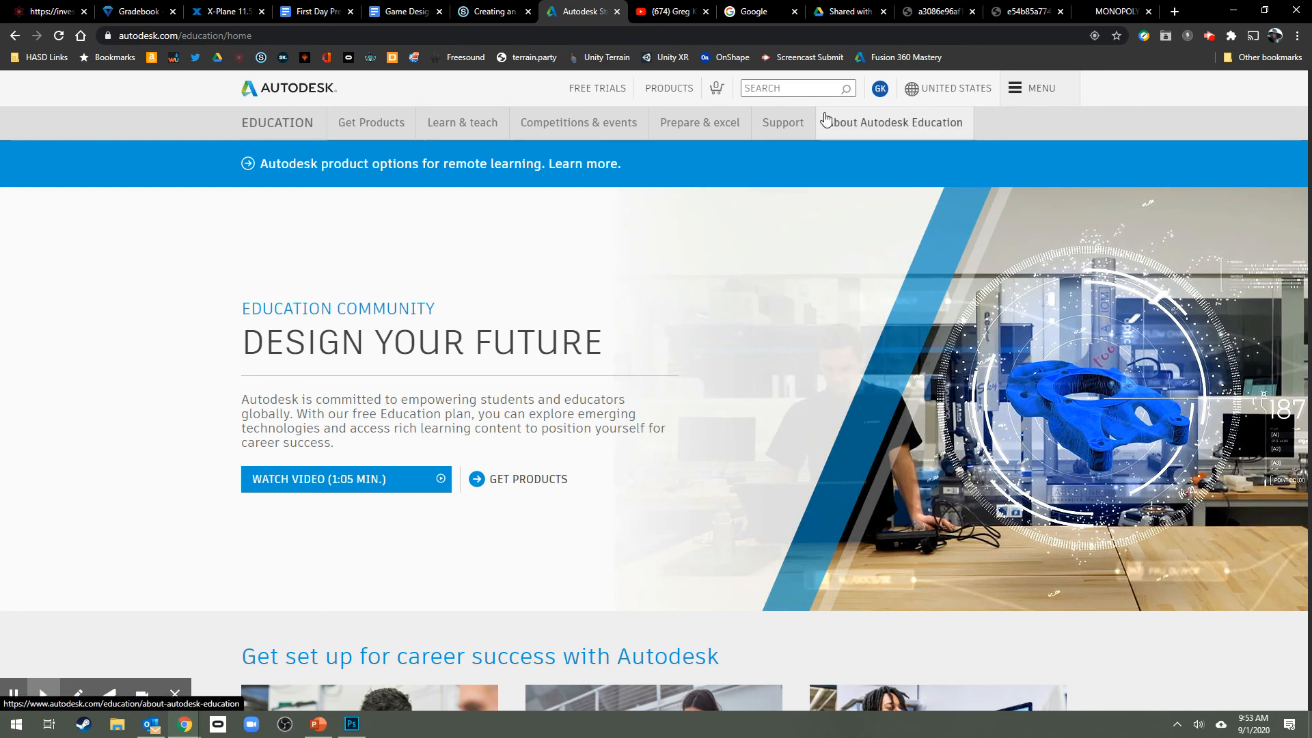
pyautogui.moveTo(331, 239)
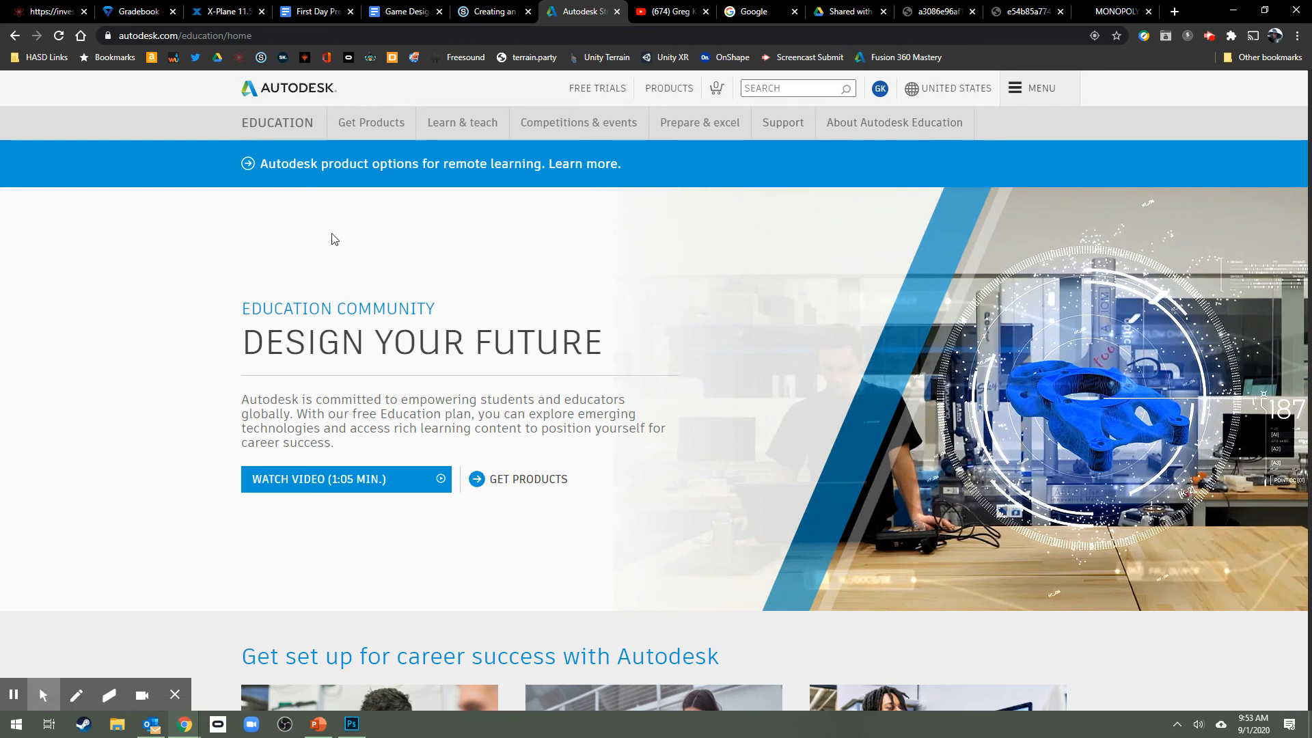
pyautogui.moveTo(327, 563)
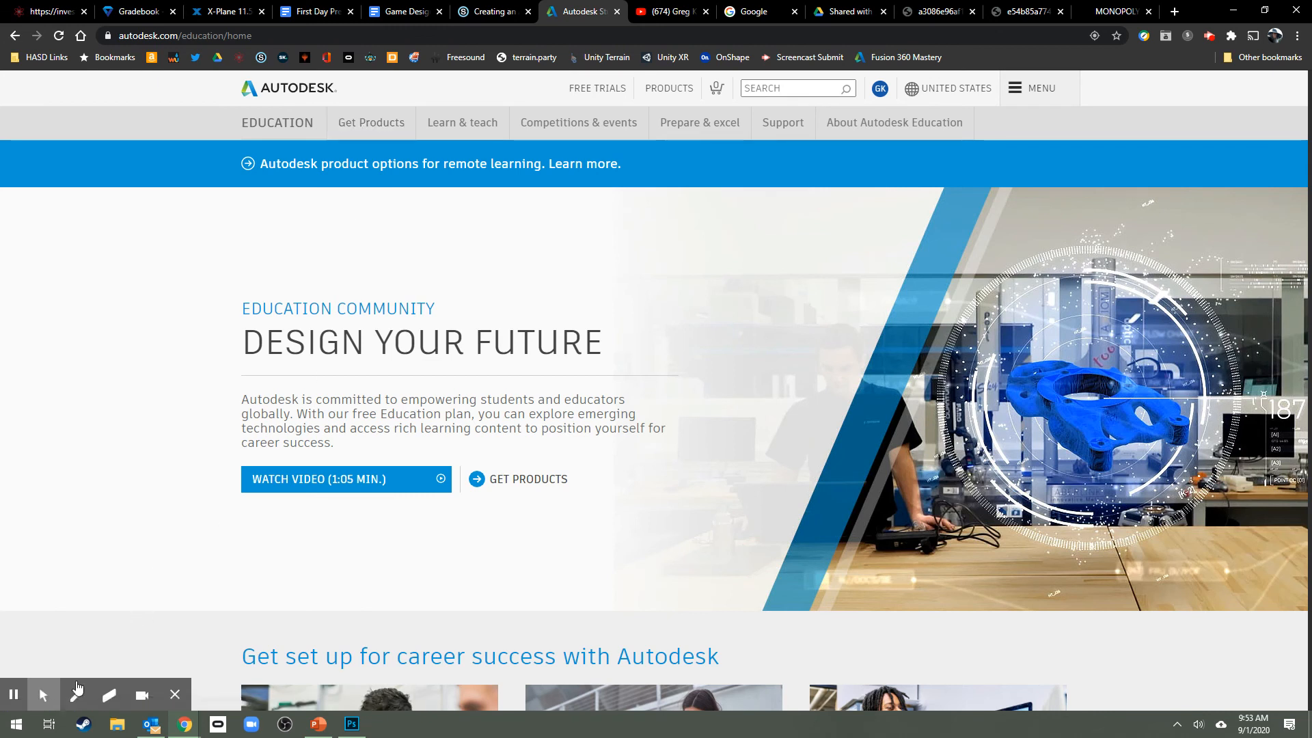
pyautogui.click(76, 694)
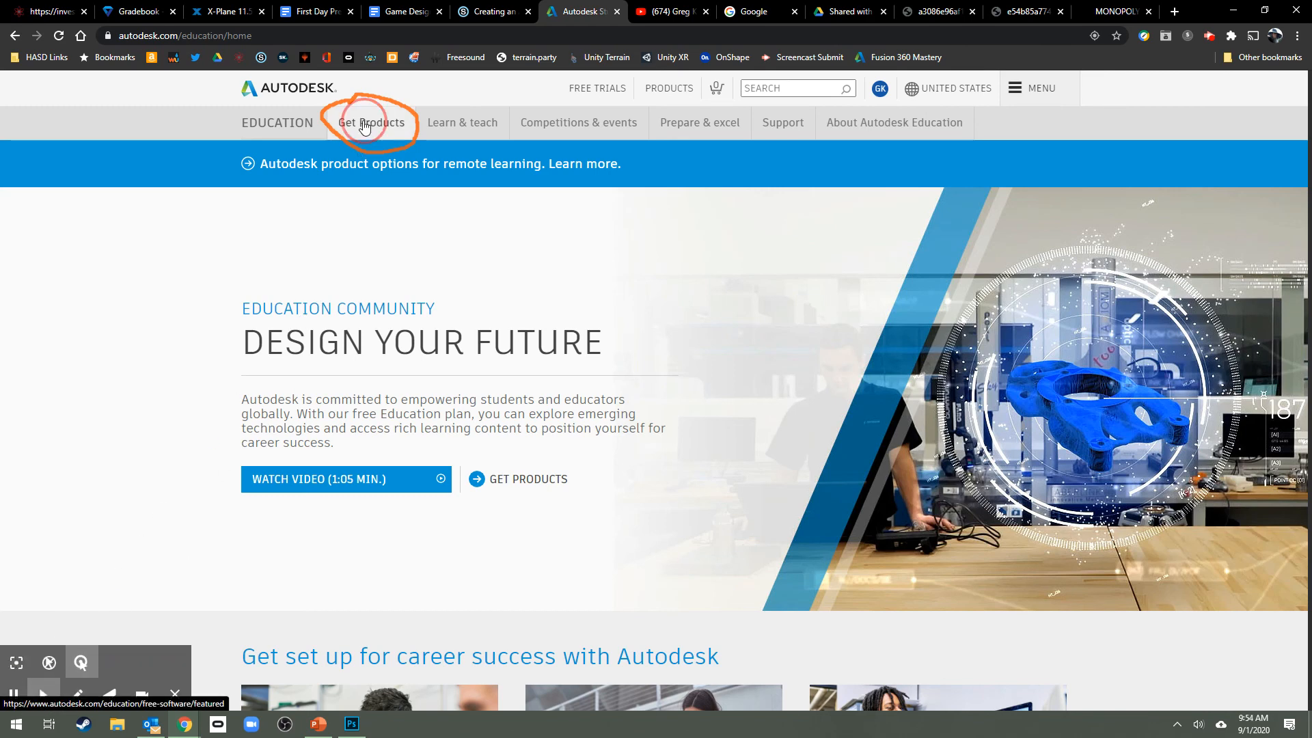
pyautogui.click(366, 123)
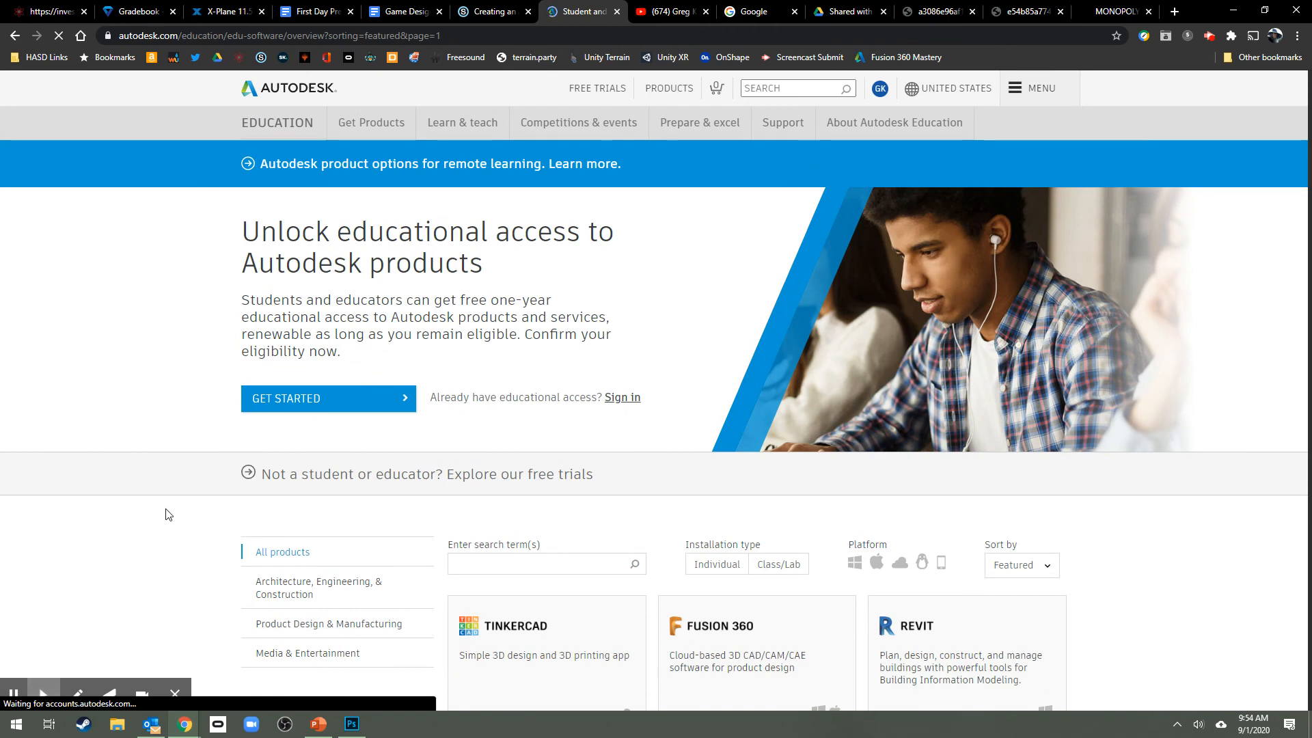
# Highlight the unlock-access headline, then sign in to confirm access valid through April 28, 2021
pyautogui.scroll(-3)
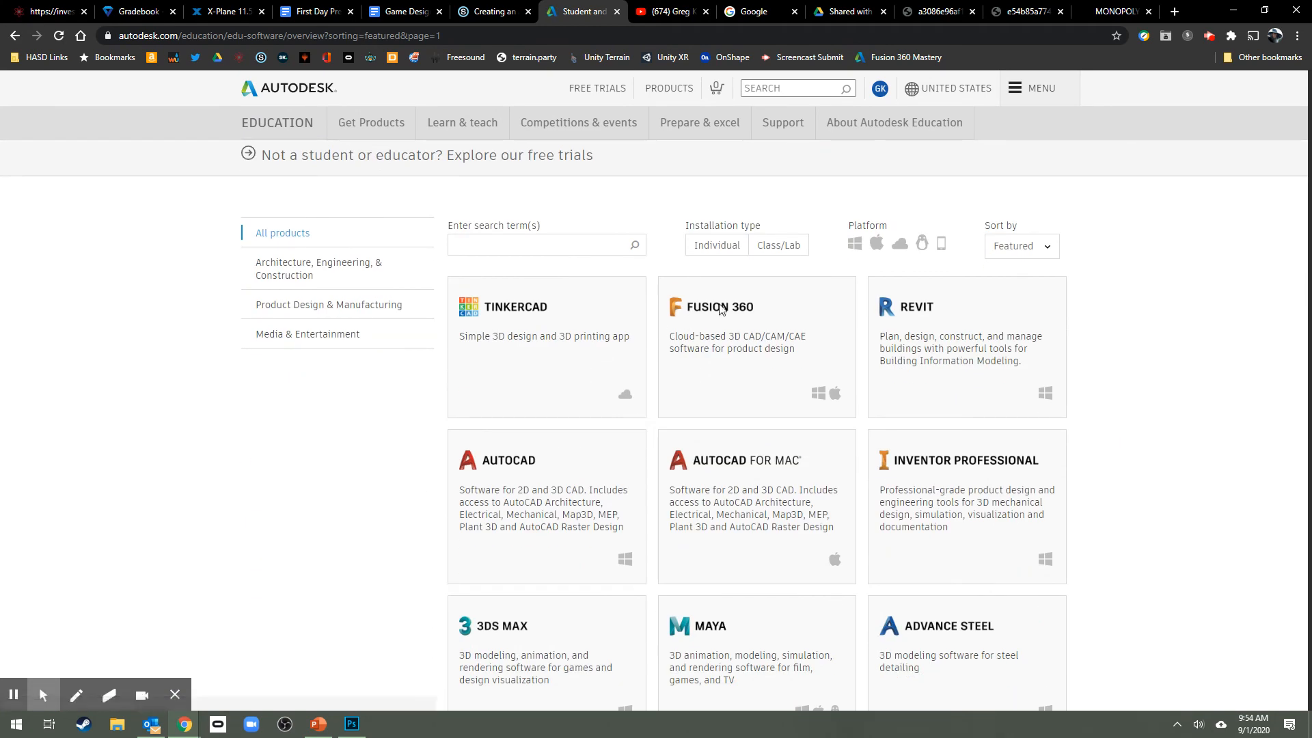
pyautogui.moveTo(710, 315)
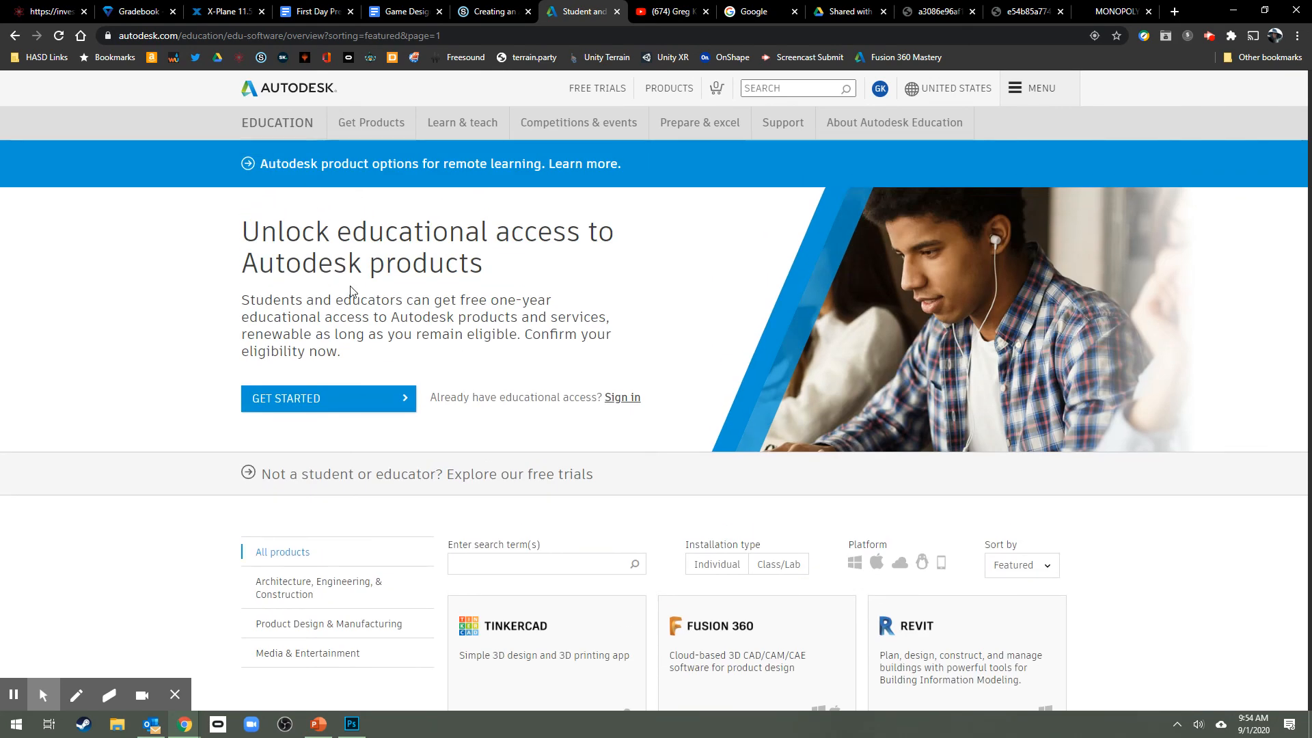
pyautogui.moveTo(242, 231); pyautogui.dragTo(459, 231)
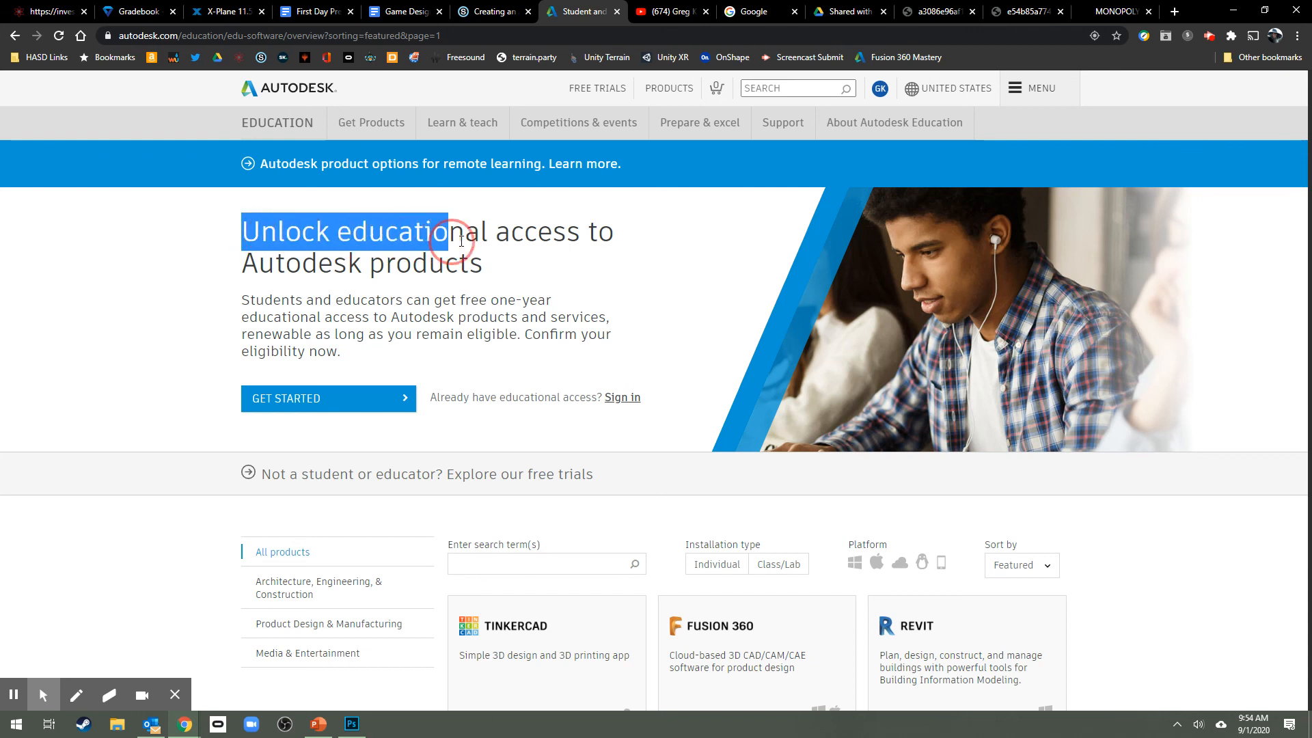
pyautogui.moveTo(451, 243); pyautogui.dragTo(502, 262)
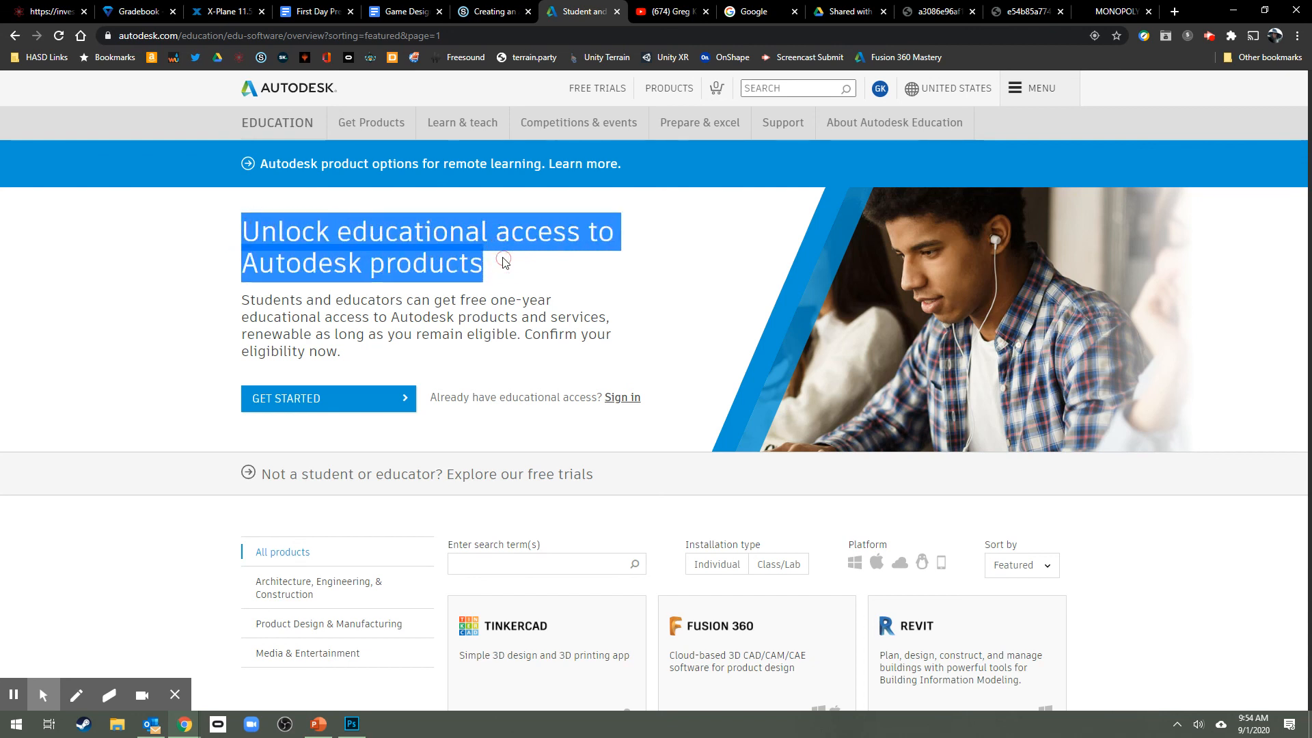
pyautogui.click(503, 264)
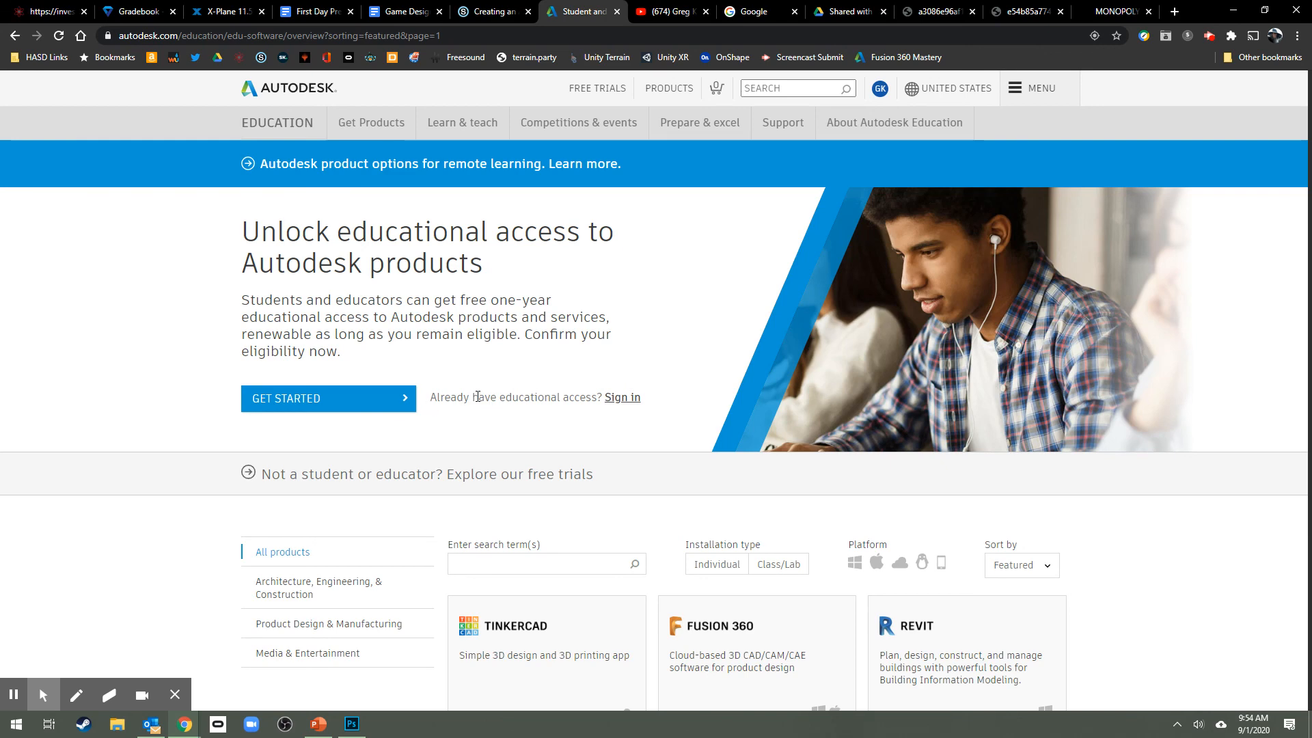
pyautogui.click(622, 398)
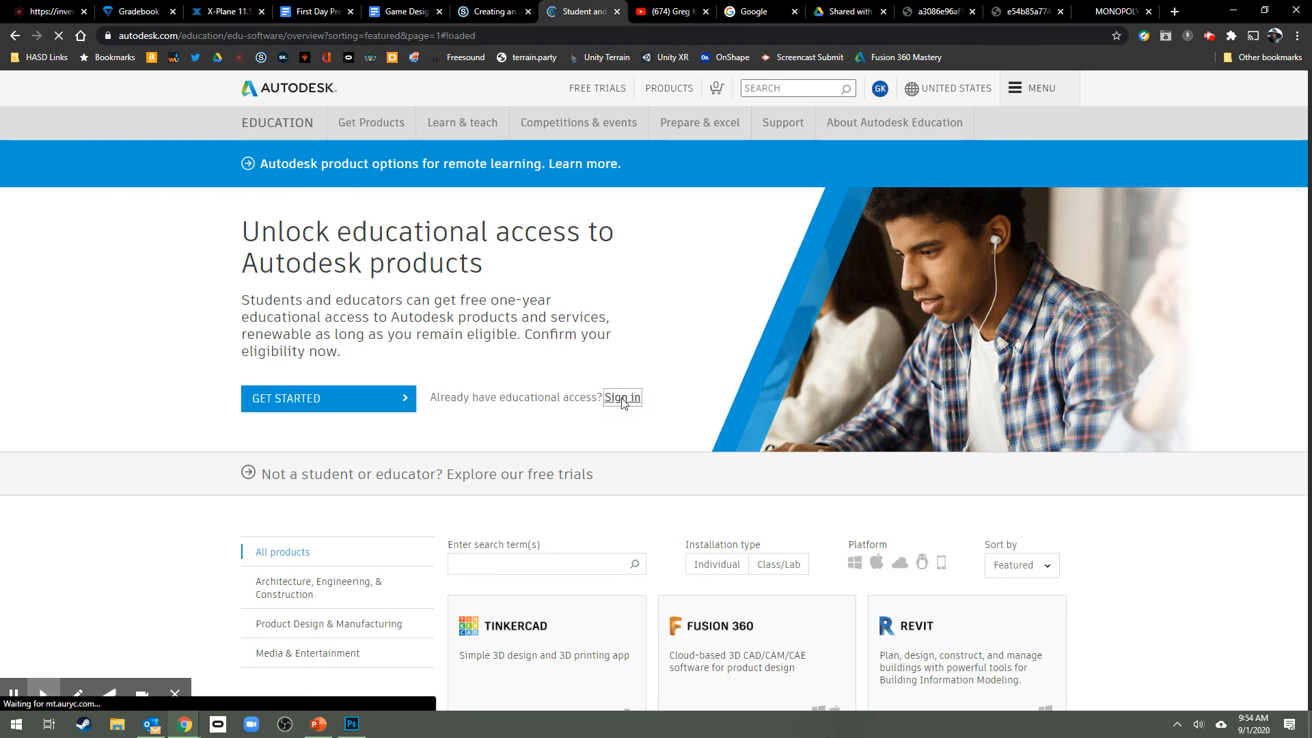
pyautogui.click(622, 396)
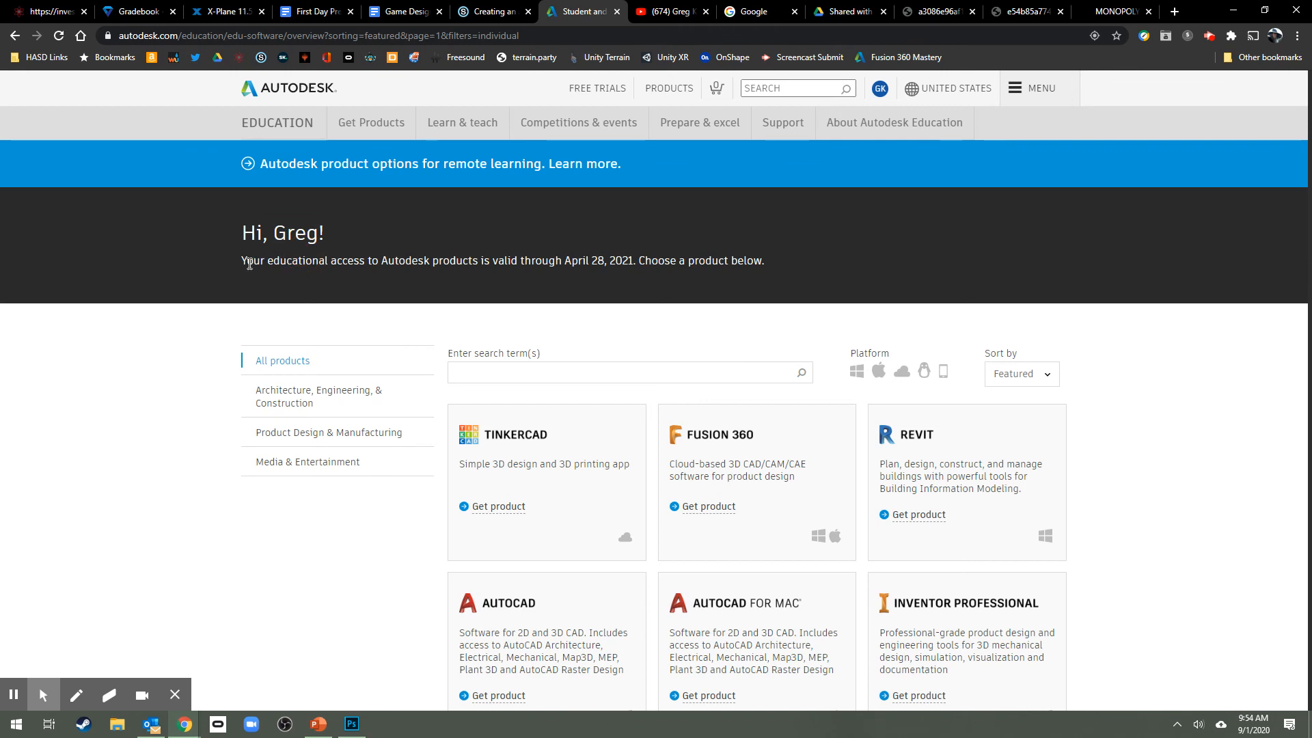
pyautogui.moveTo(243, 260); pyautogui.dragTo(716, 260)
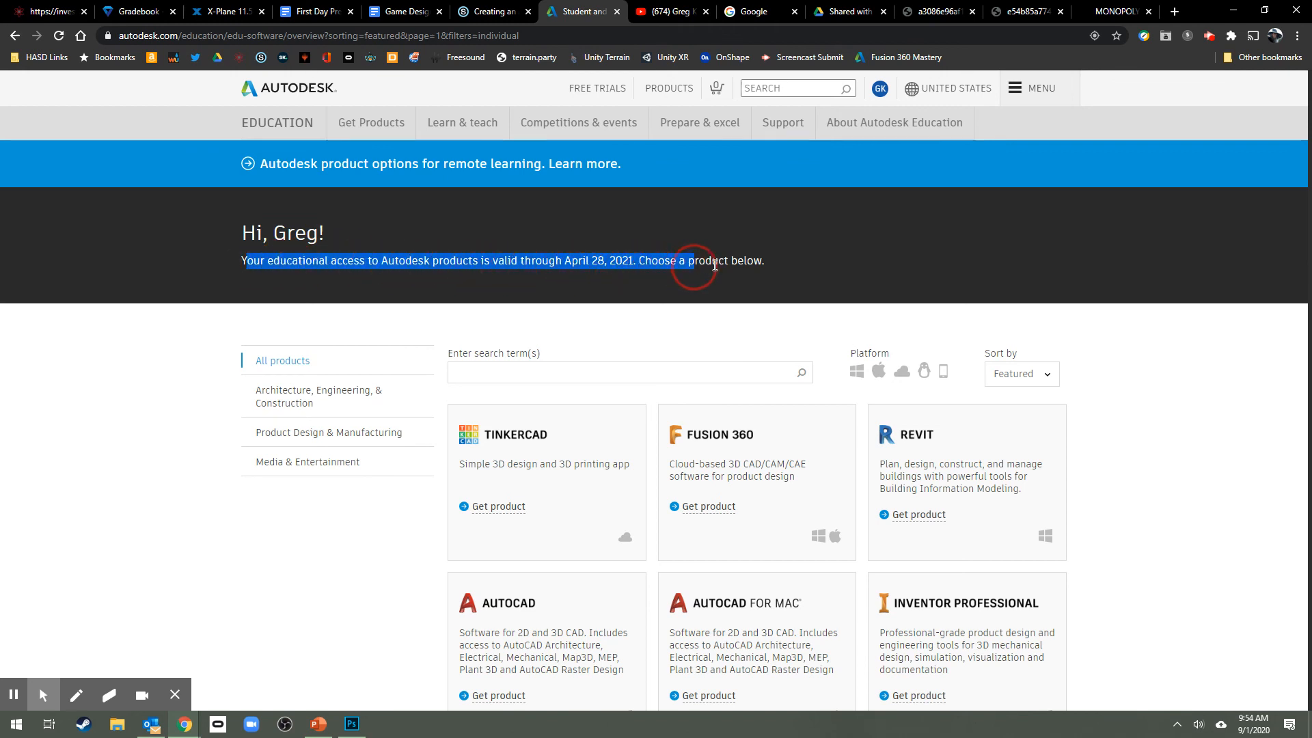
pyautogui.click(280, 278)
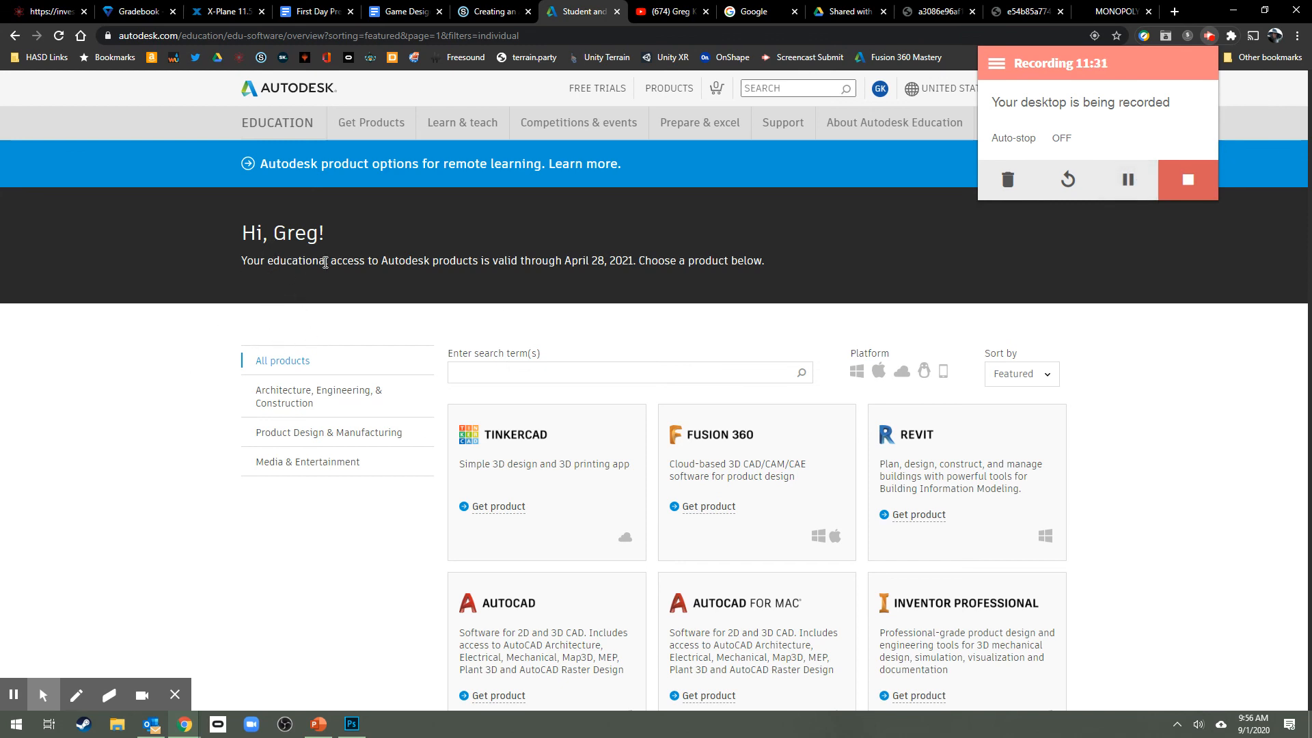
pyautogui.moveTo(310, 299)
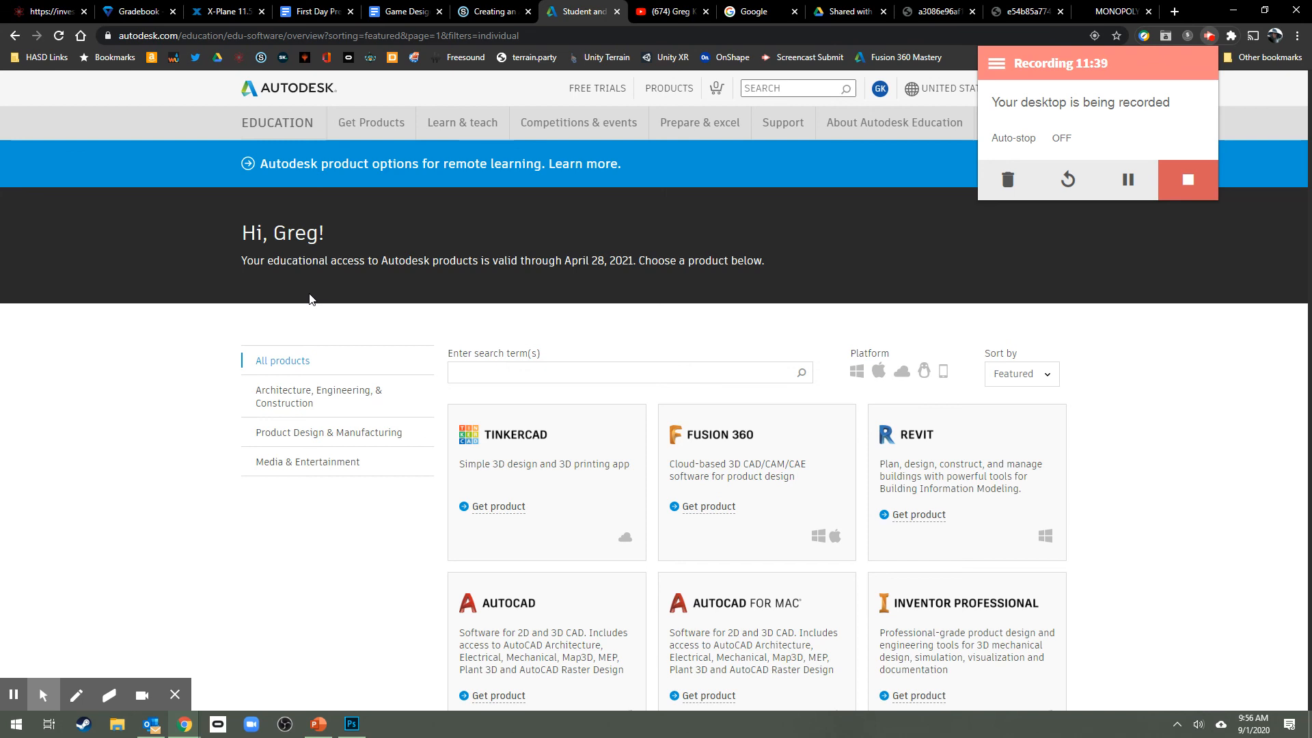
pyautogui.moveTo(592, 293)
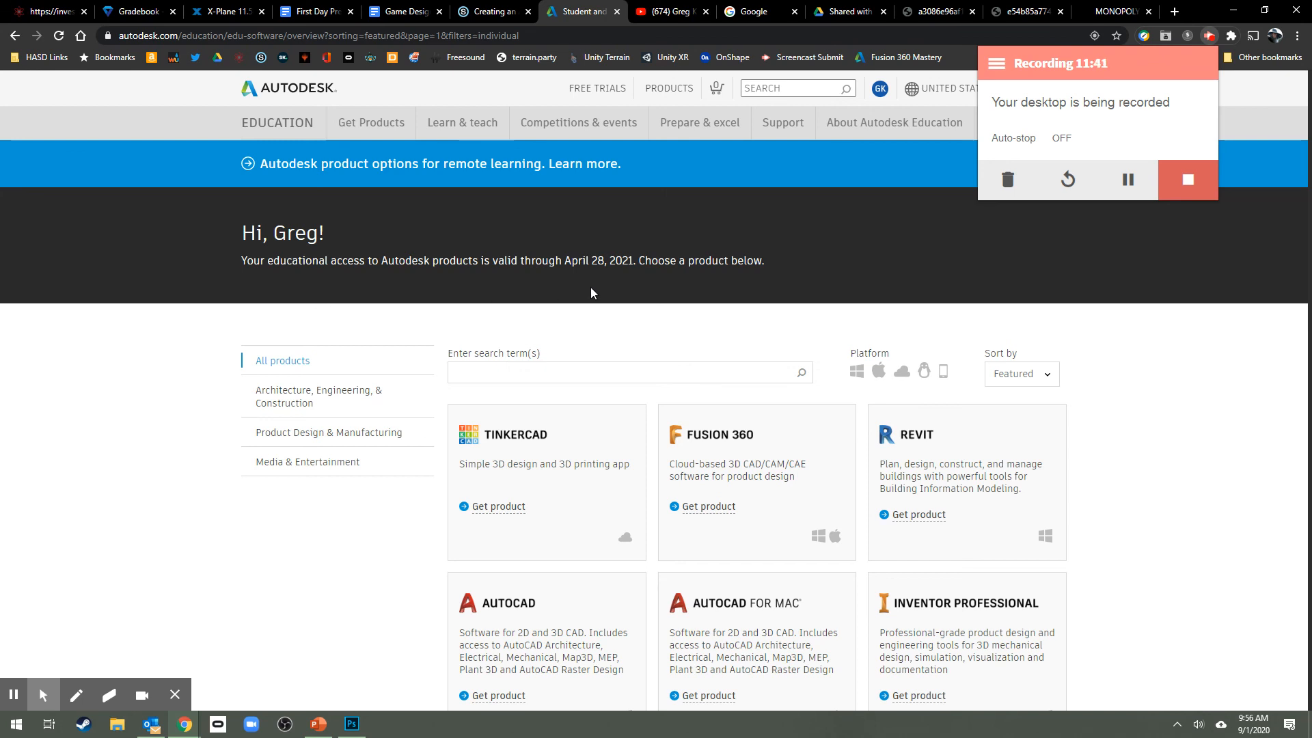